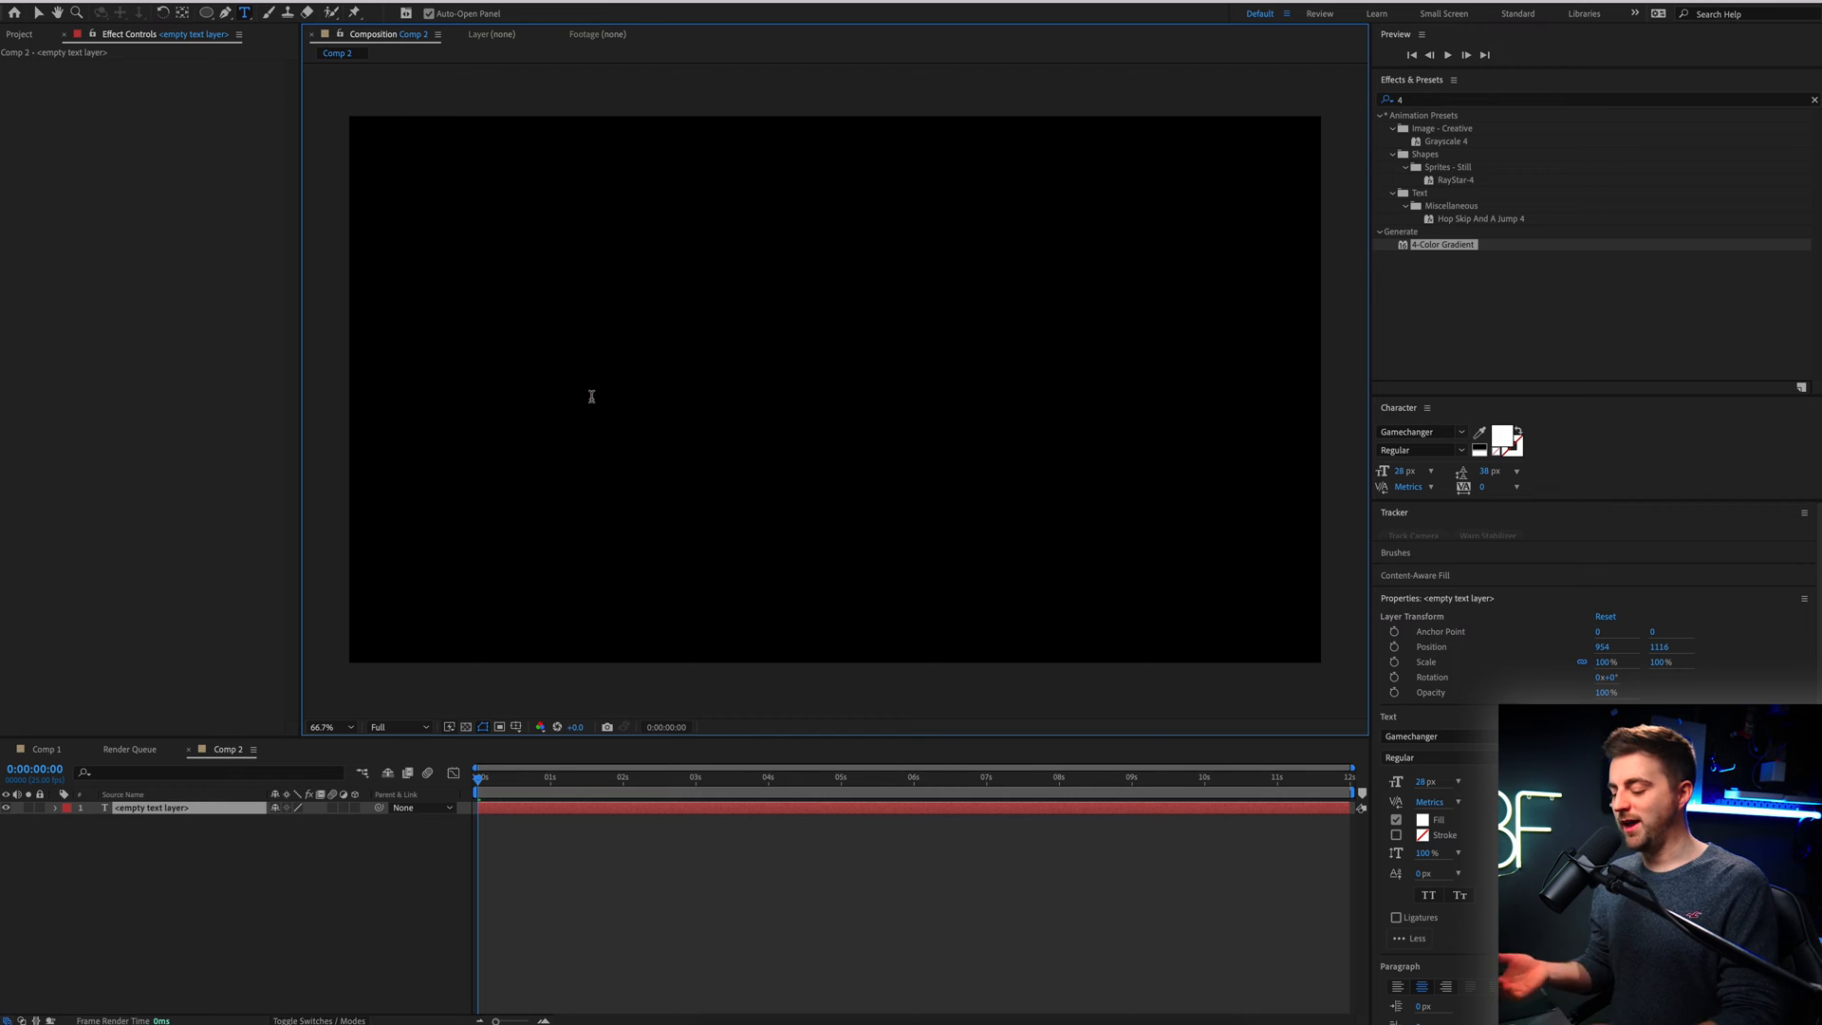
Type 'Hello! Welcome to Brooker Films.' and set its font to Montserrat Regular
type("Hello! Welcome to Brooker Films.")
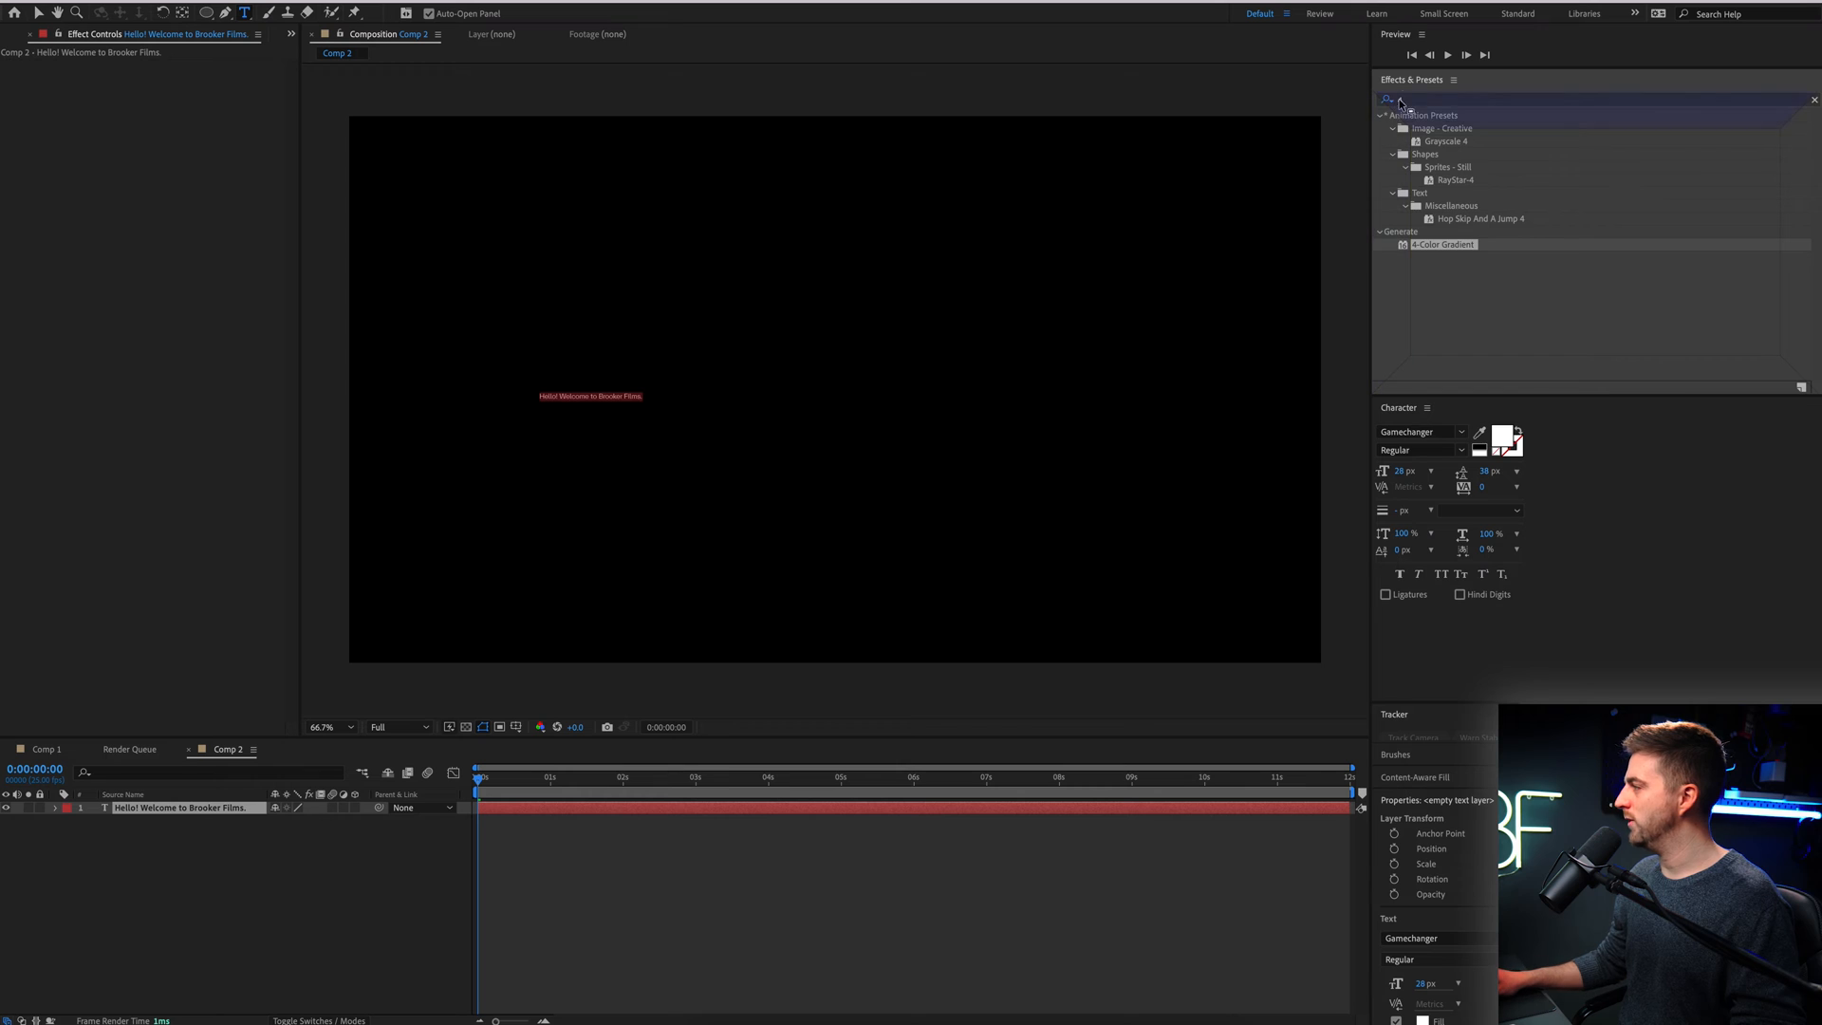
left_click(1418, 103)
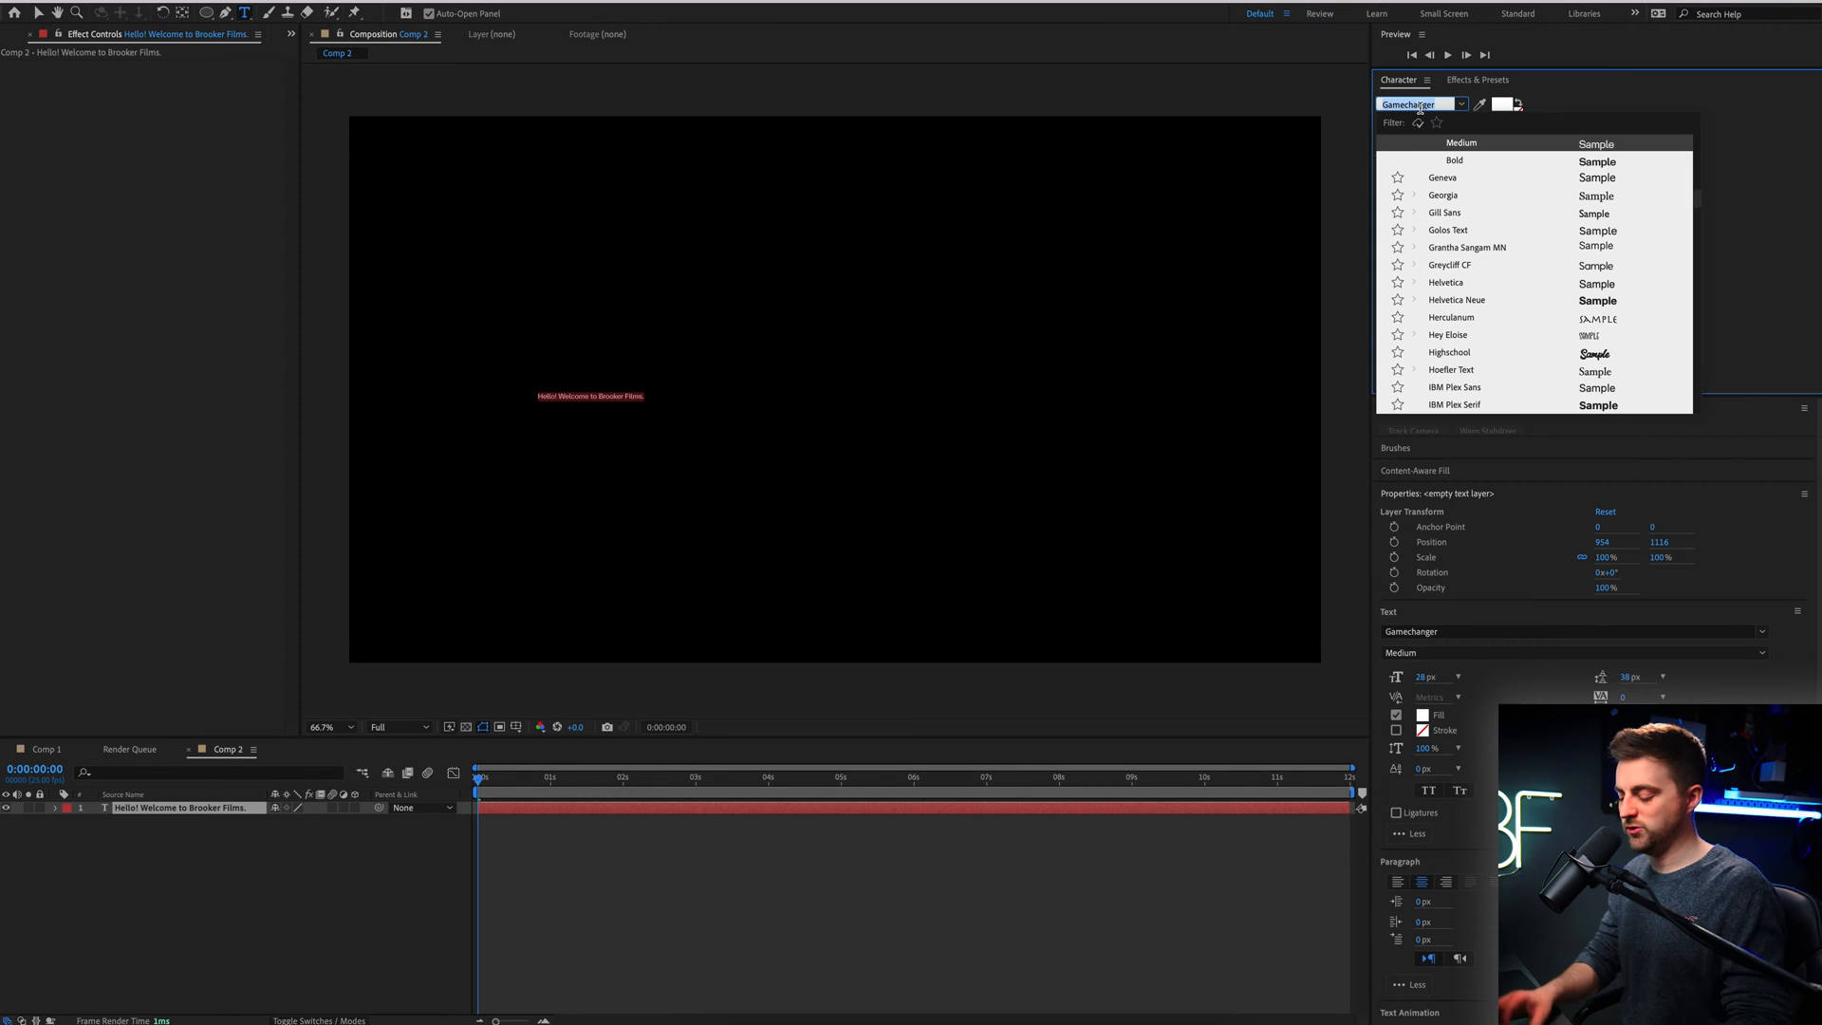
type("mont")
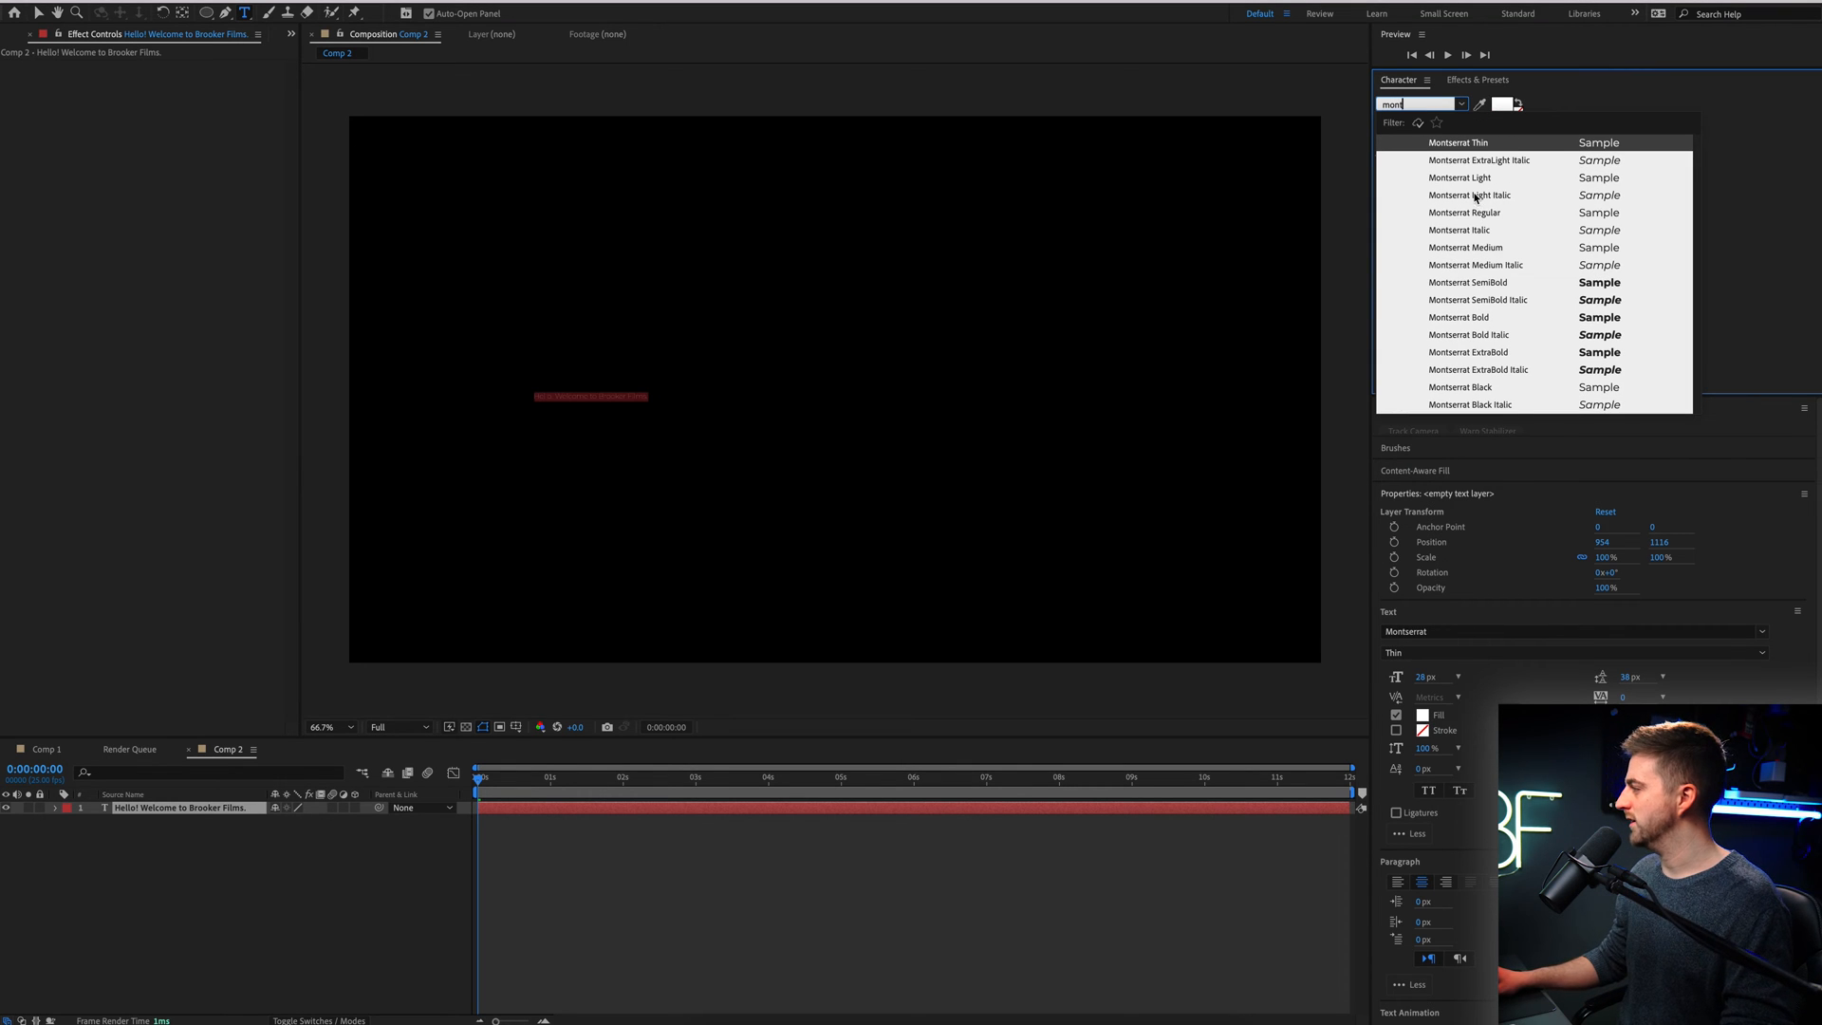
left_click(1465, 213)
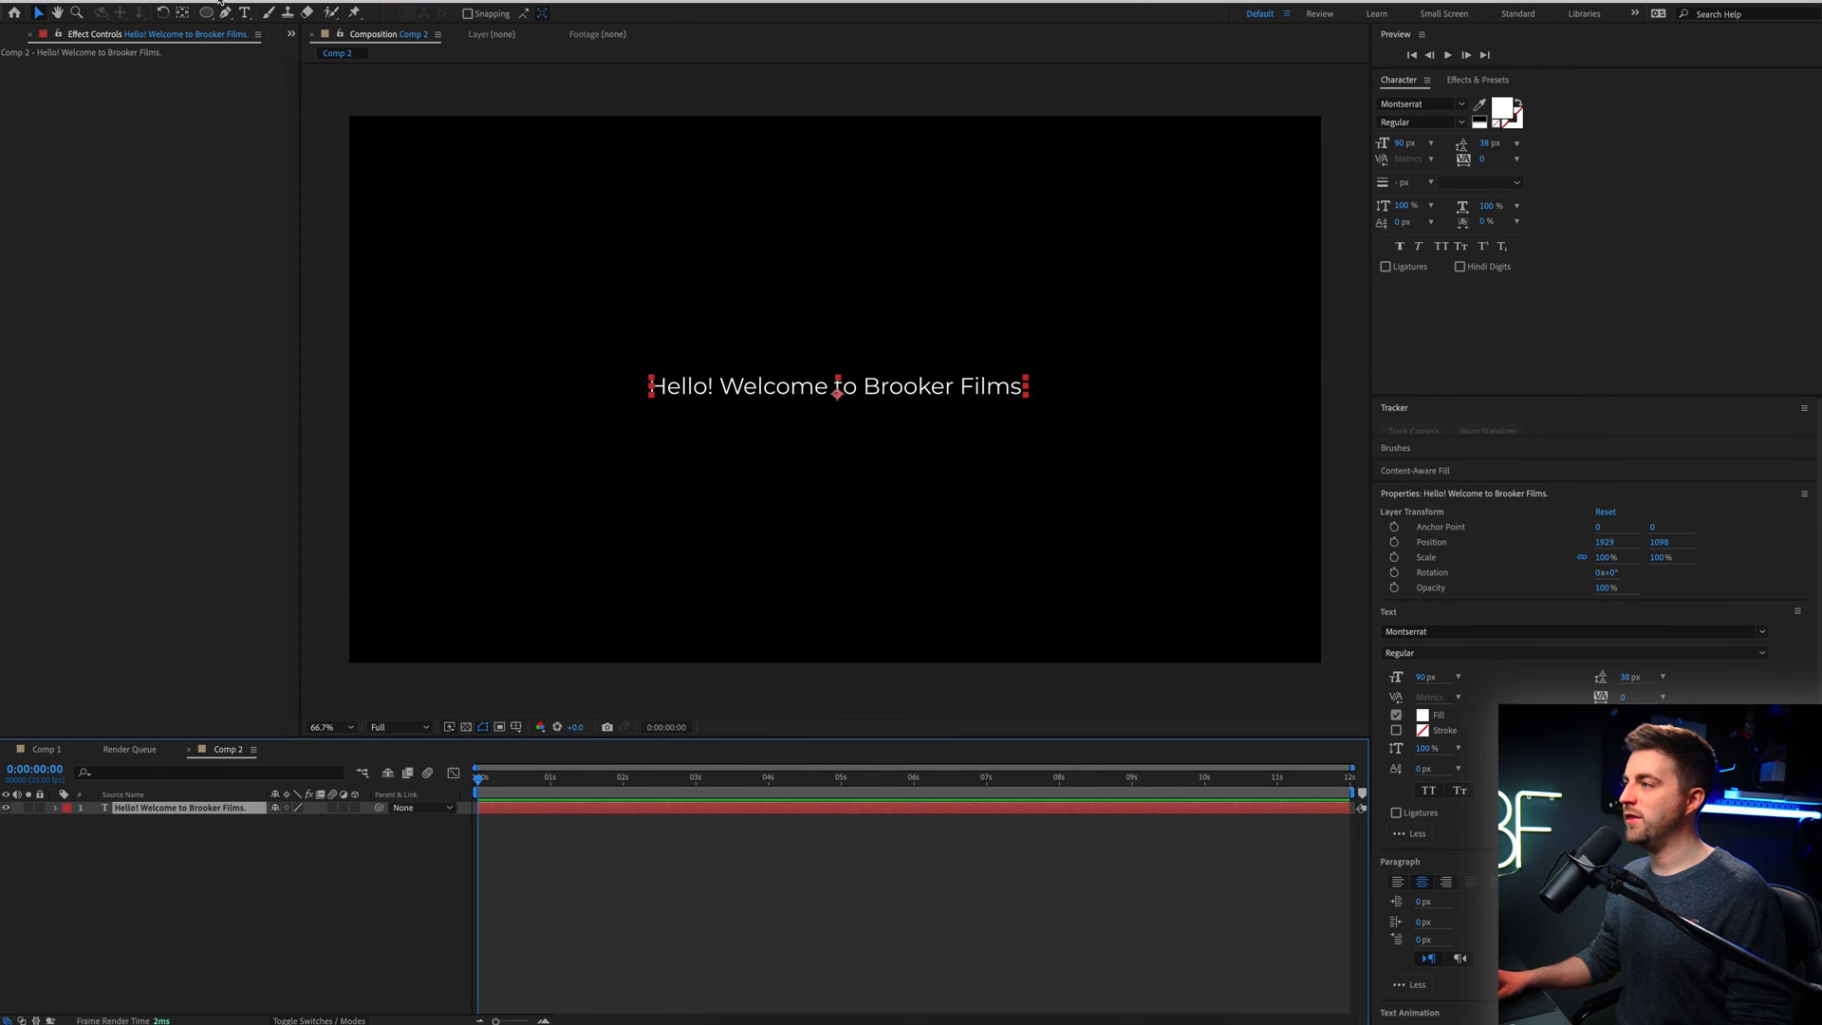
Draw a rectangle mask around the comp edge and set the text's Path to Mask 1
left_click(207, 11)
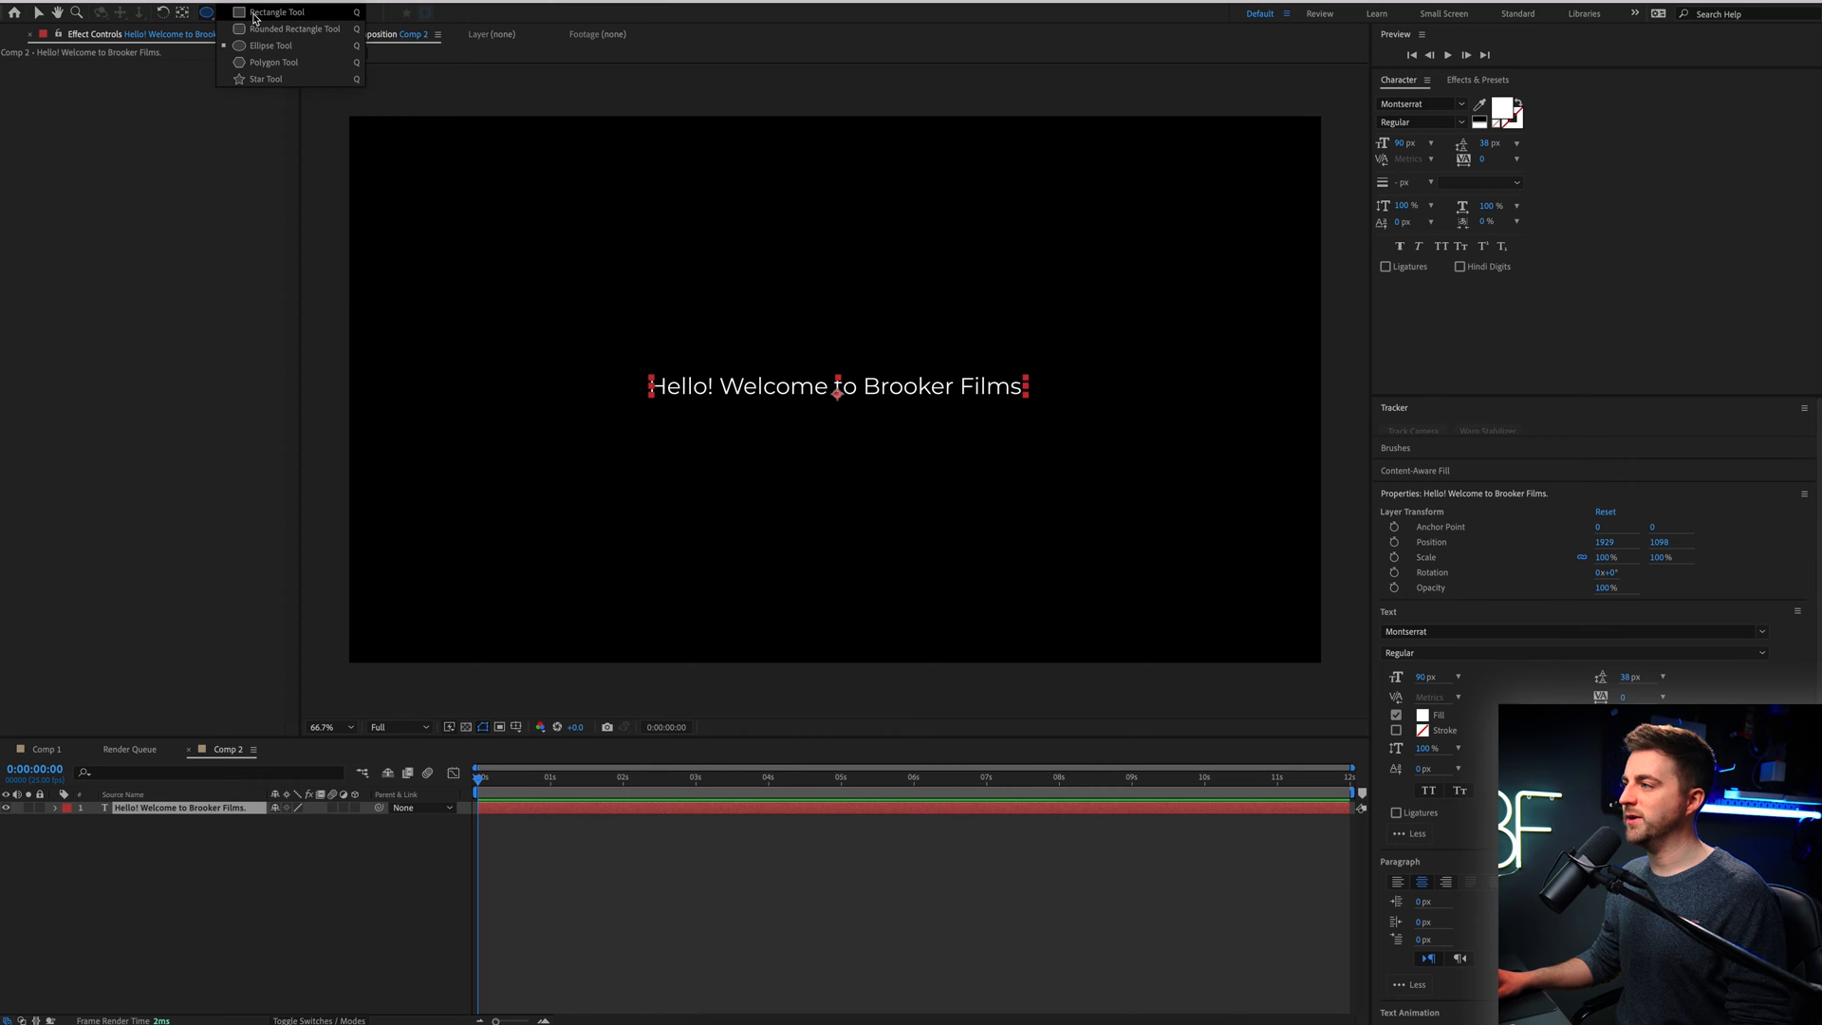
left_click(275, 12)
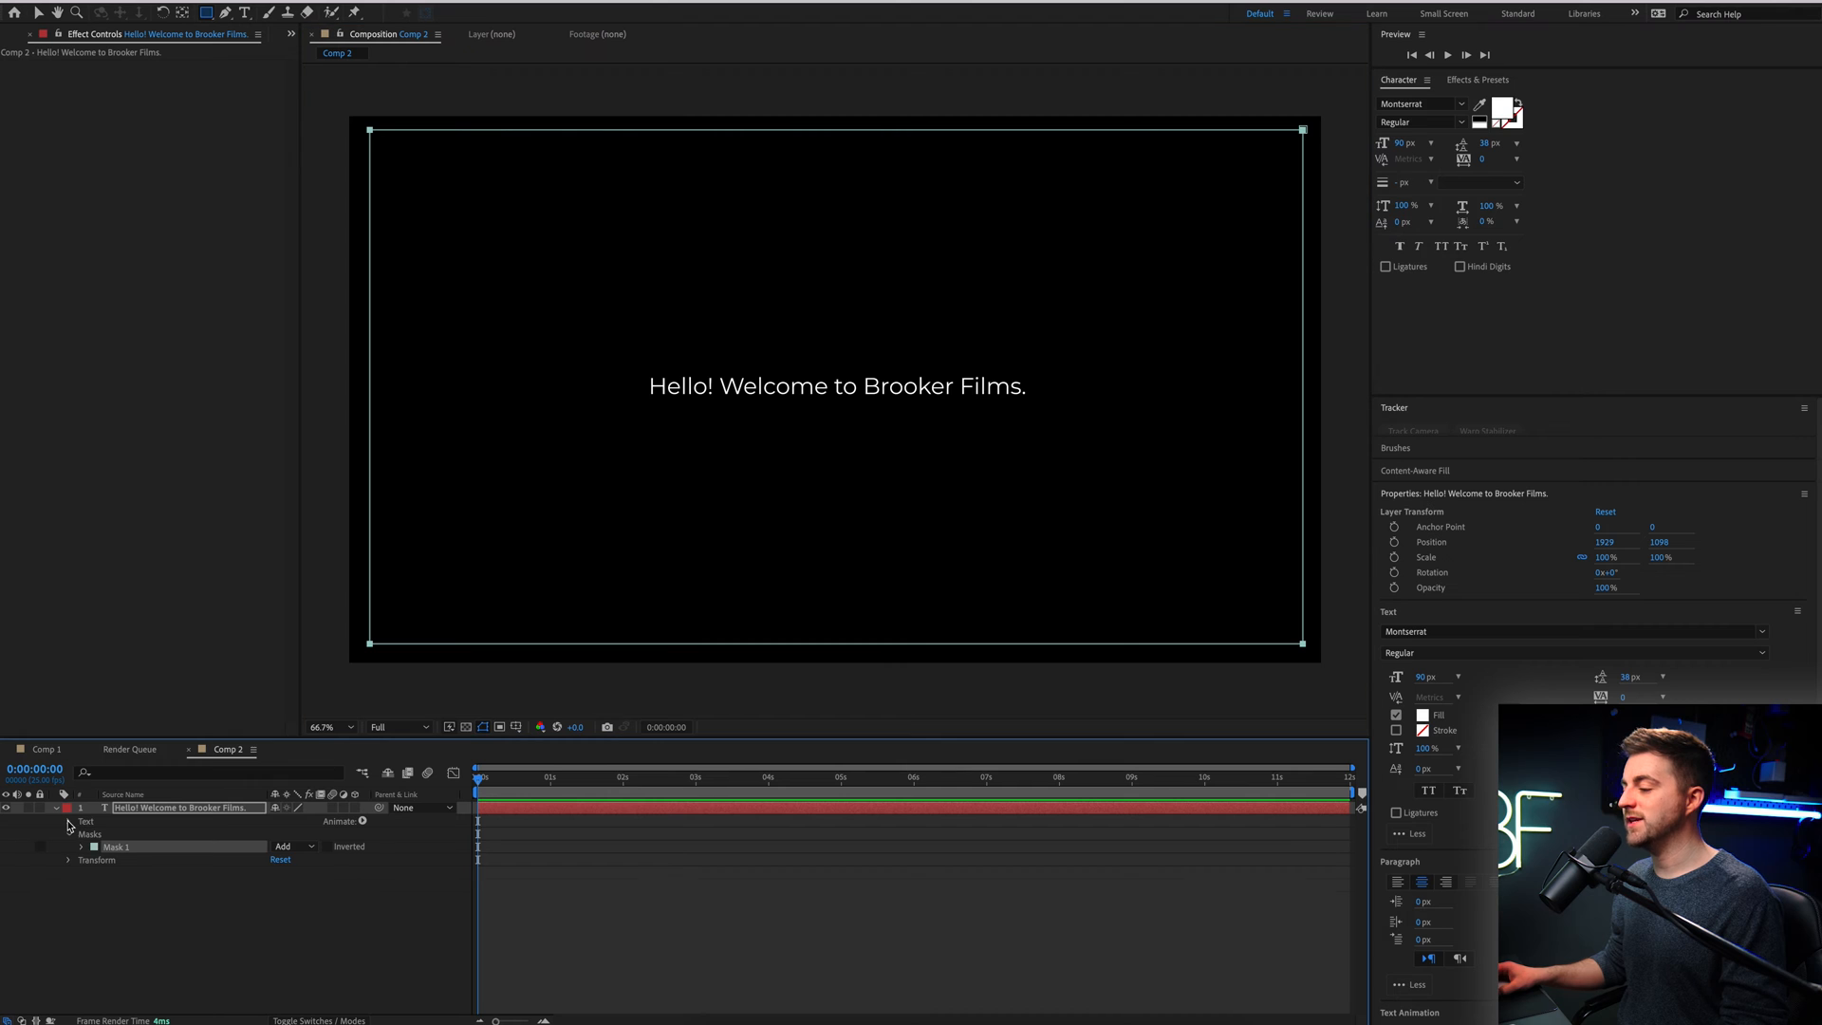
left_click(67, 820)
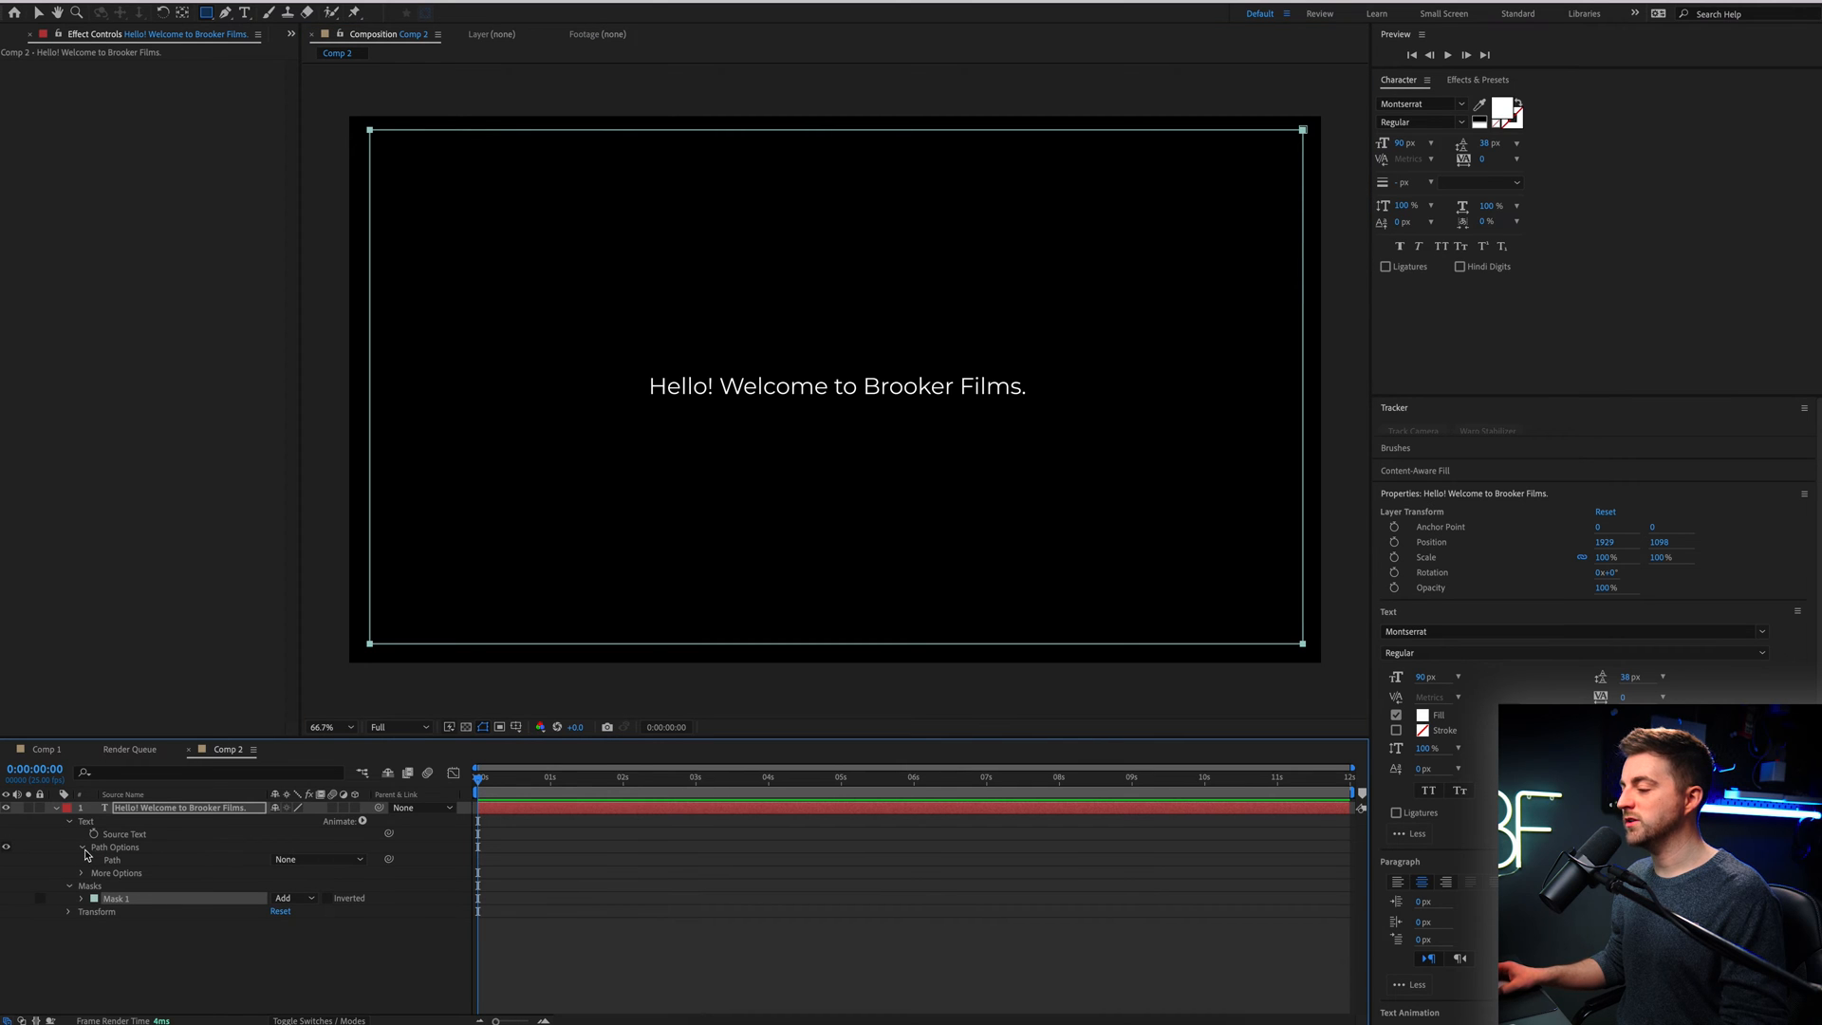
left_click(317, 859)
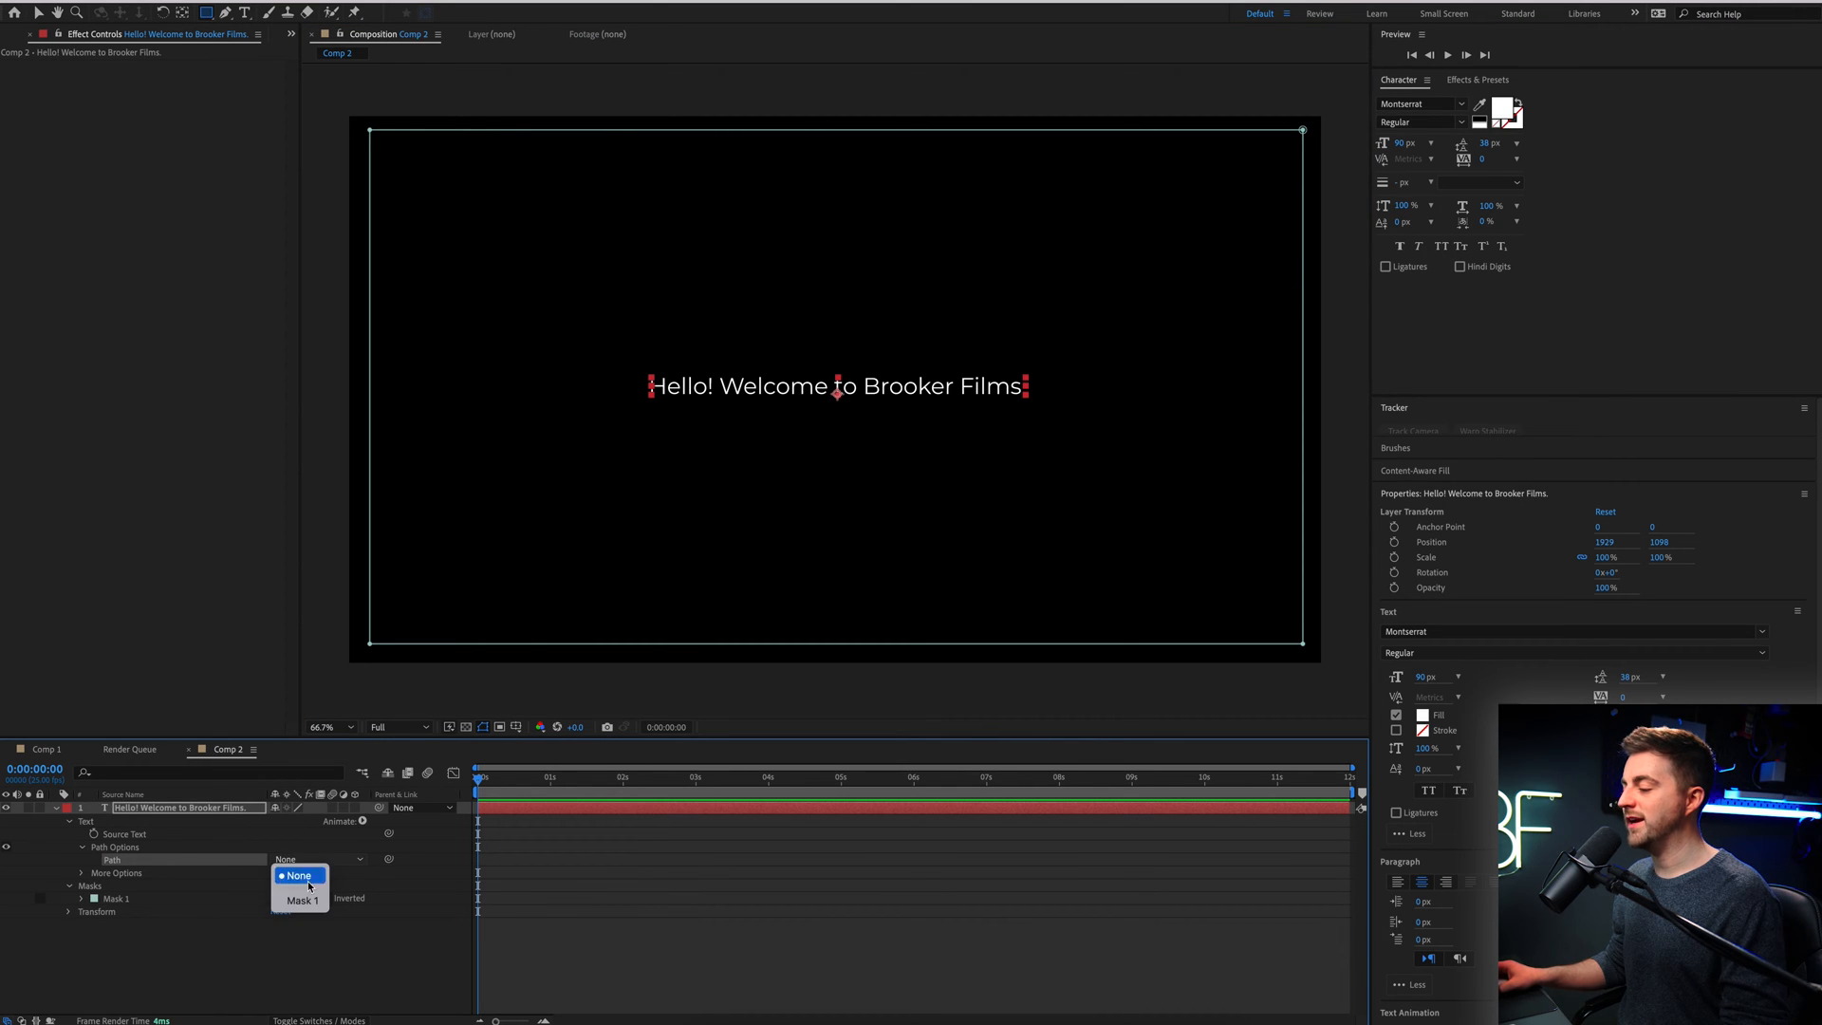
left_click(302, 902)
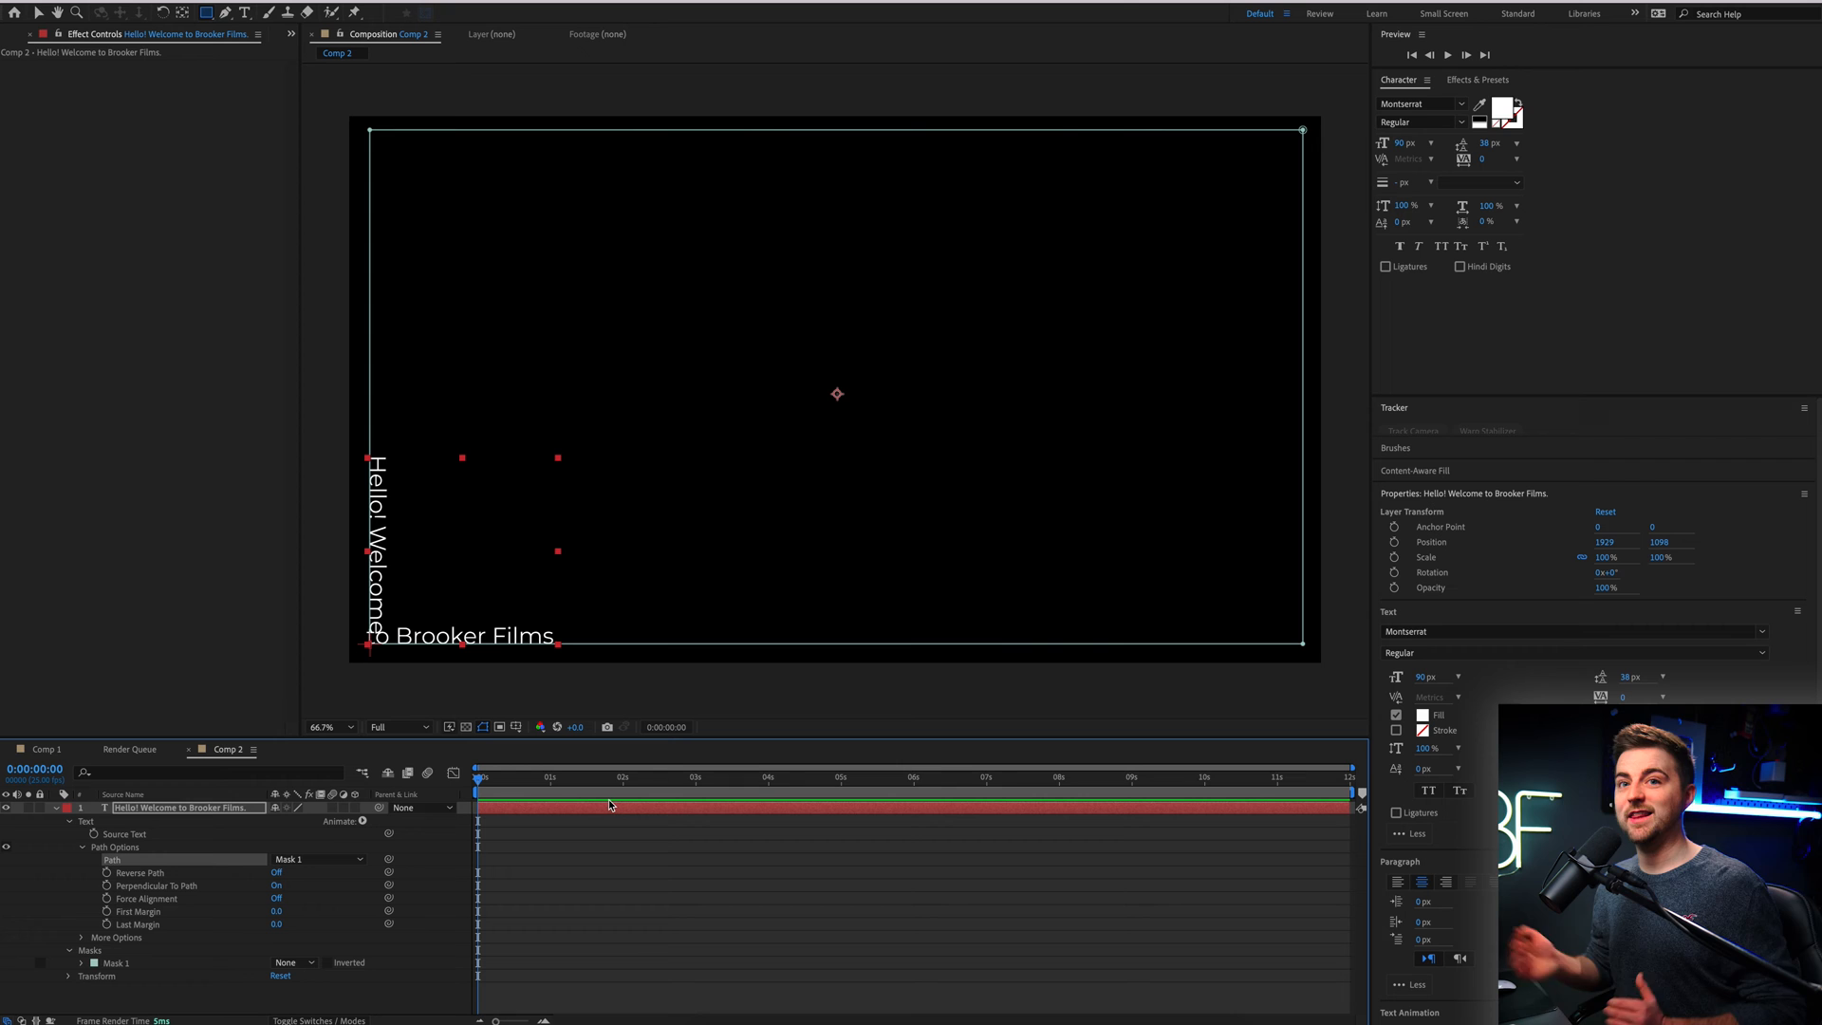
mouse_move(658, 875)
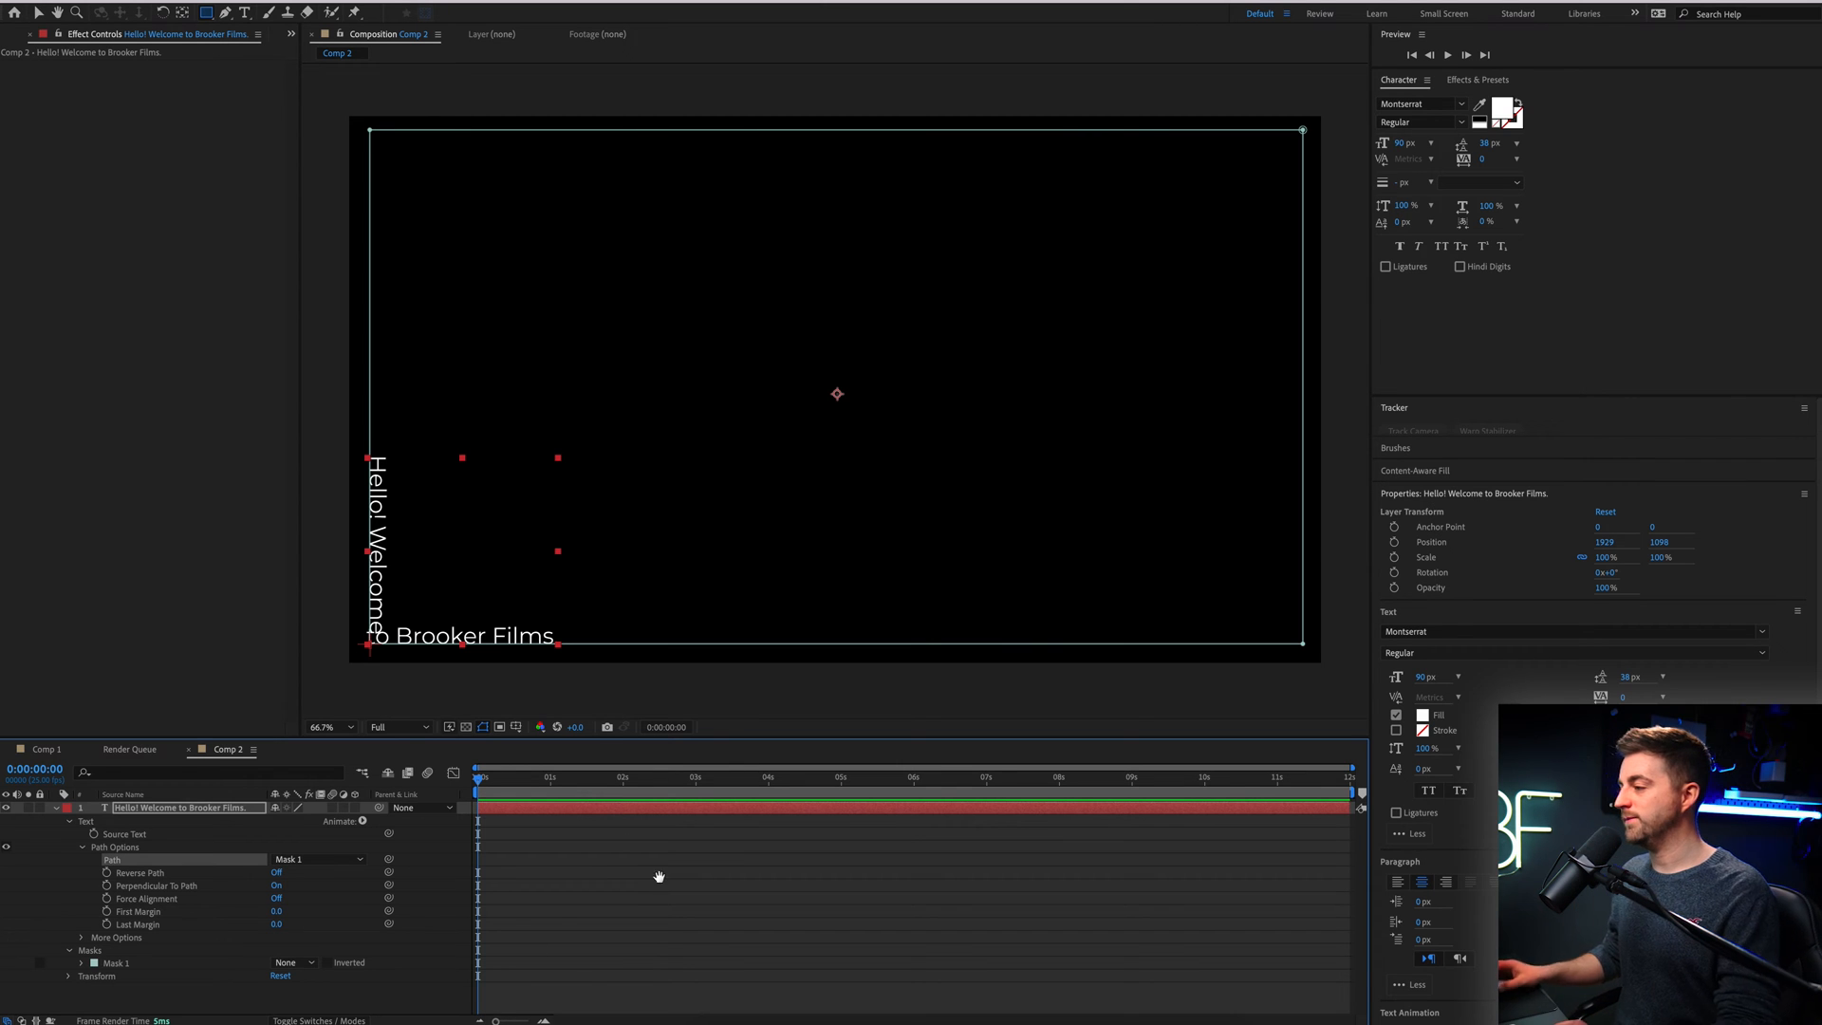
left_click(554, 776)
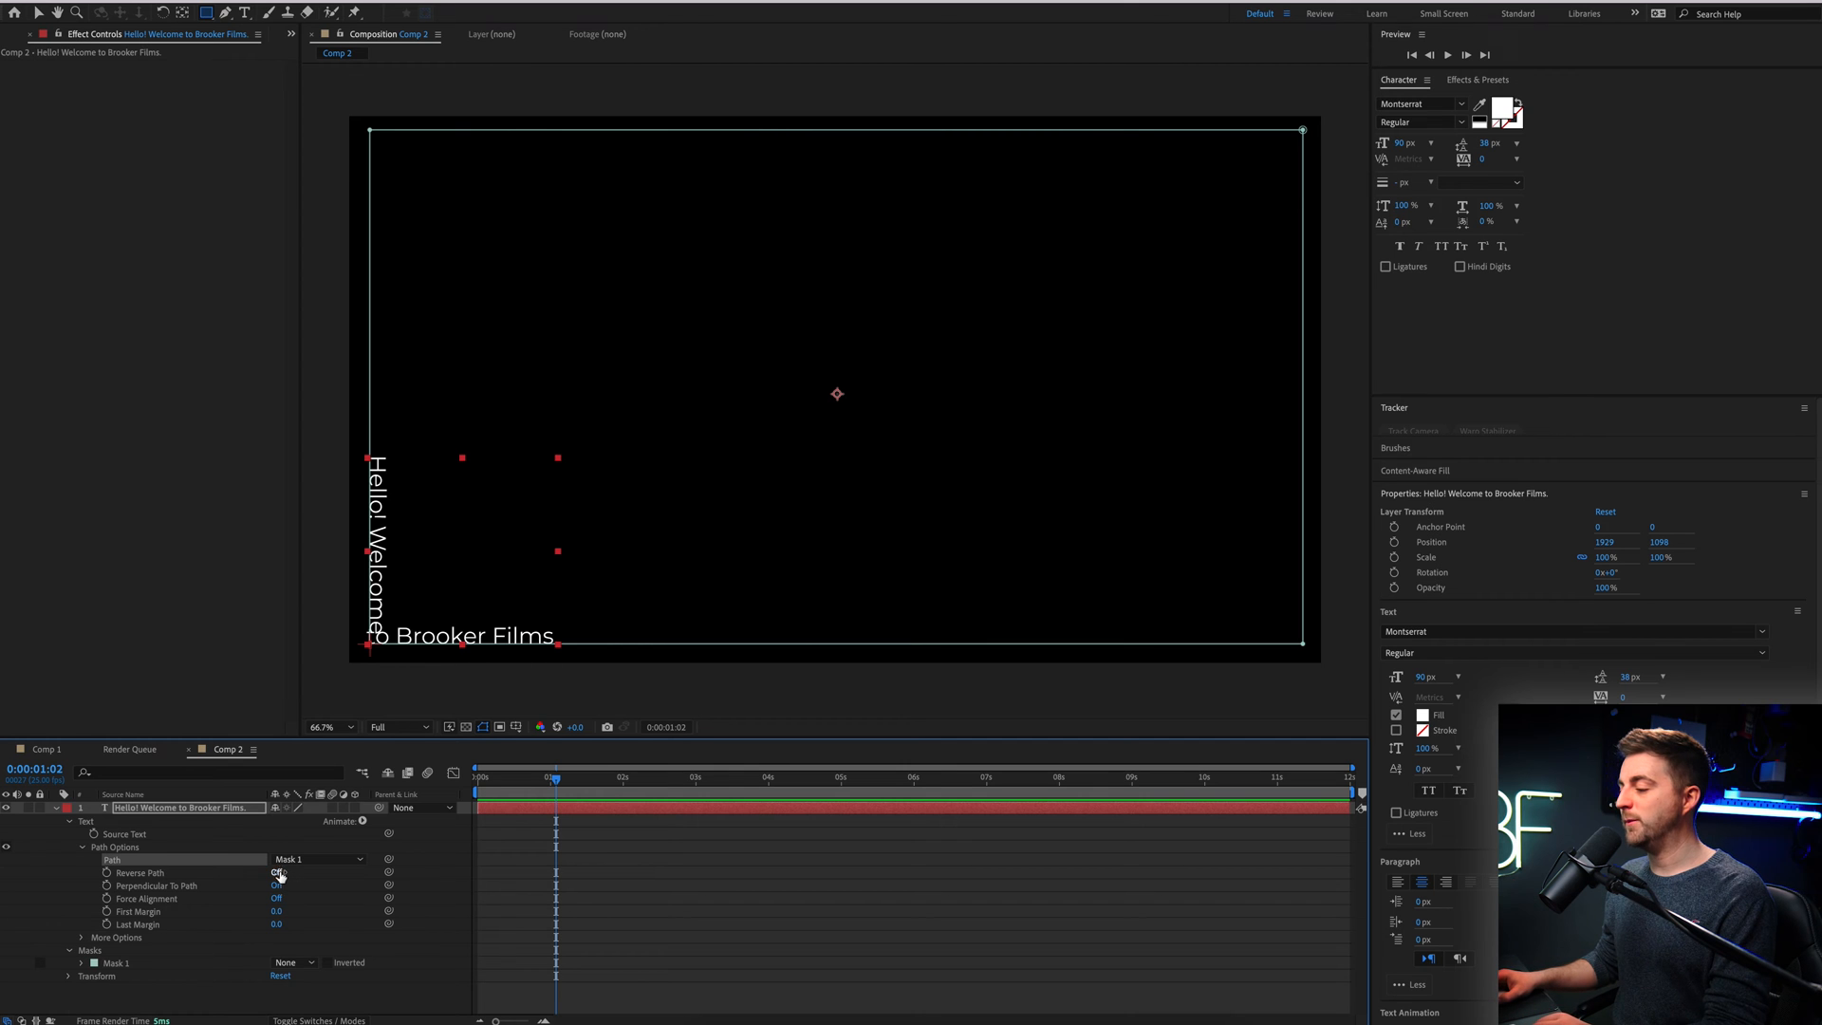
Turn Reverse Path on for the text and re-expand its Path Options
left_click(276, 873)
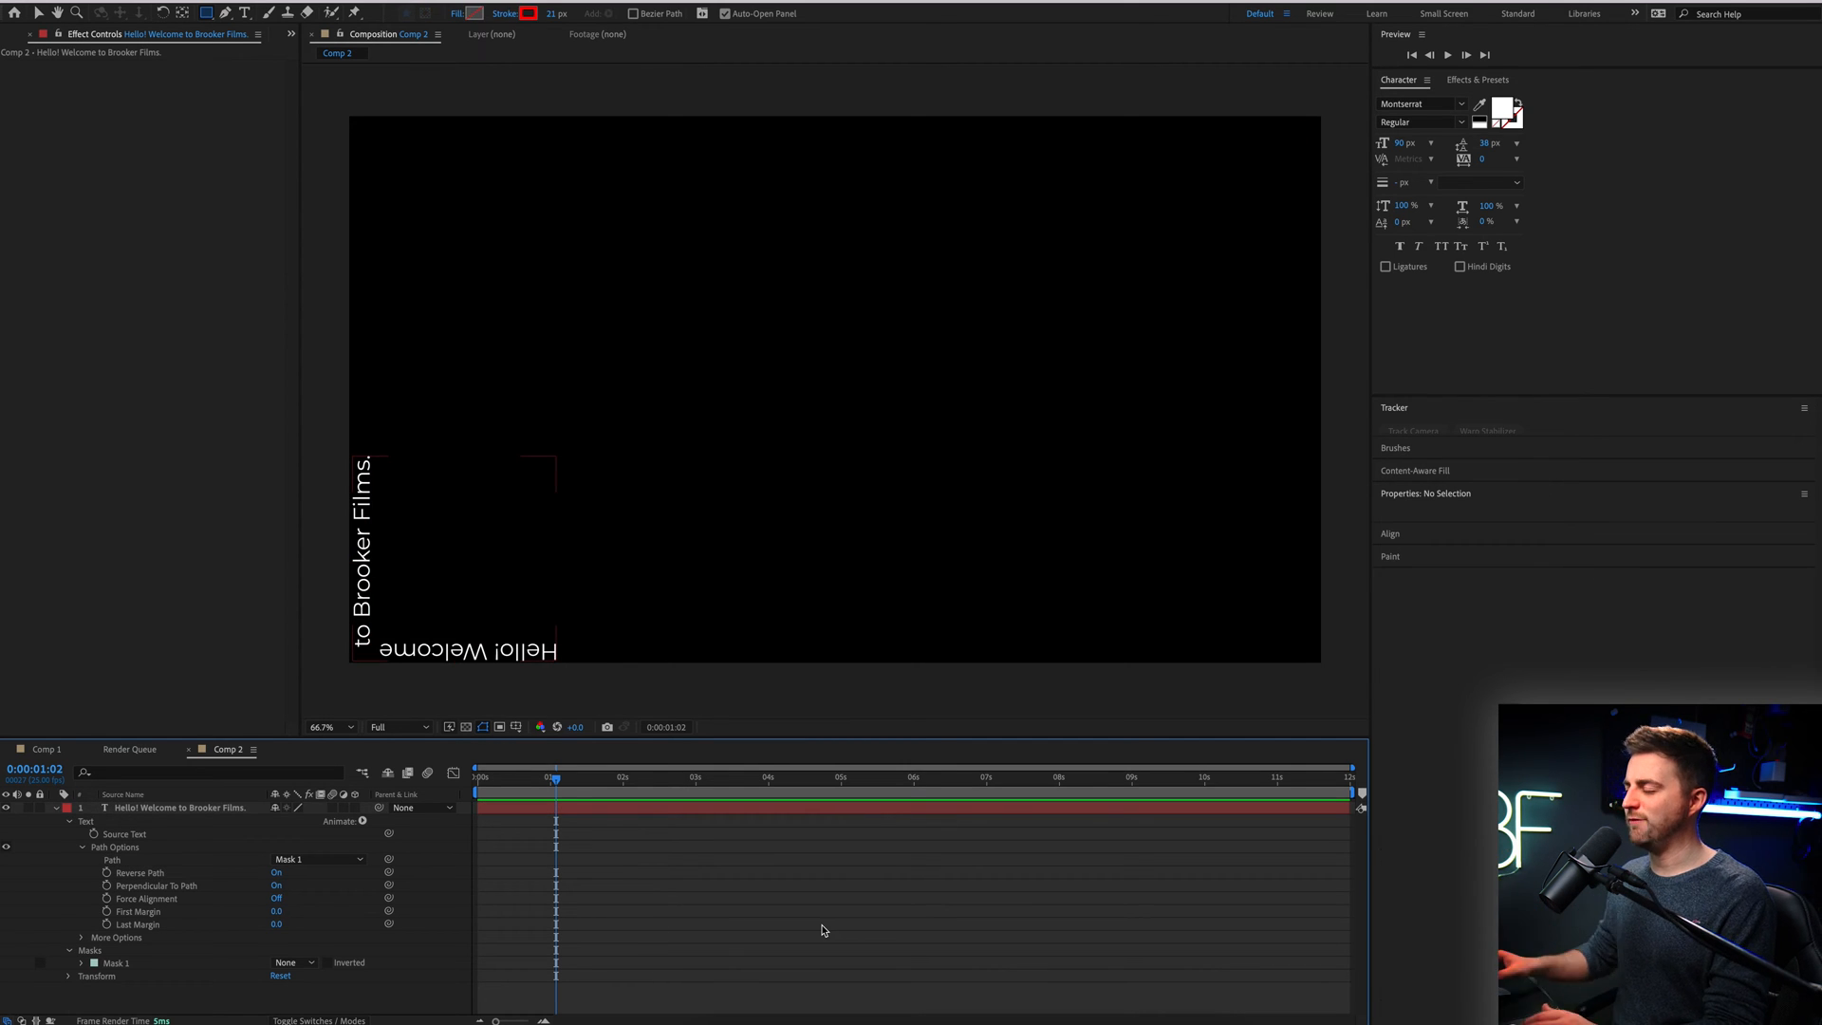
mouse_move(357, 835)
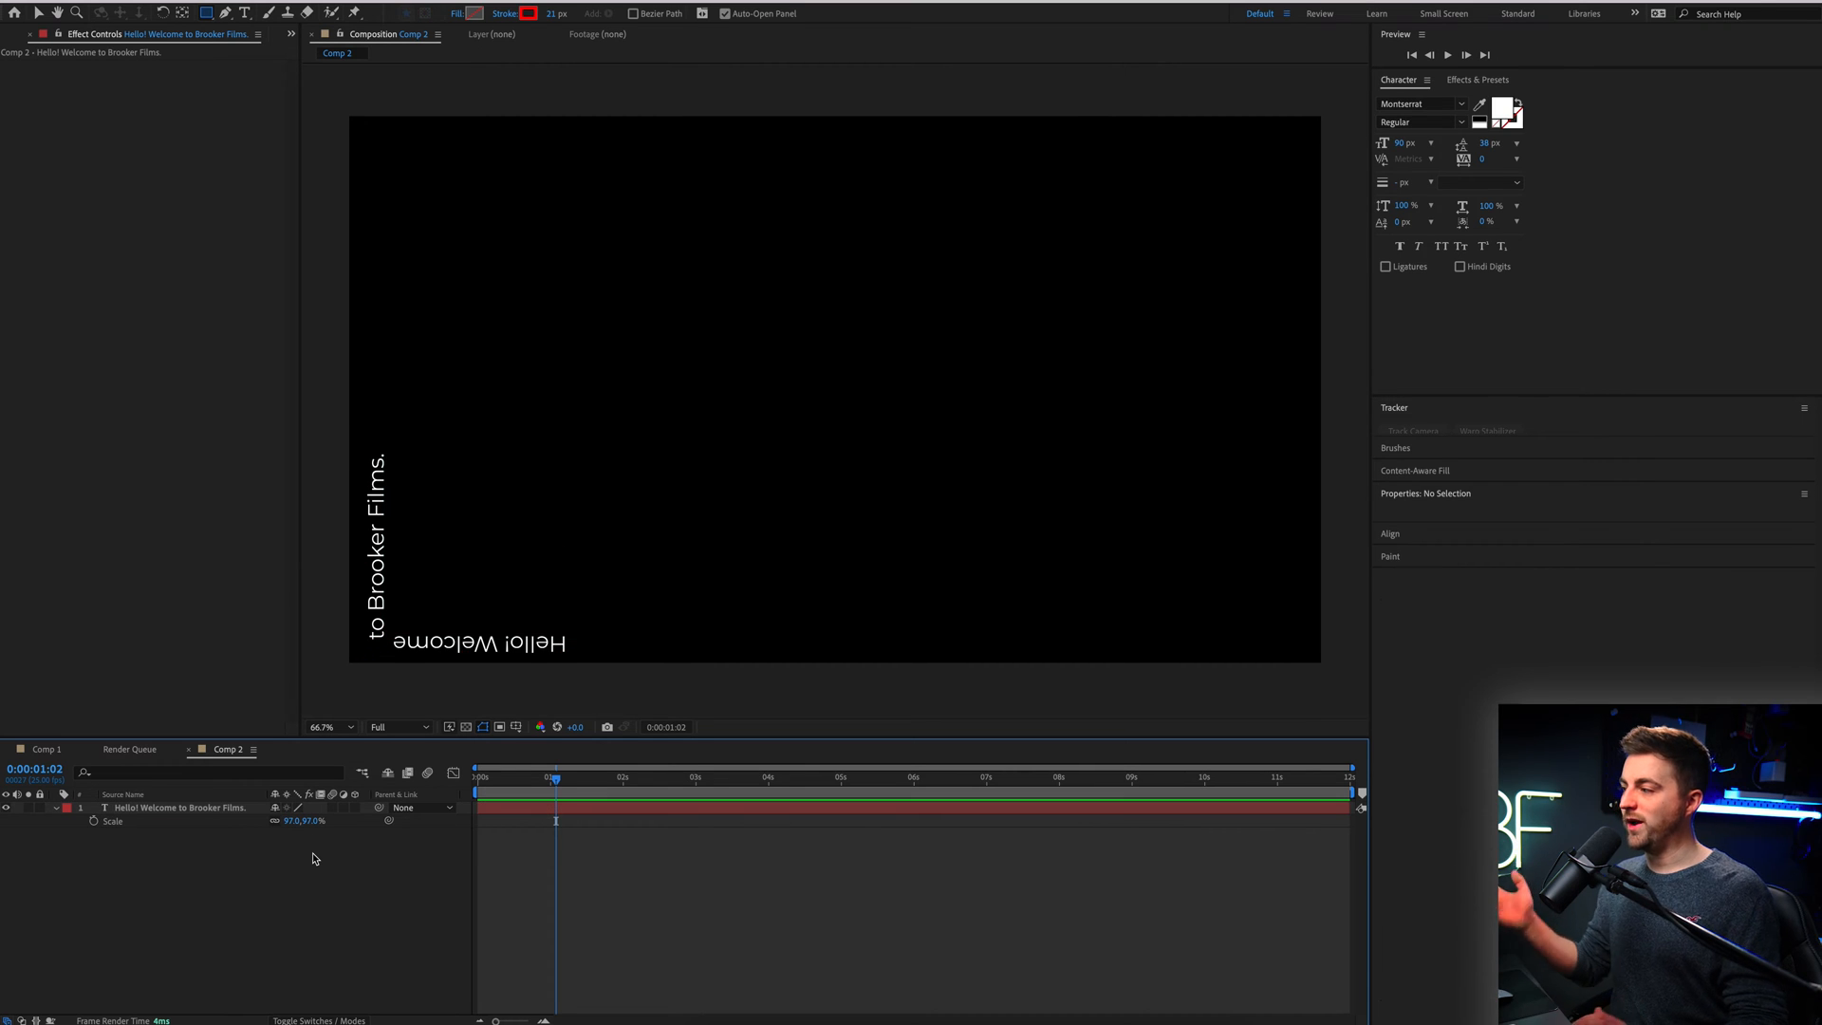
left_click(180, 808)
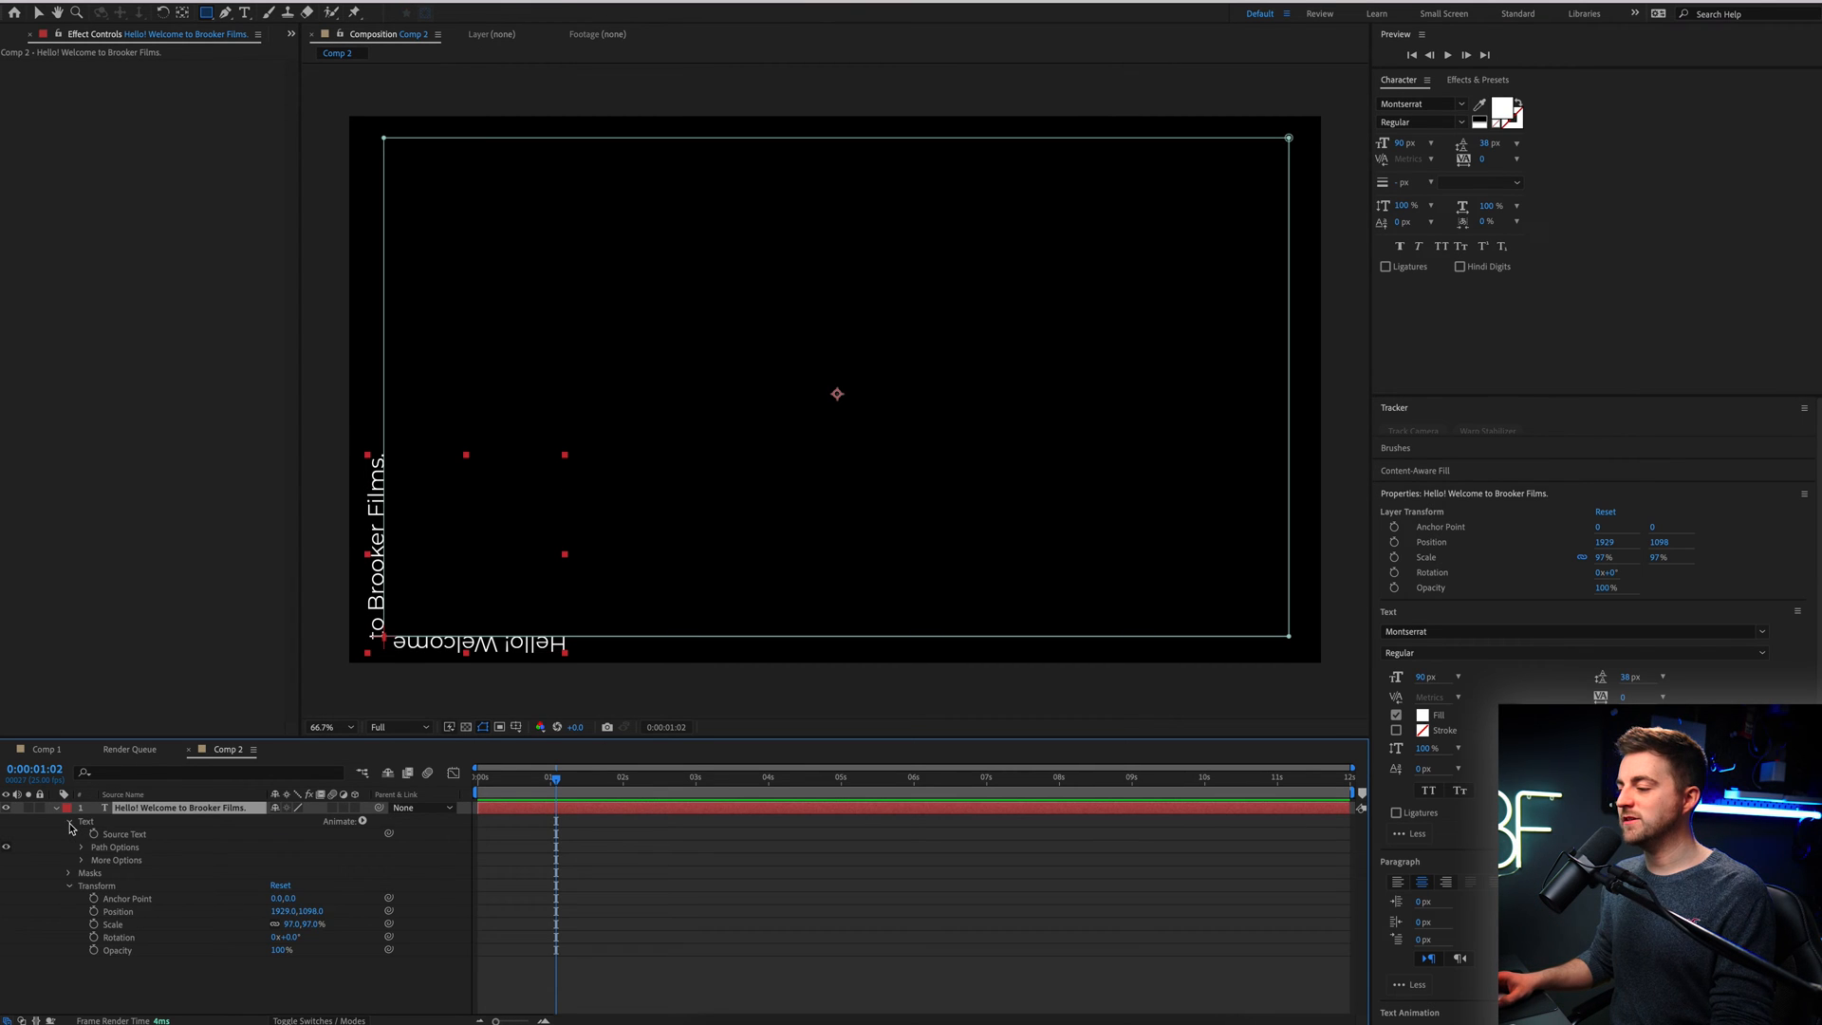
left_click(81, 846)
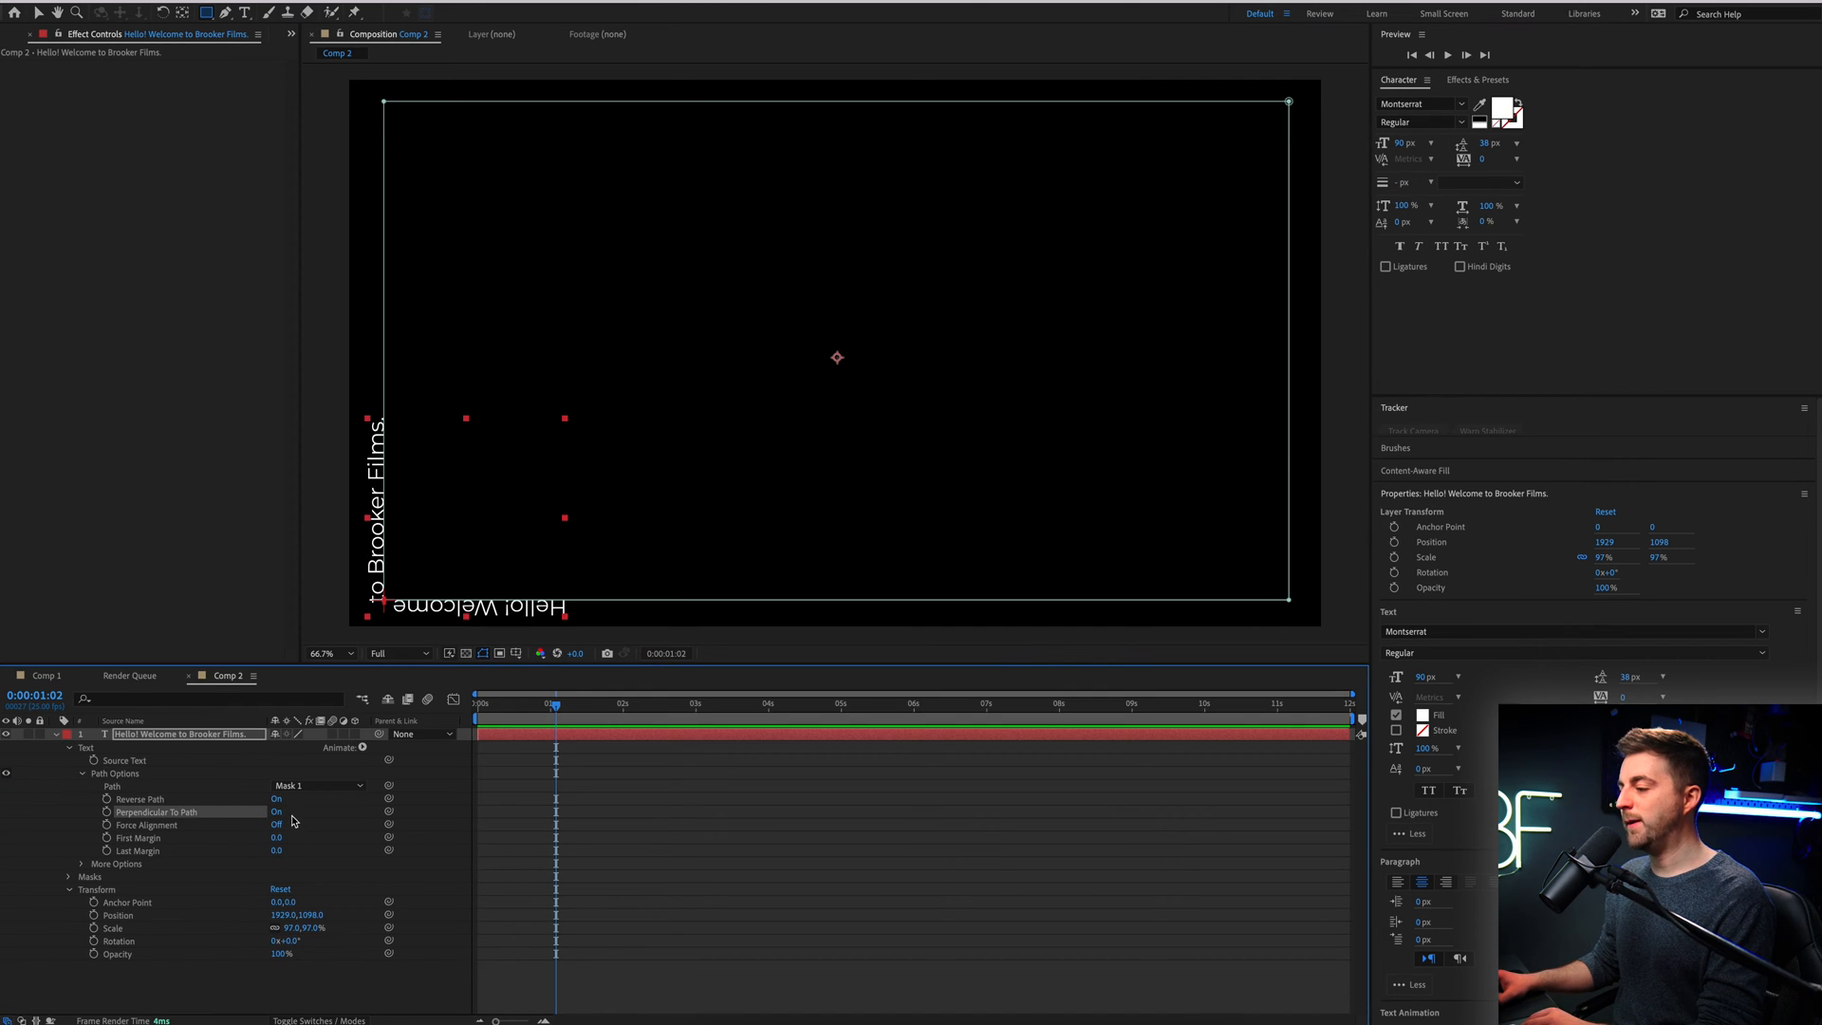
Toggle Perpendicular To Path off and back on, and Force Alignment on and off
left_click(276, 812)
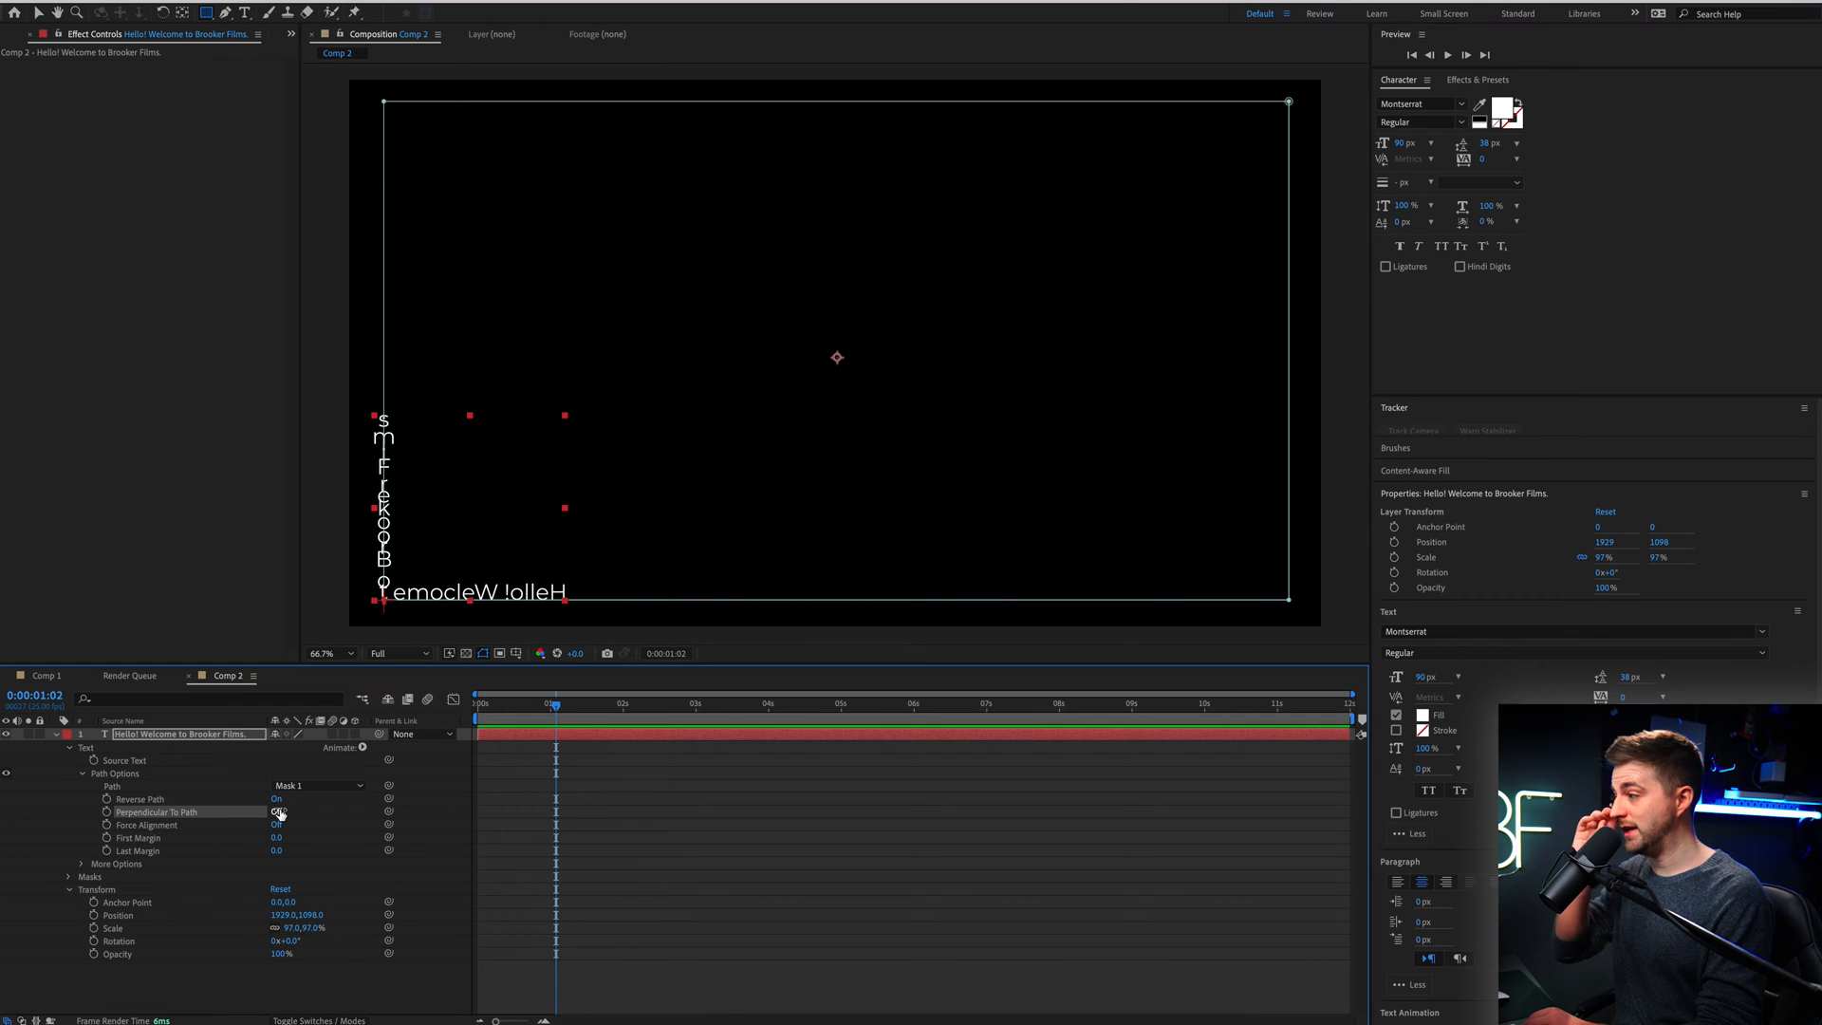
left_click(278, 811)
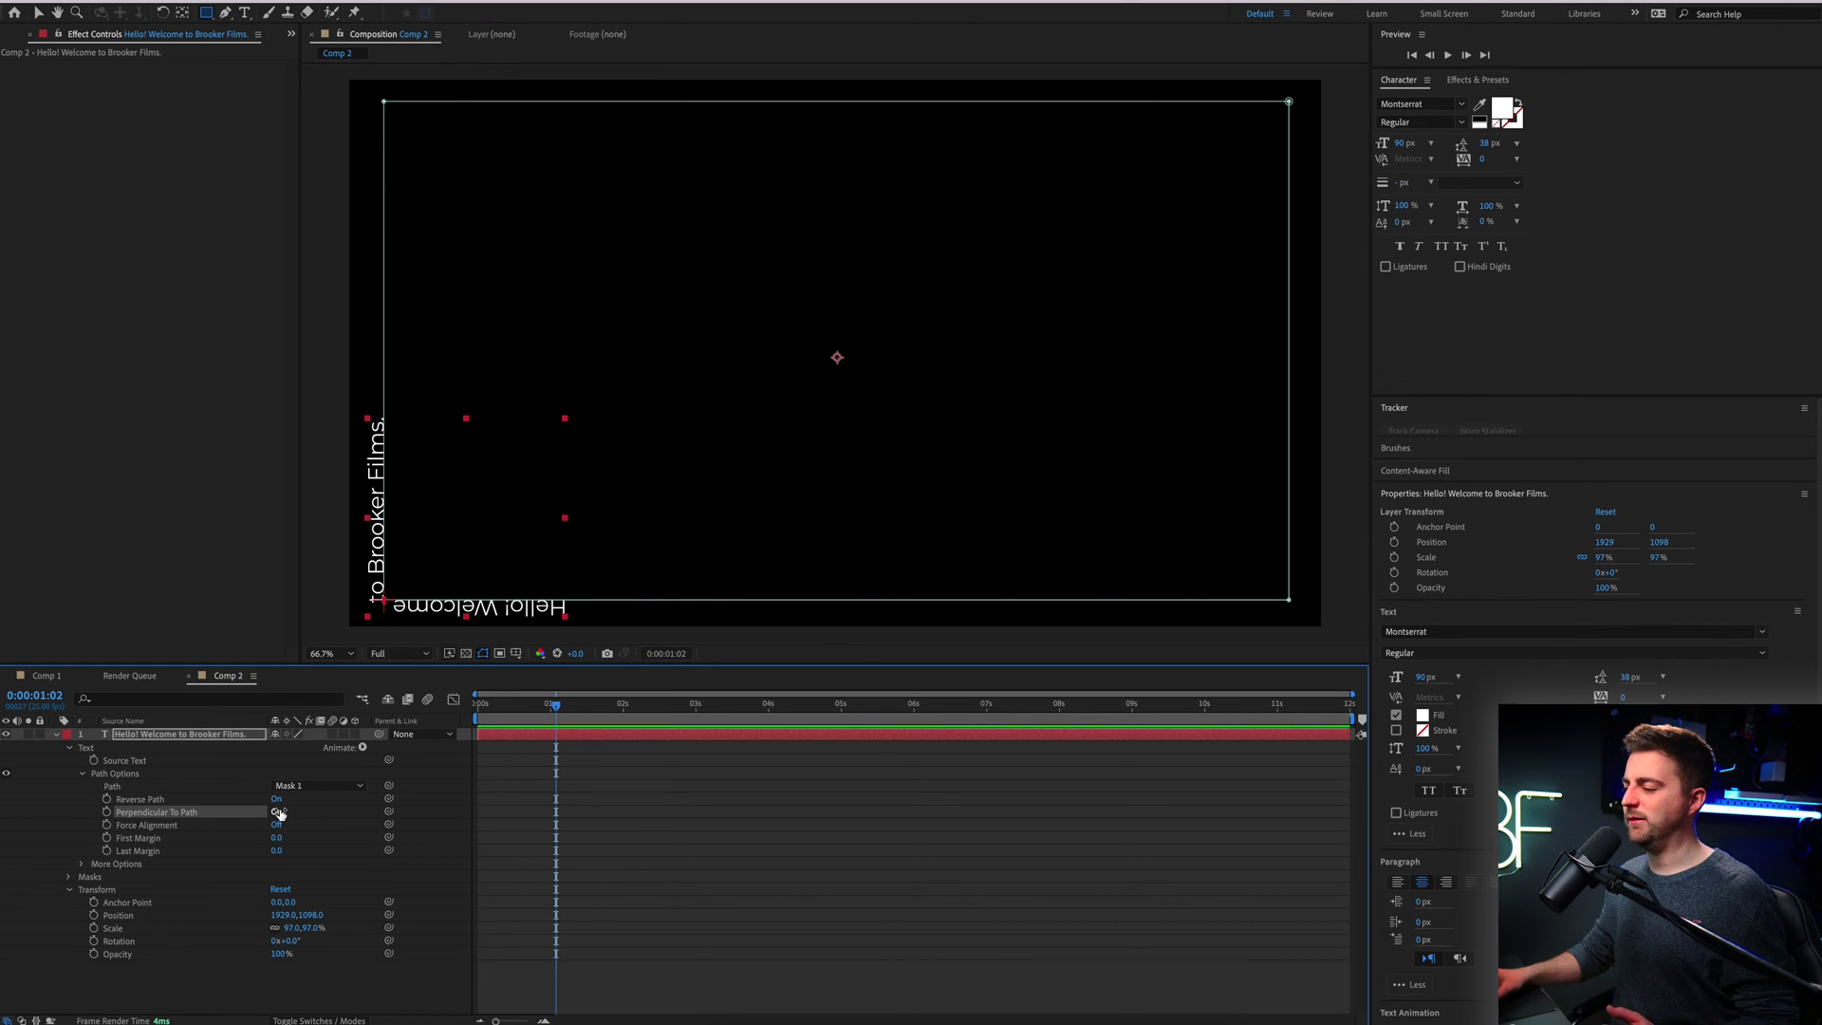
left_click(278, 812)
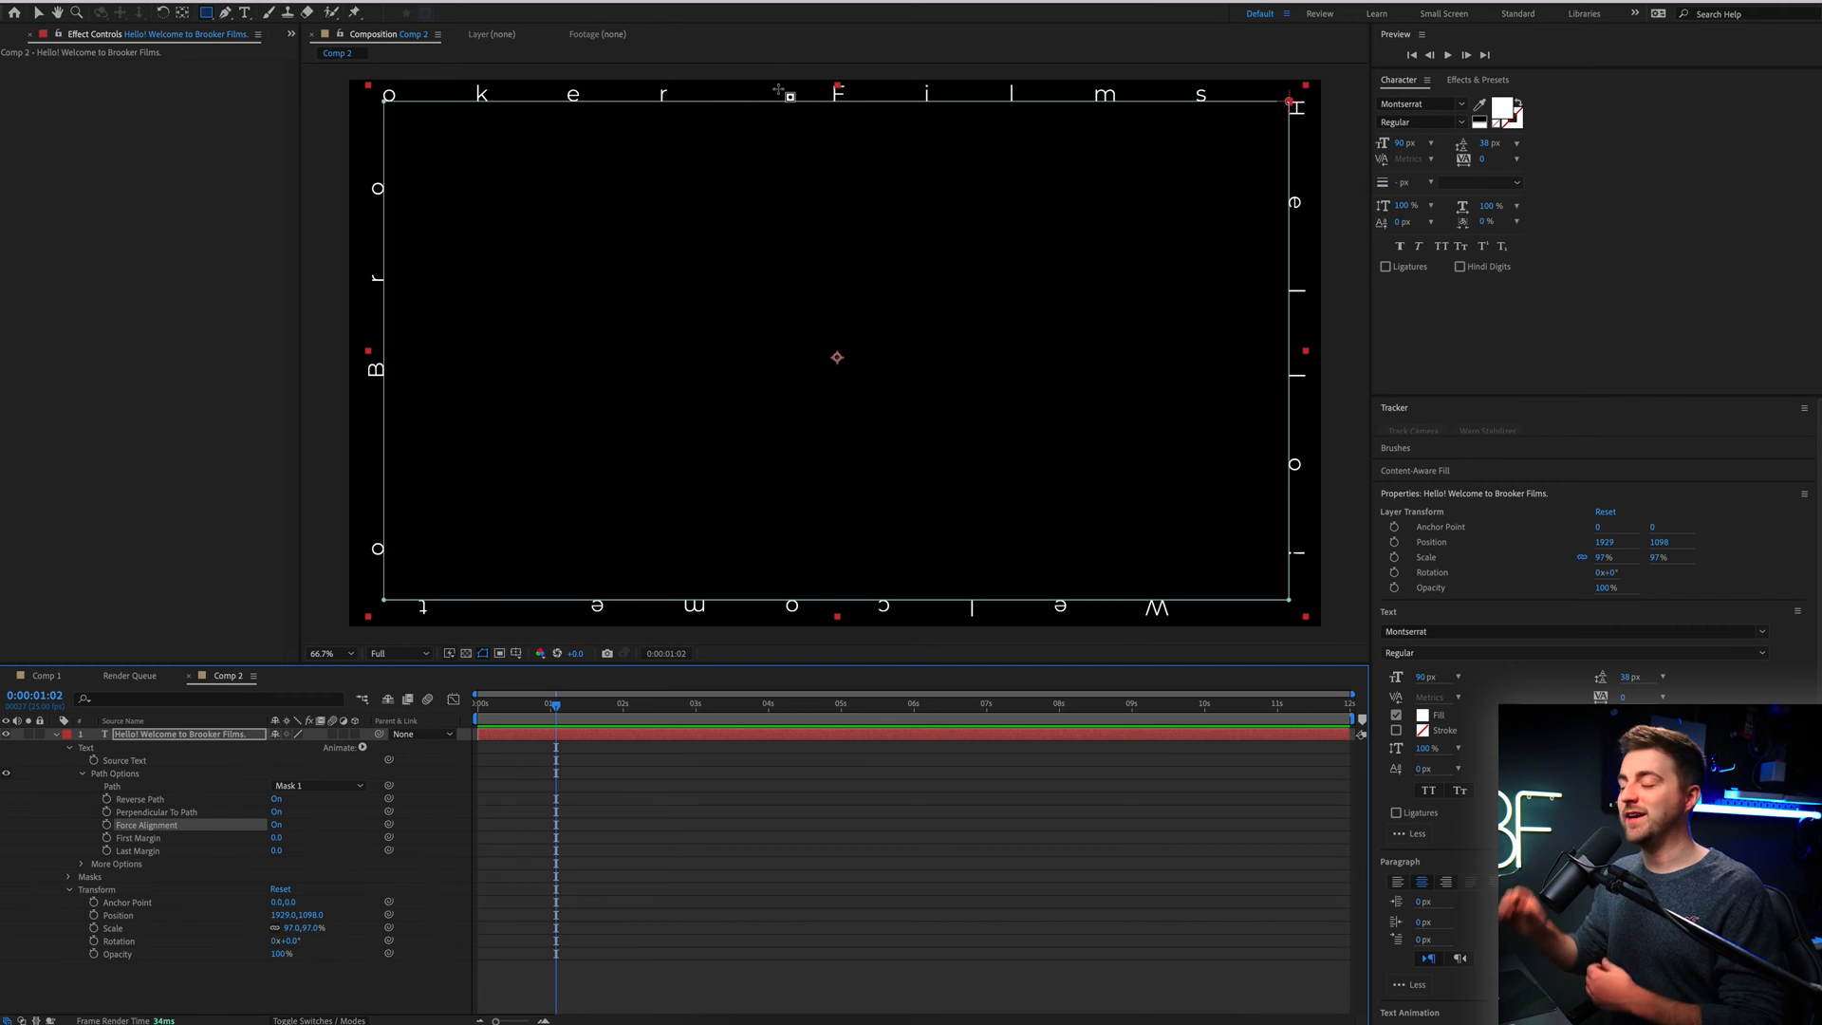
mouse_move(207, 911)
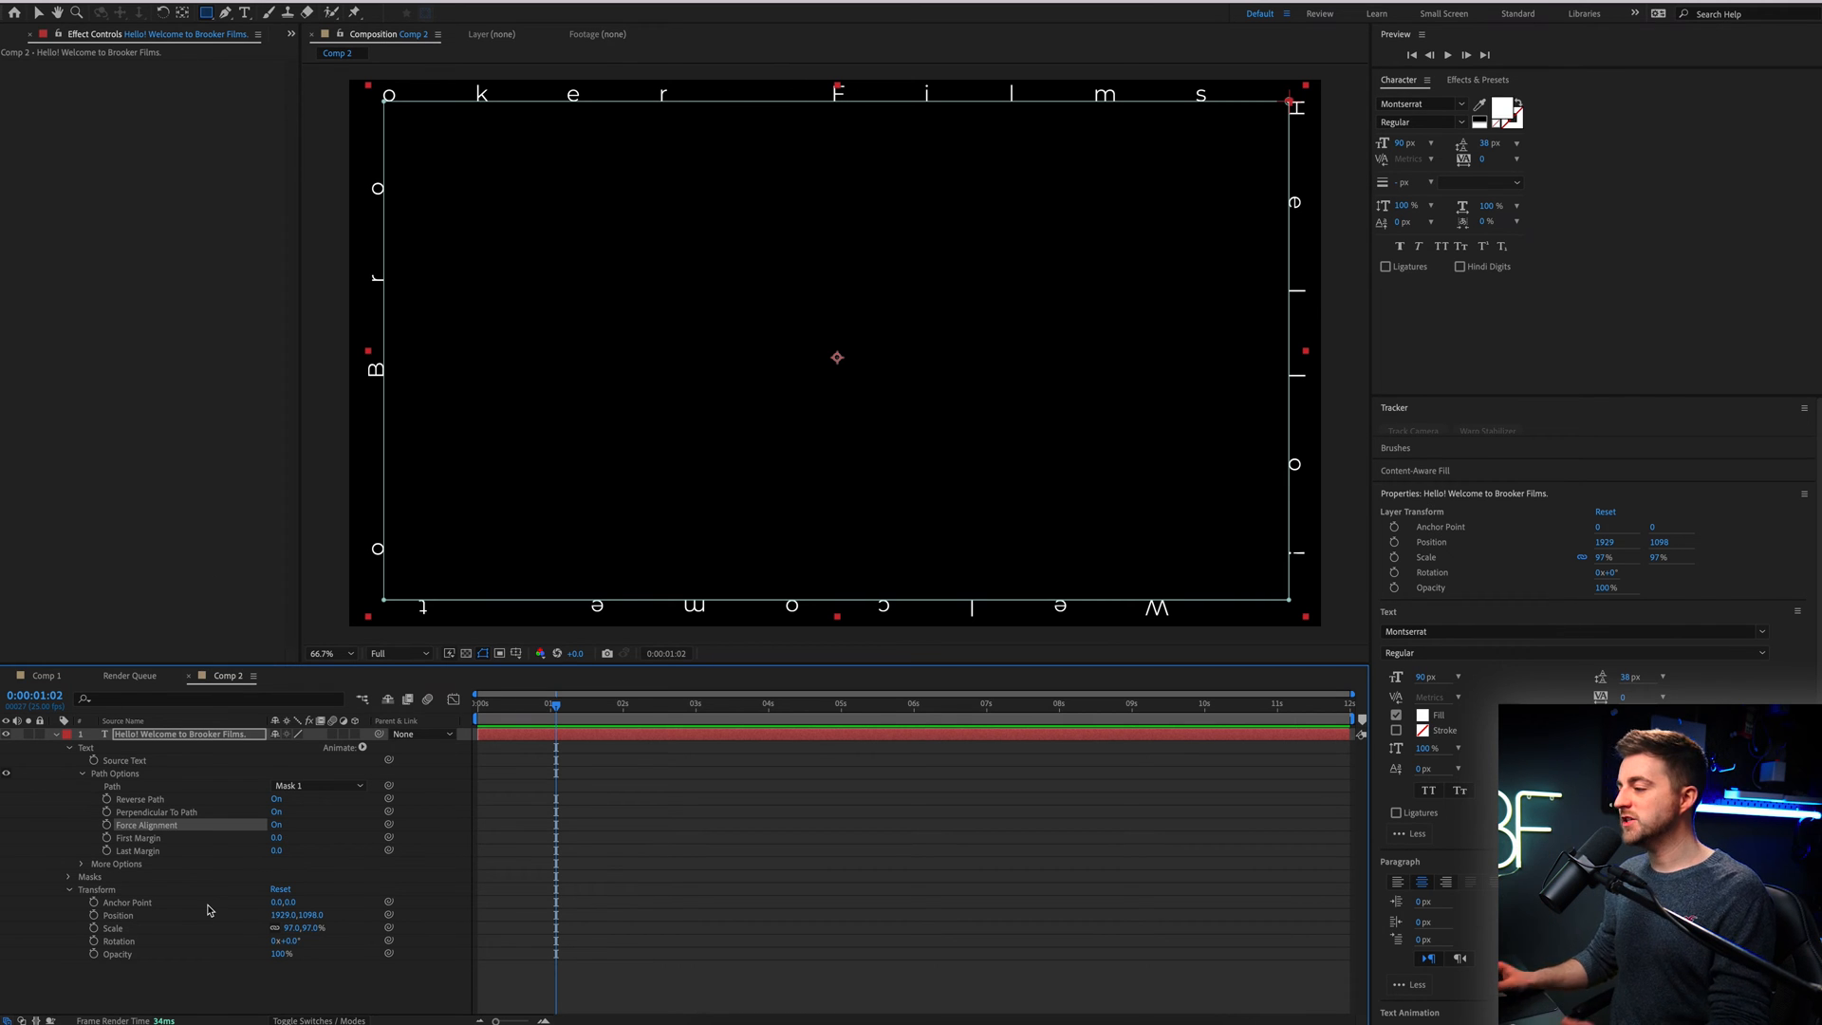
mouse_move(258, 797)
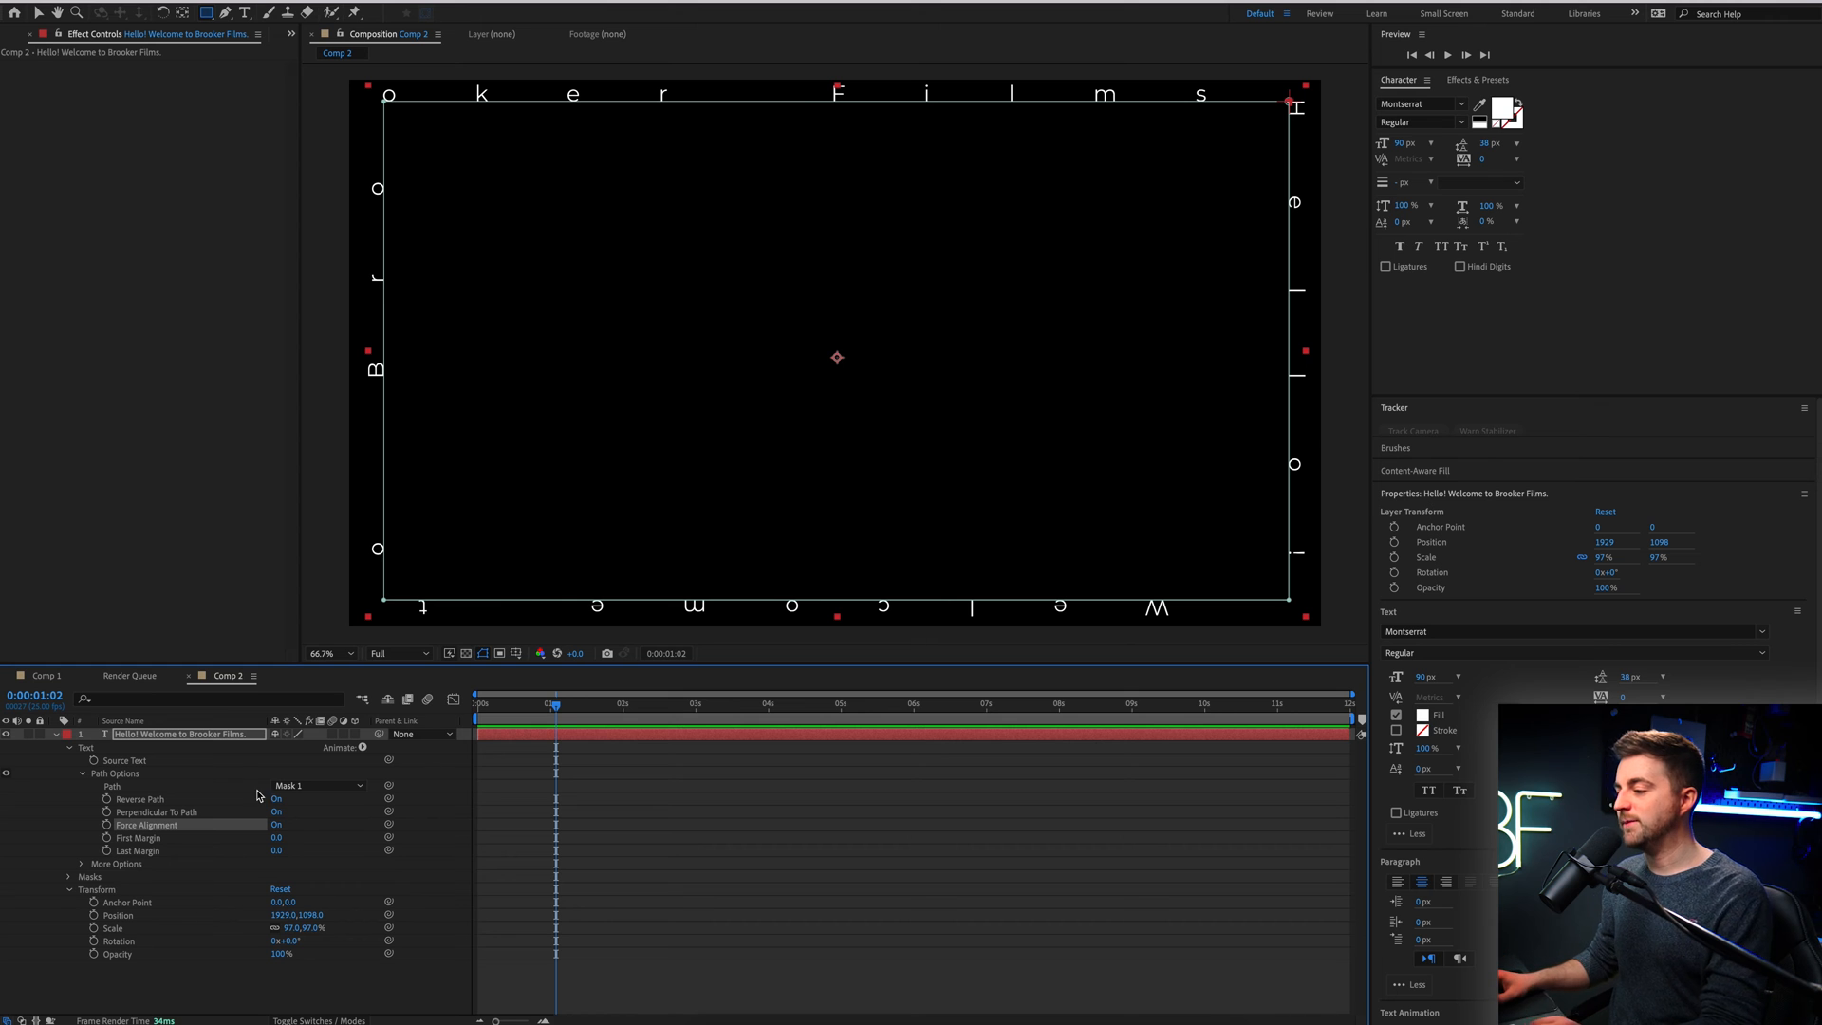
left_click(276, 824)
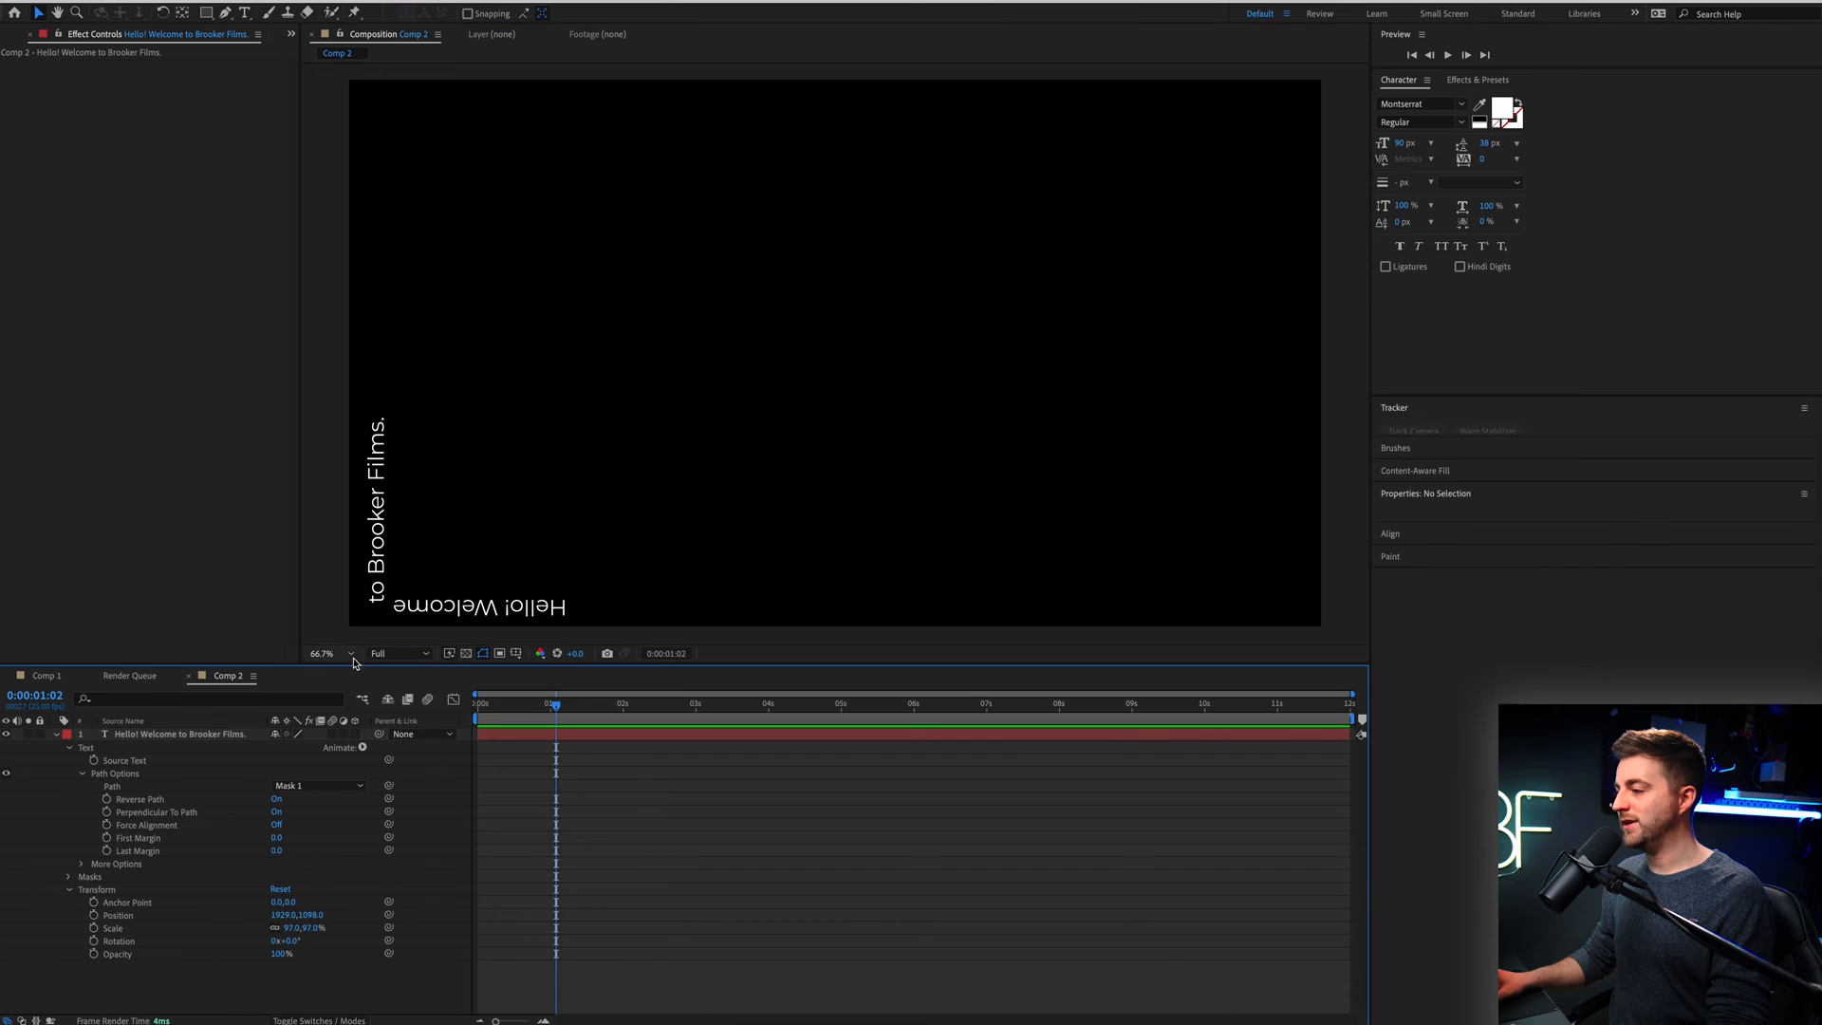
Append 'Hello! Welcome to Brooker Films.' again to the existing text layer
left_click(180, 734)
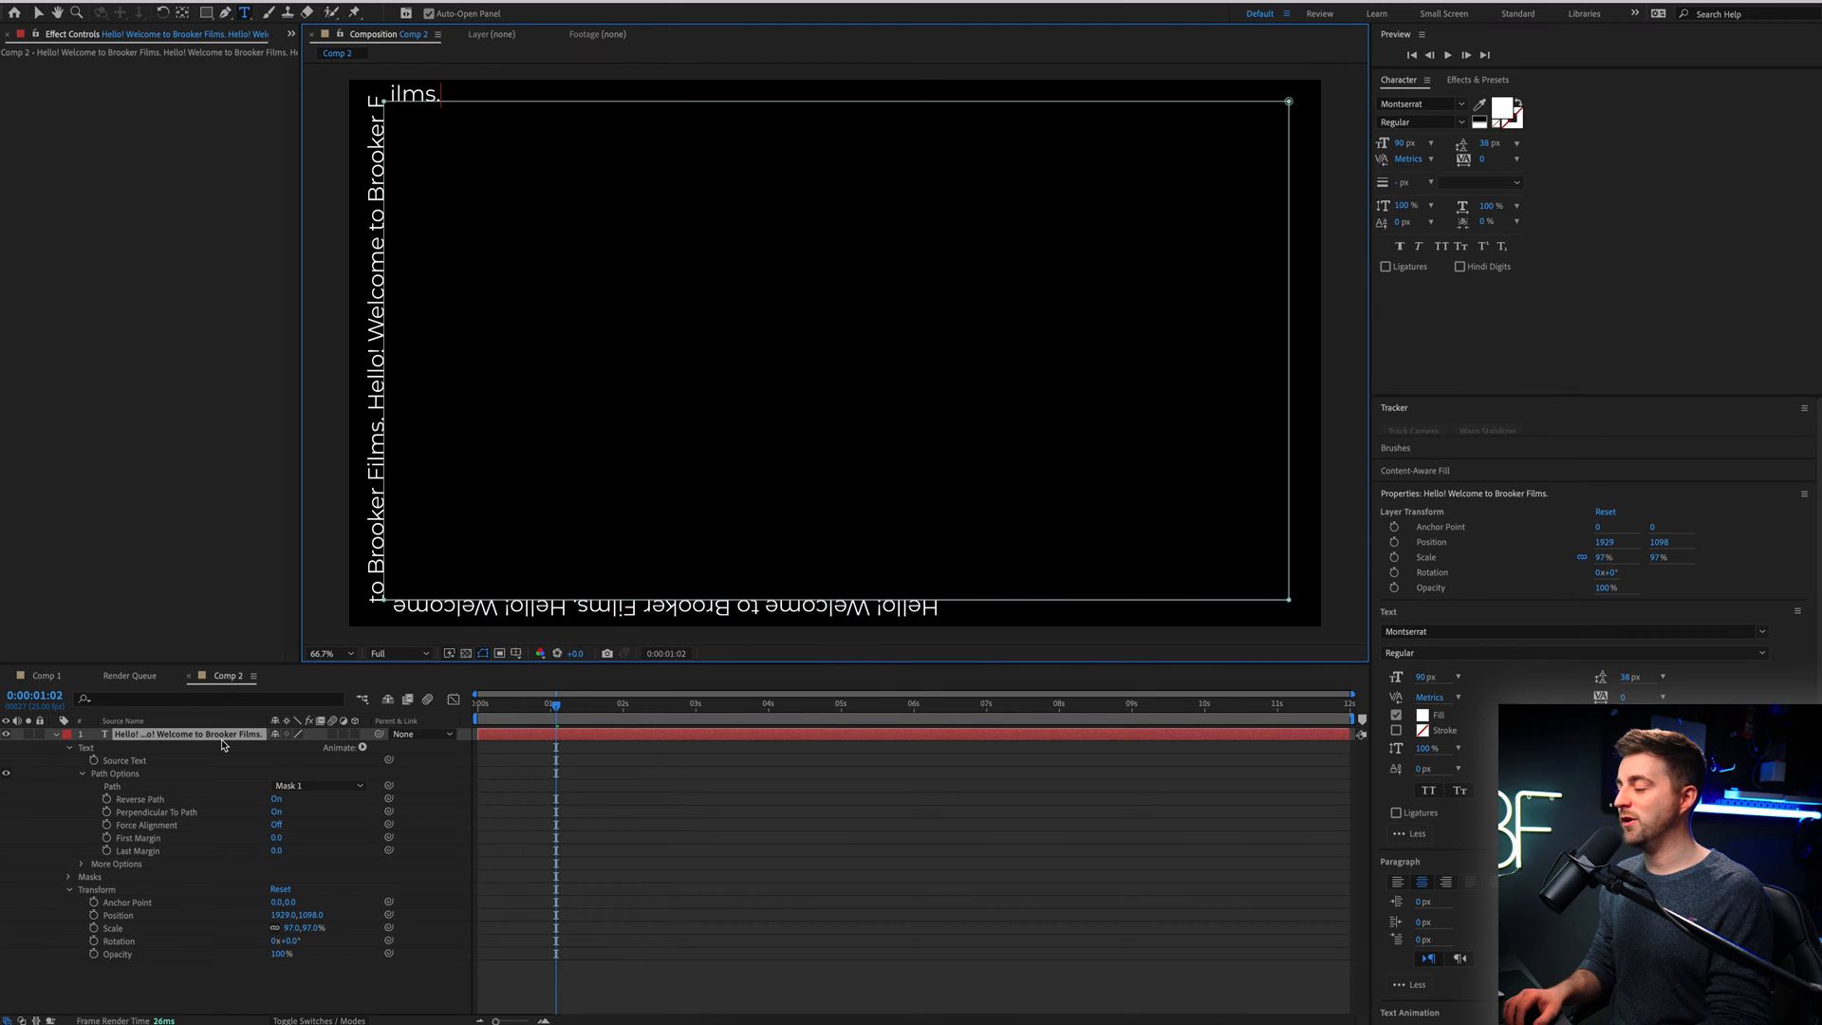
type("Hello! Welcome to Brooker Films.")
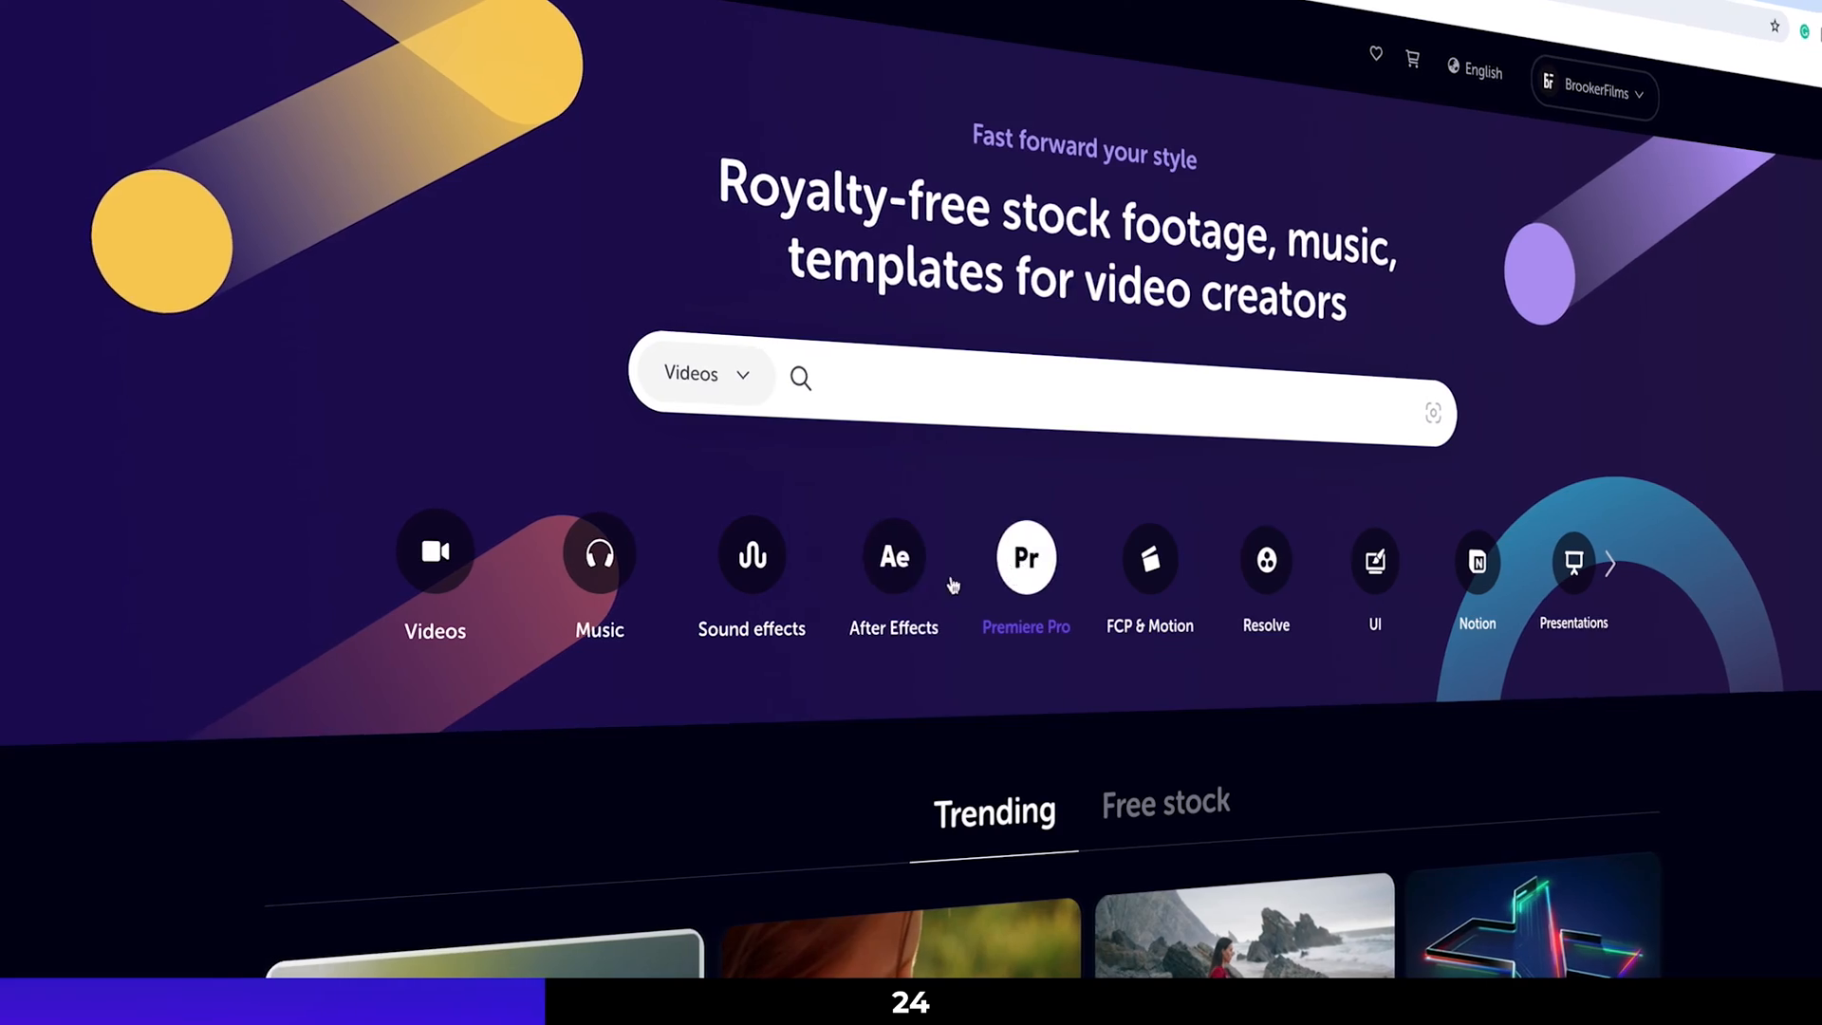
Open the DaVinci Resolve templates category and scroll through the stock clip listings
left_click(1265, 557)
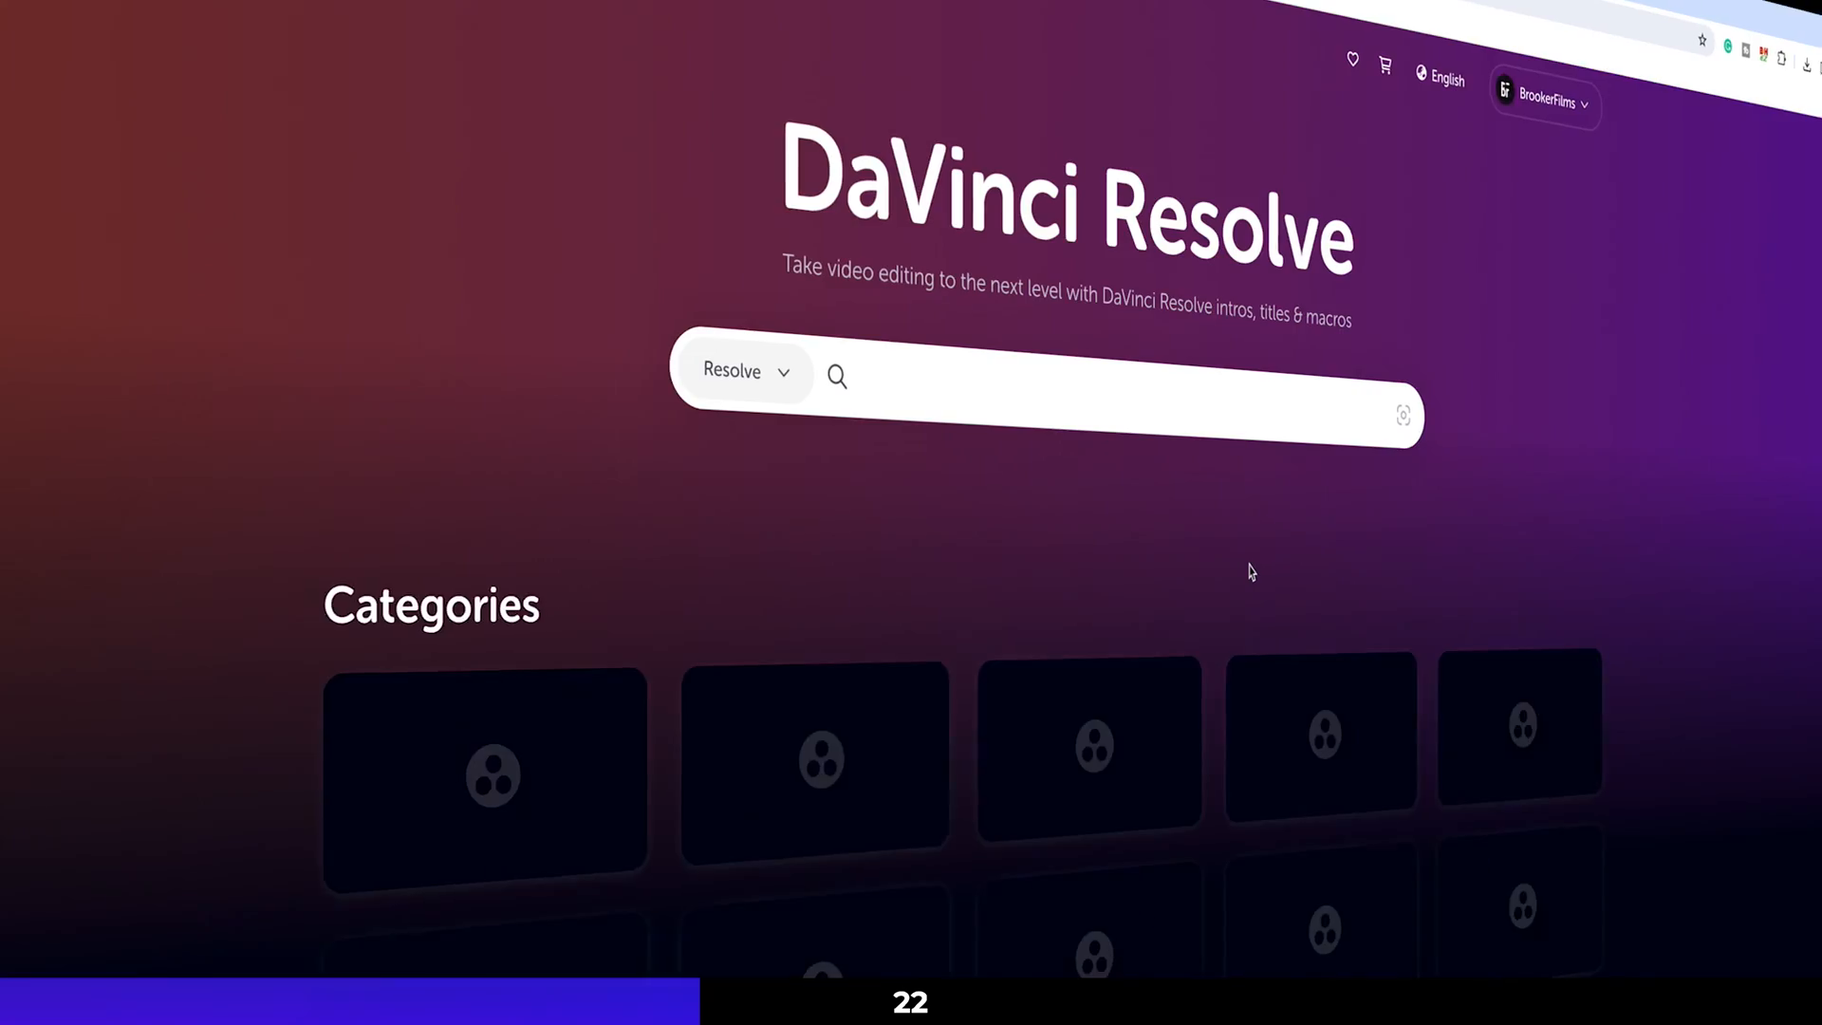
scroll("down", 3)
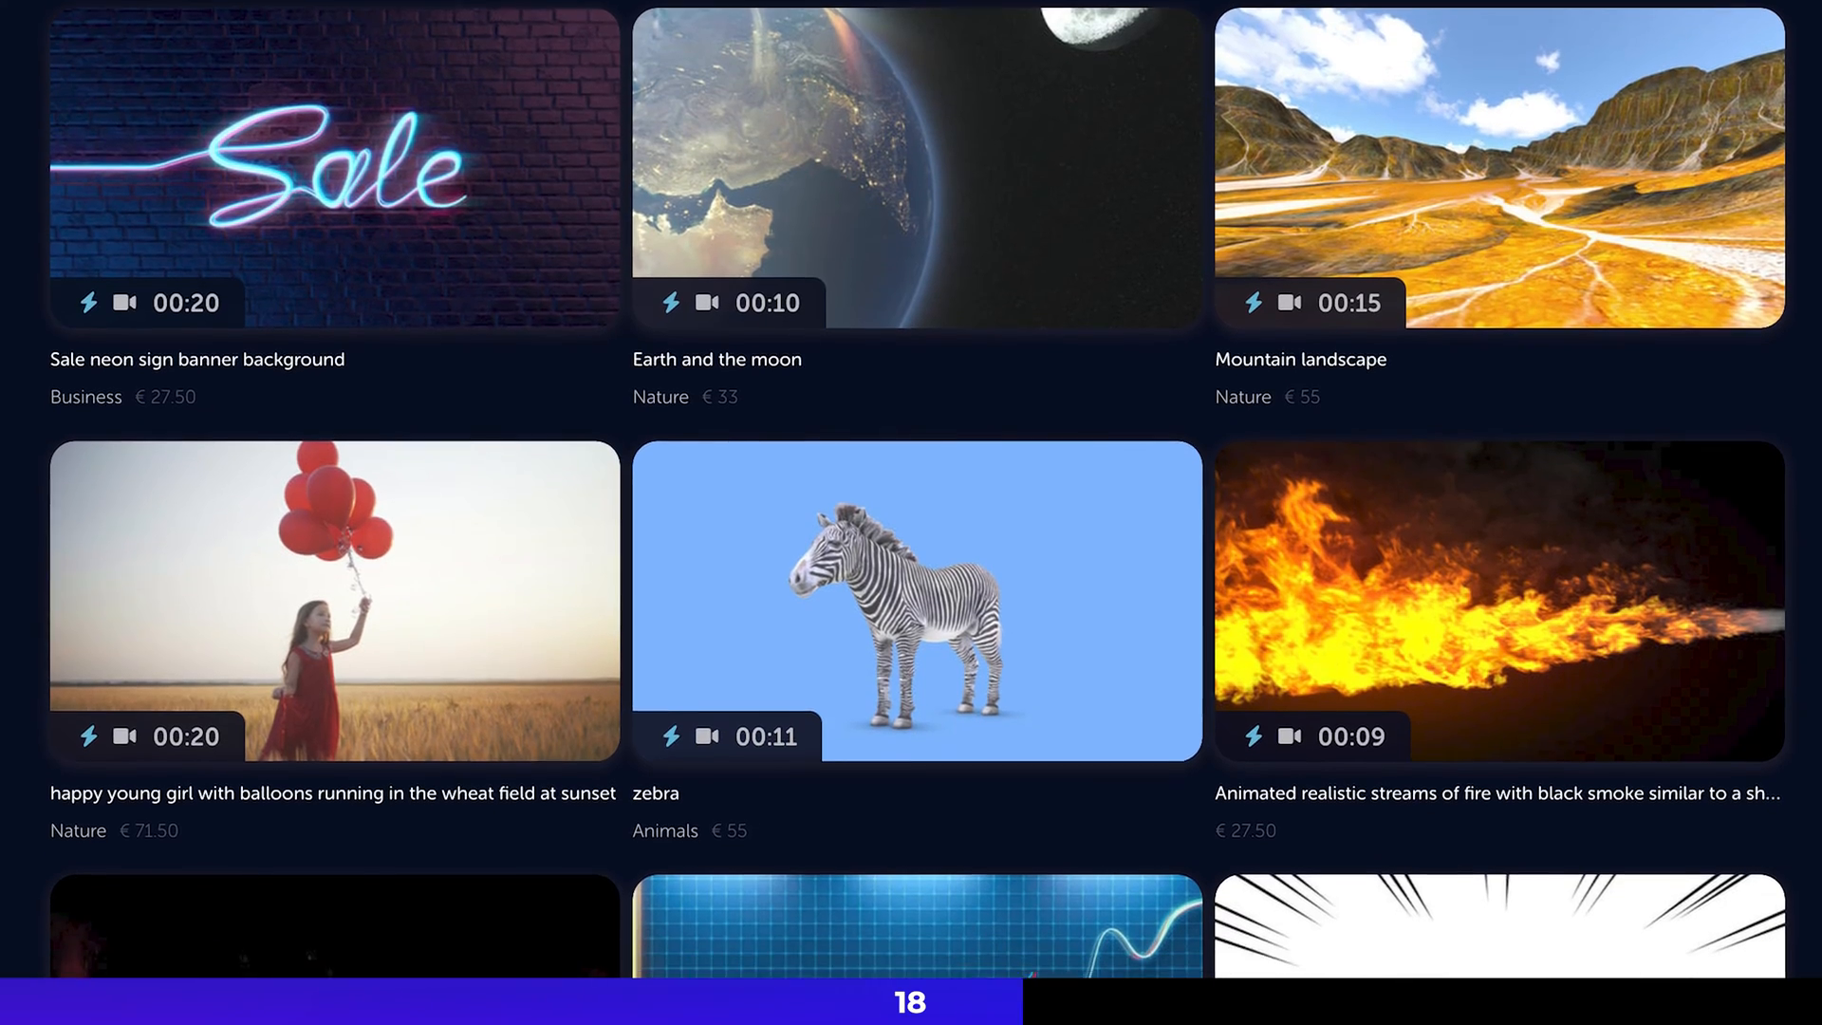
scroll("down", 3)
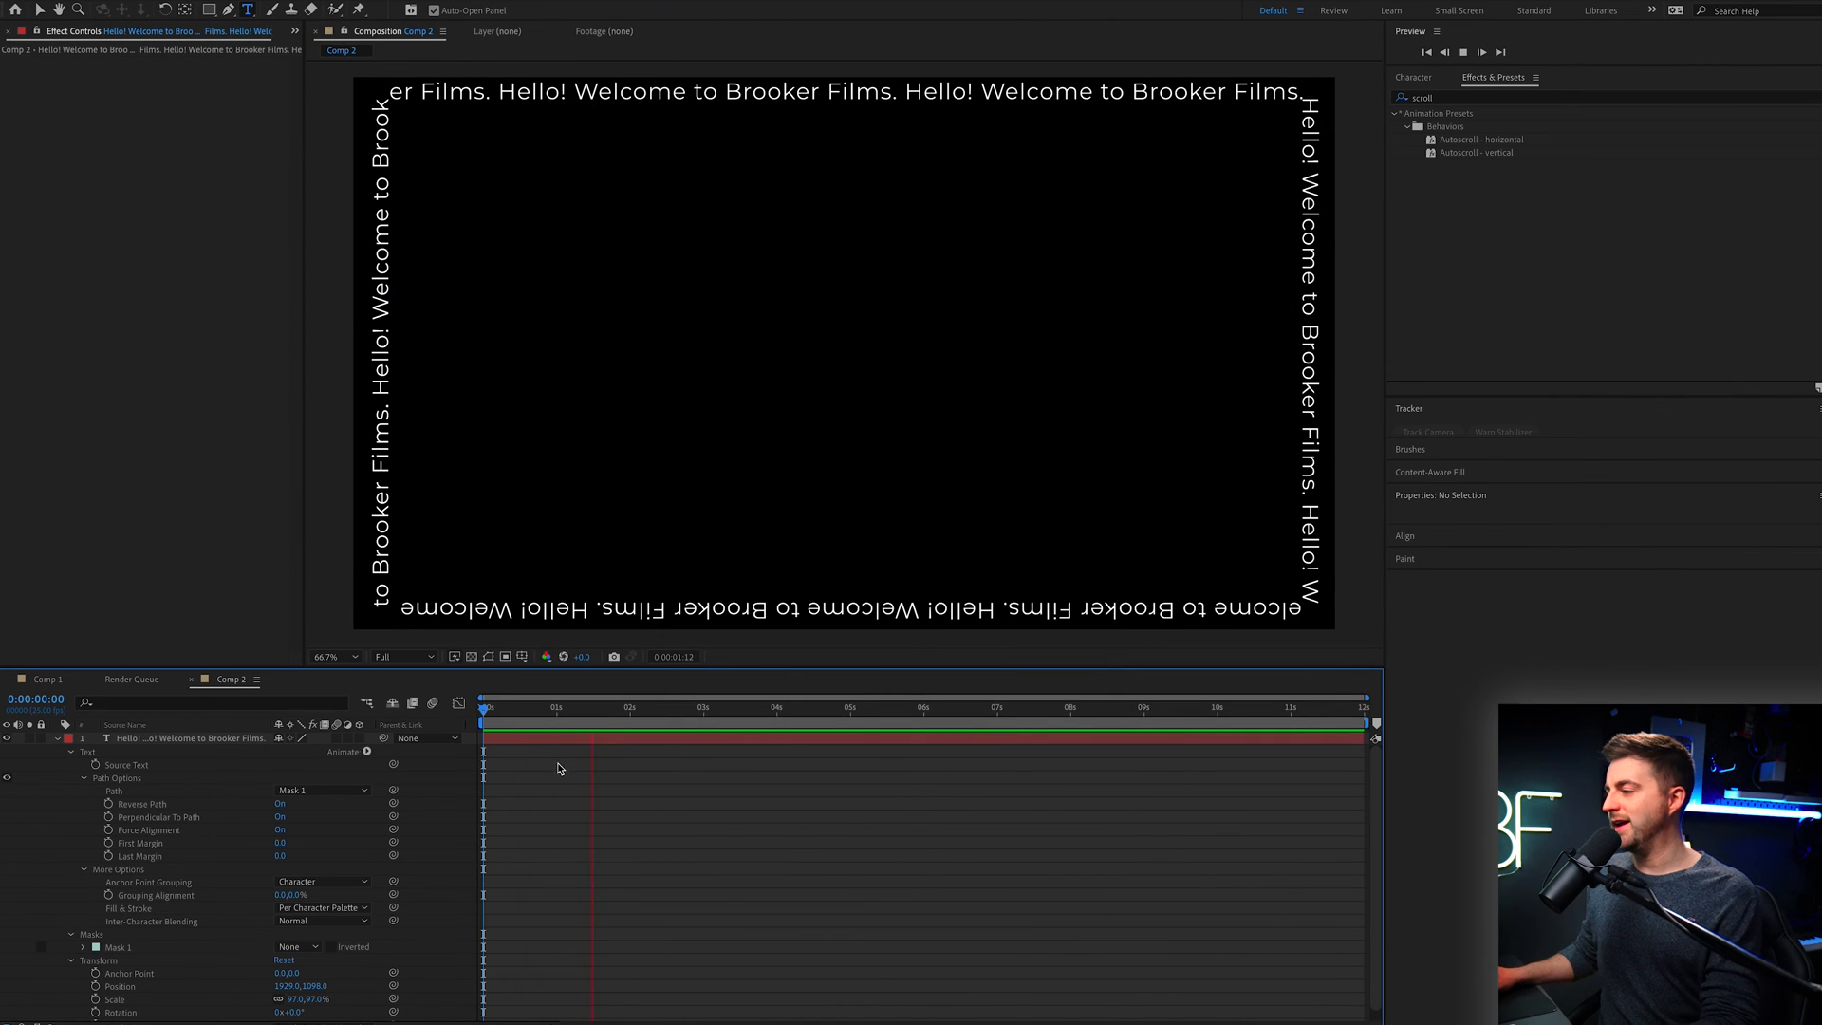
Move the playhead to about 2 s and adjust the text's path alignment settings
left_click(653, 706)
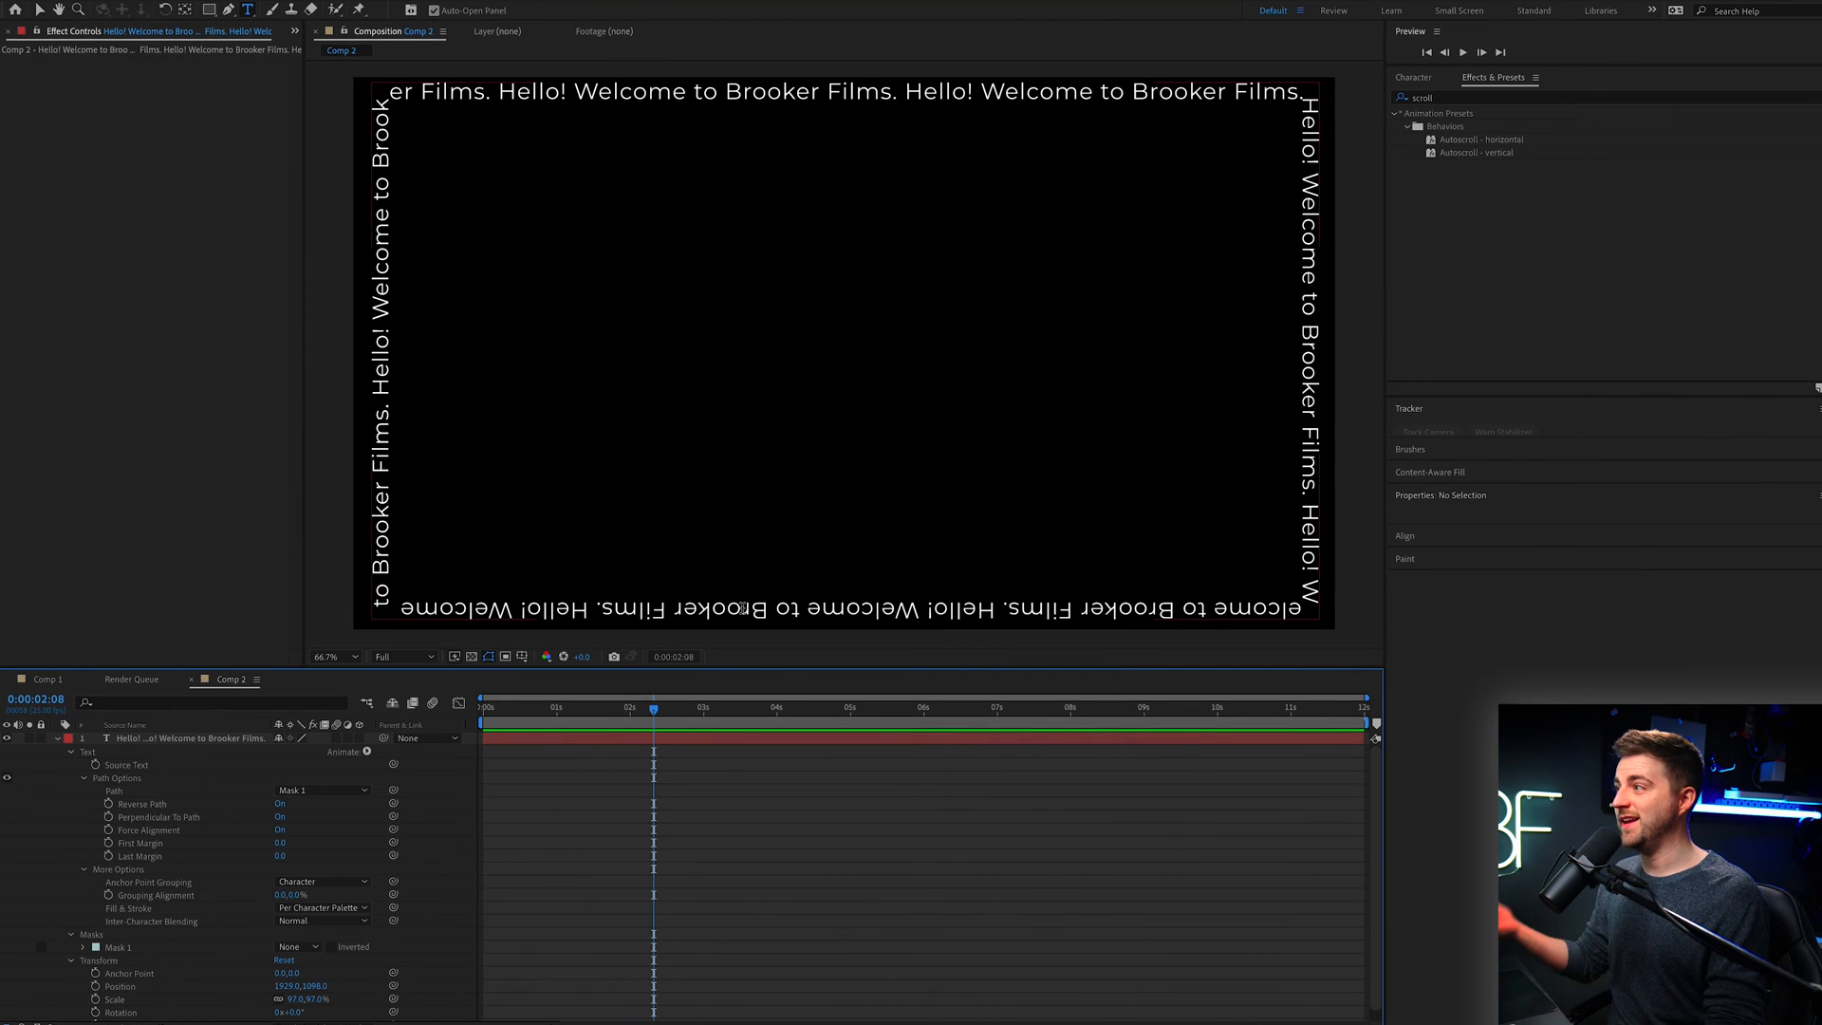
mouse_move(133, 835)
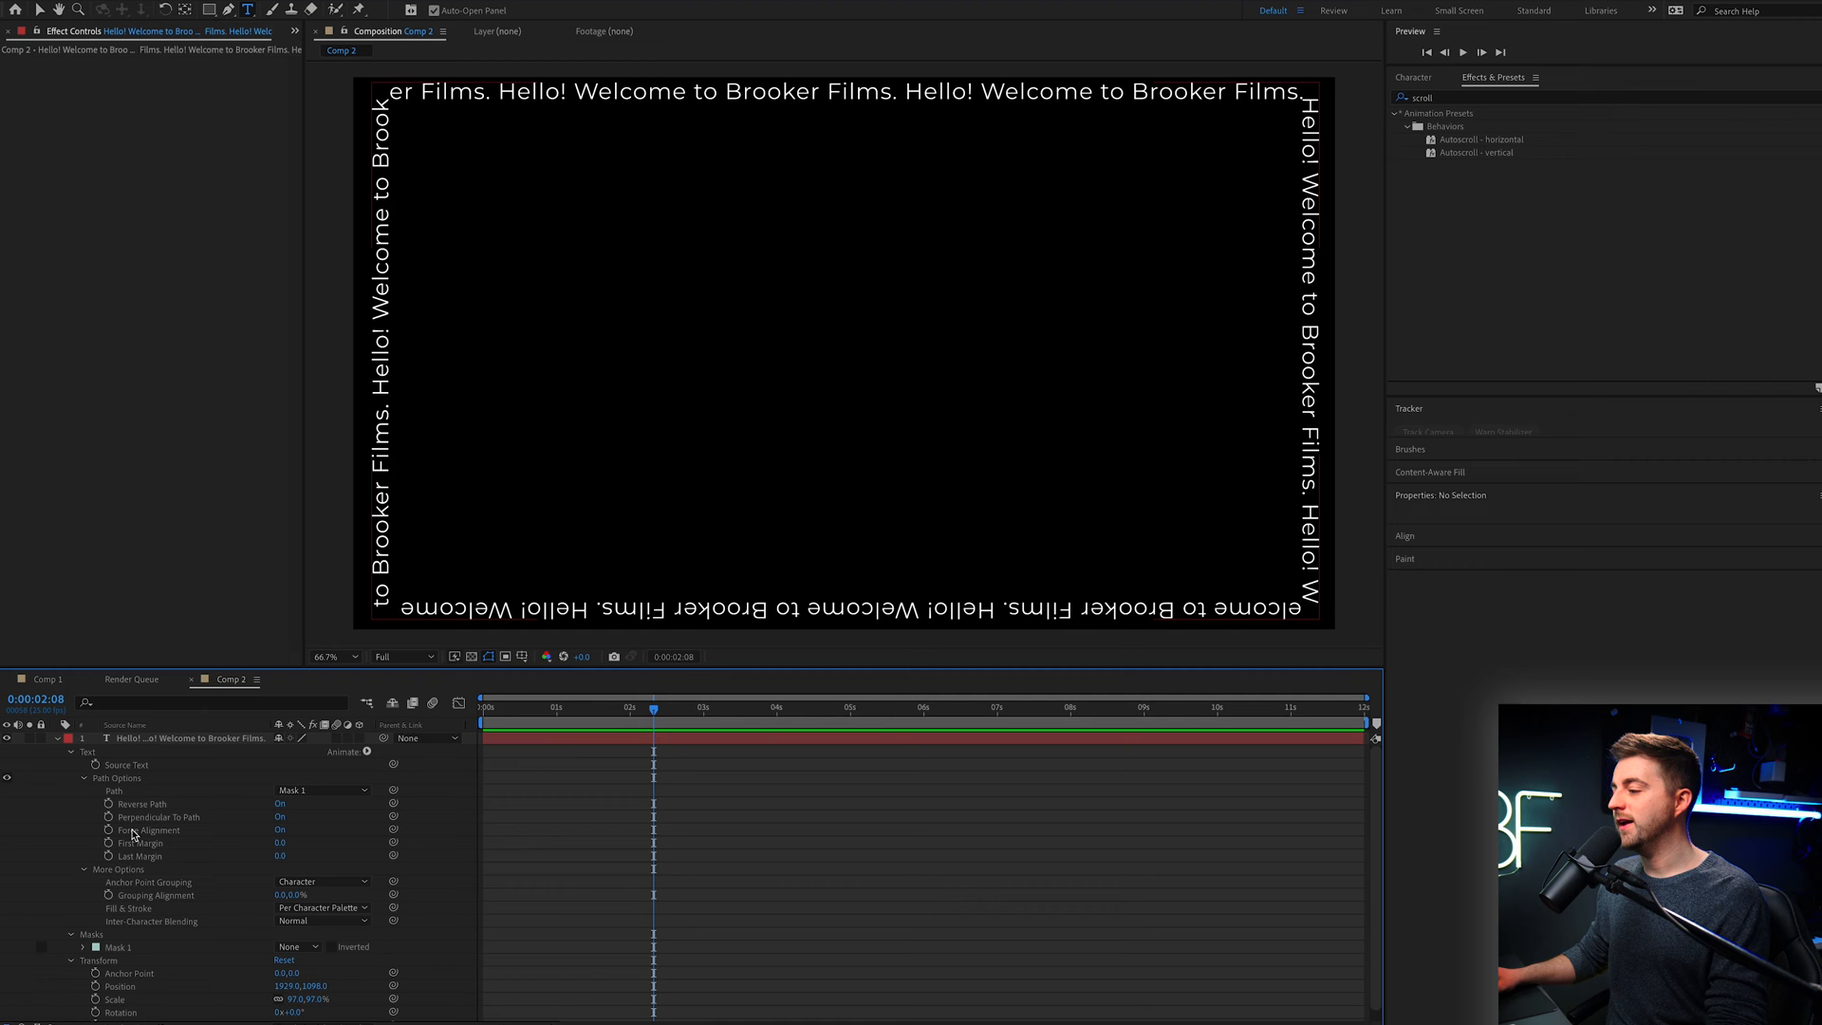
left_click(140, 843)
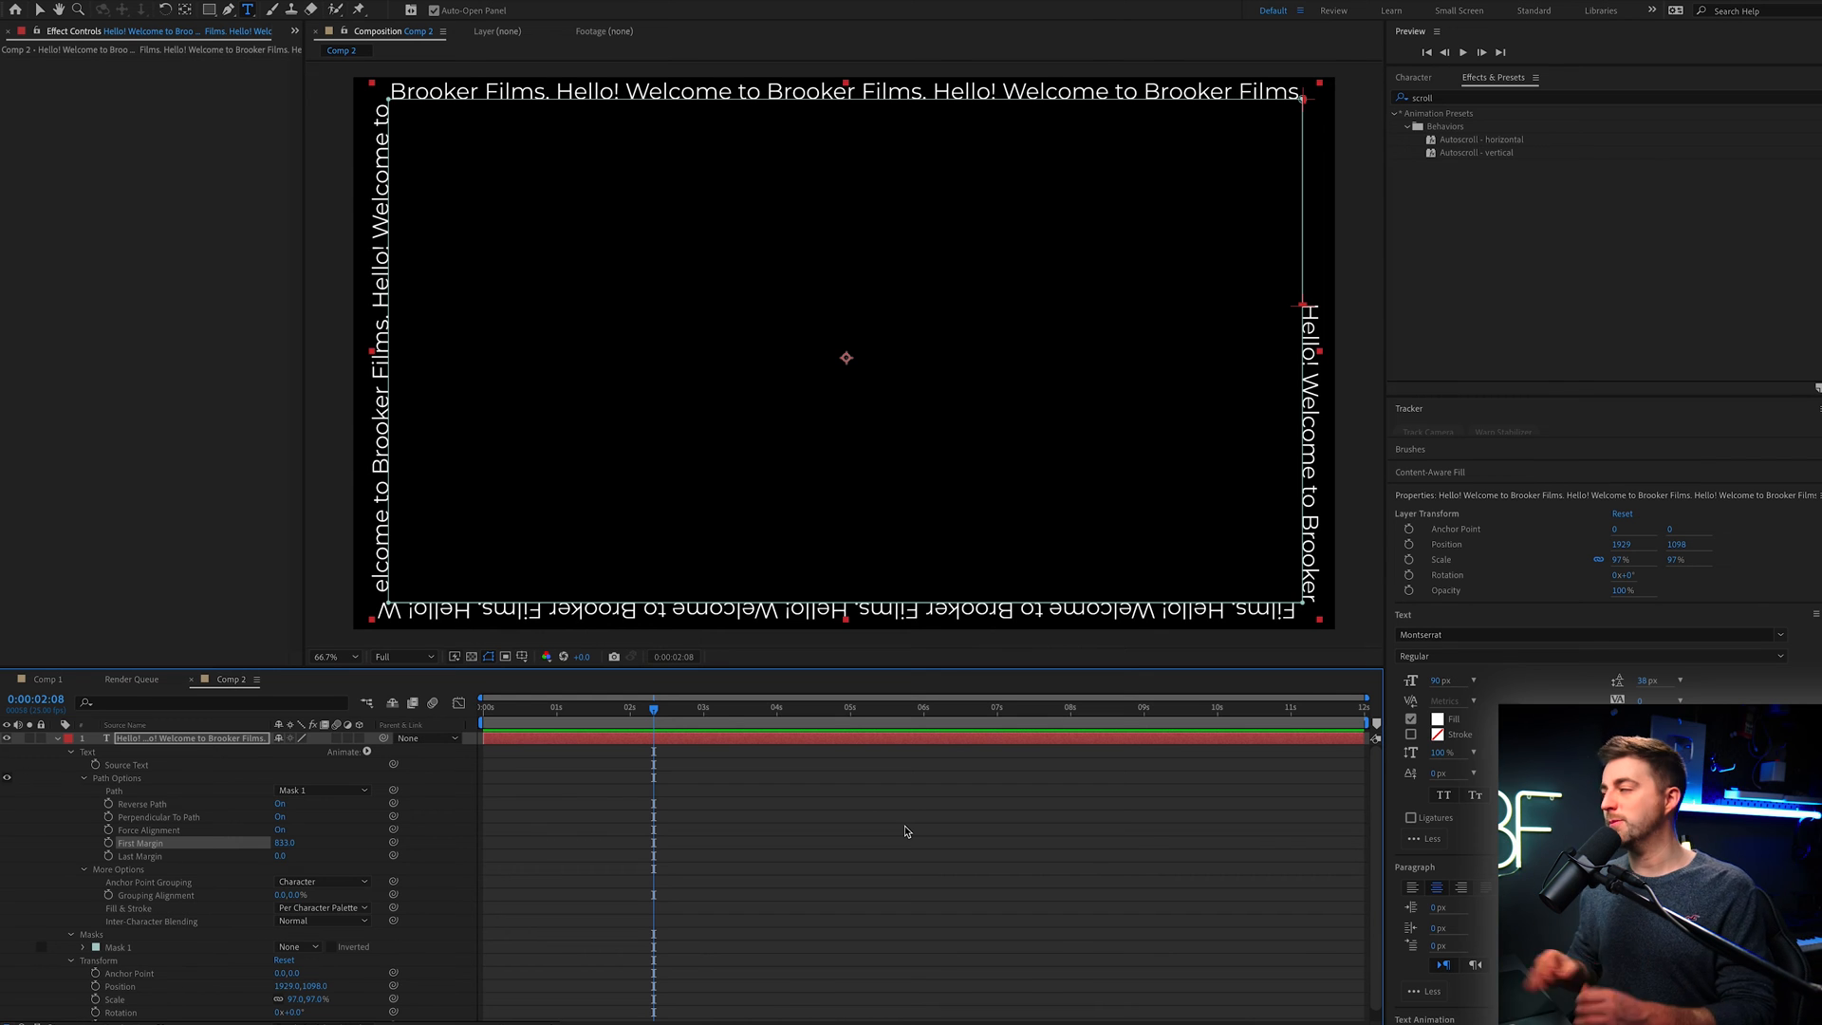
mouse_move(1288, 144)
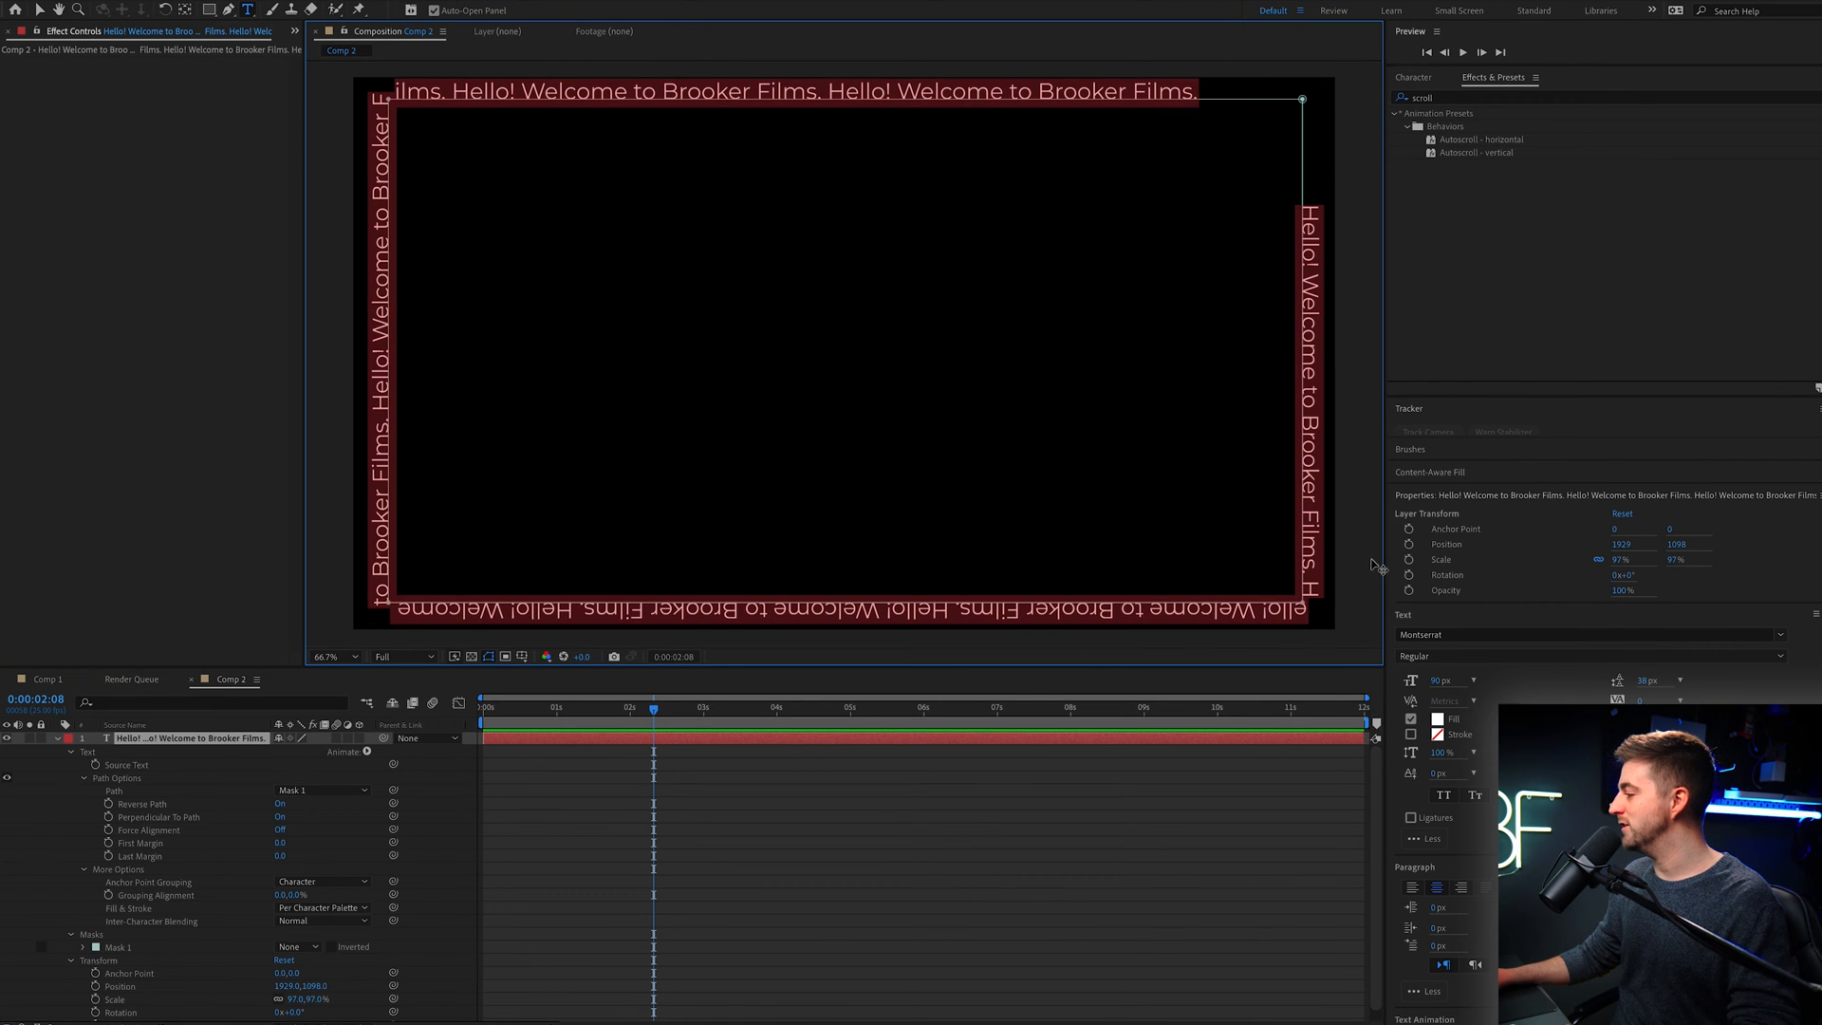
mouse_move(1433, 622)
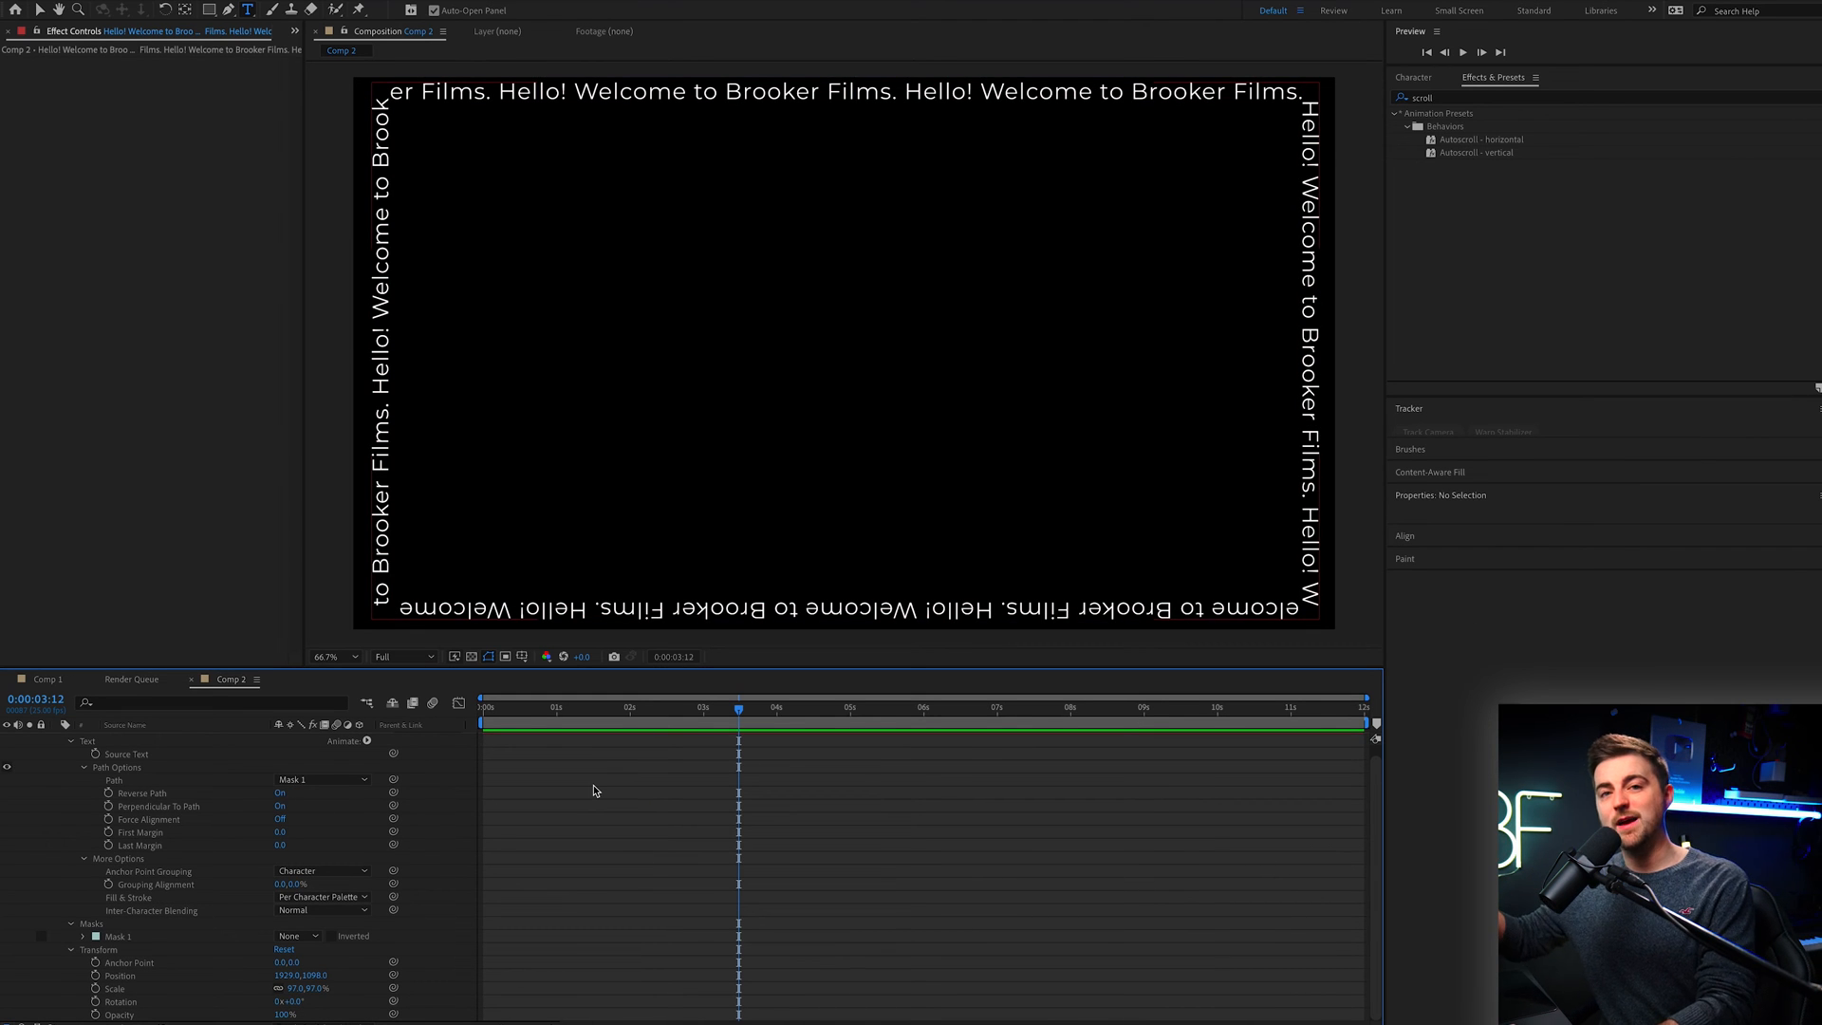
mouse_move(304, 825)
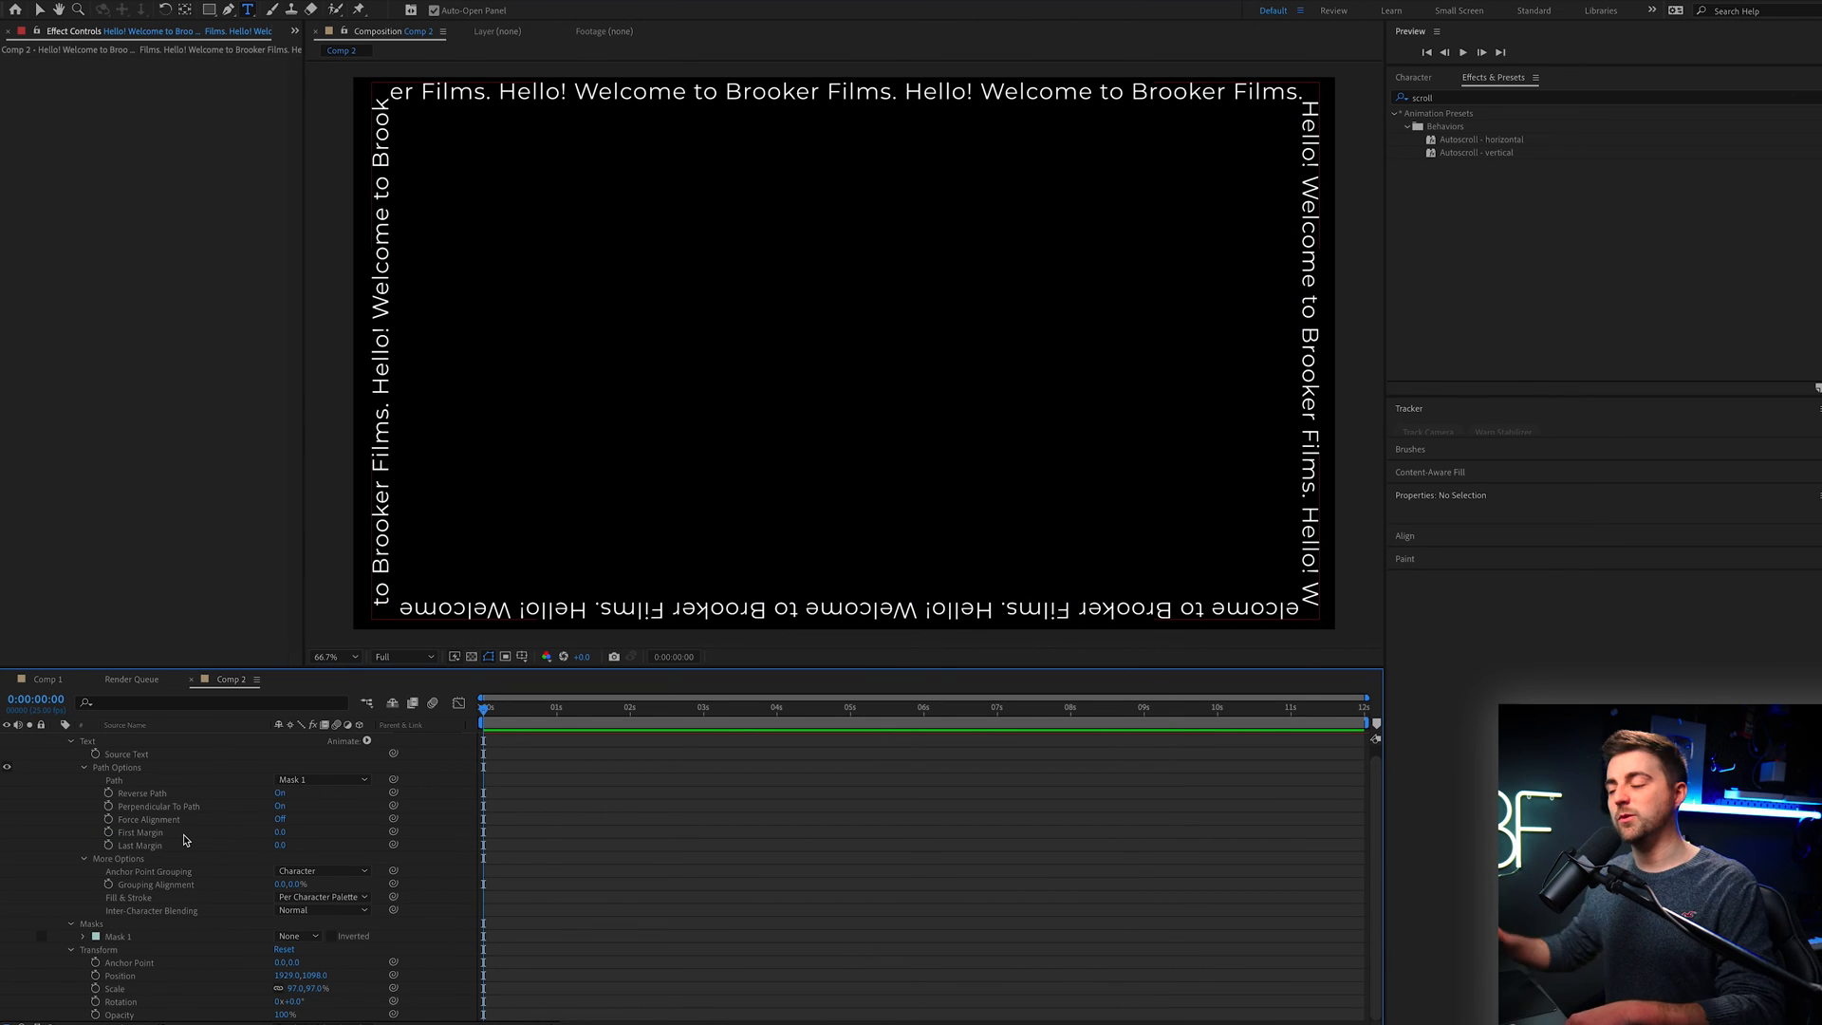
Add the expression time*100 to the First Margin property
left_click(139, 832)
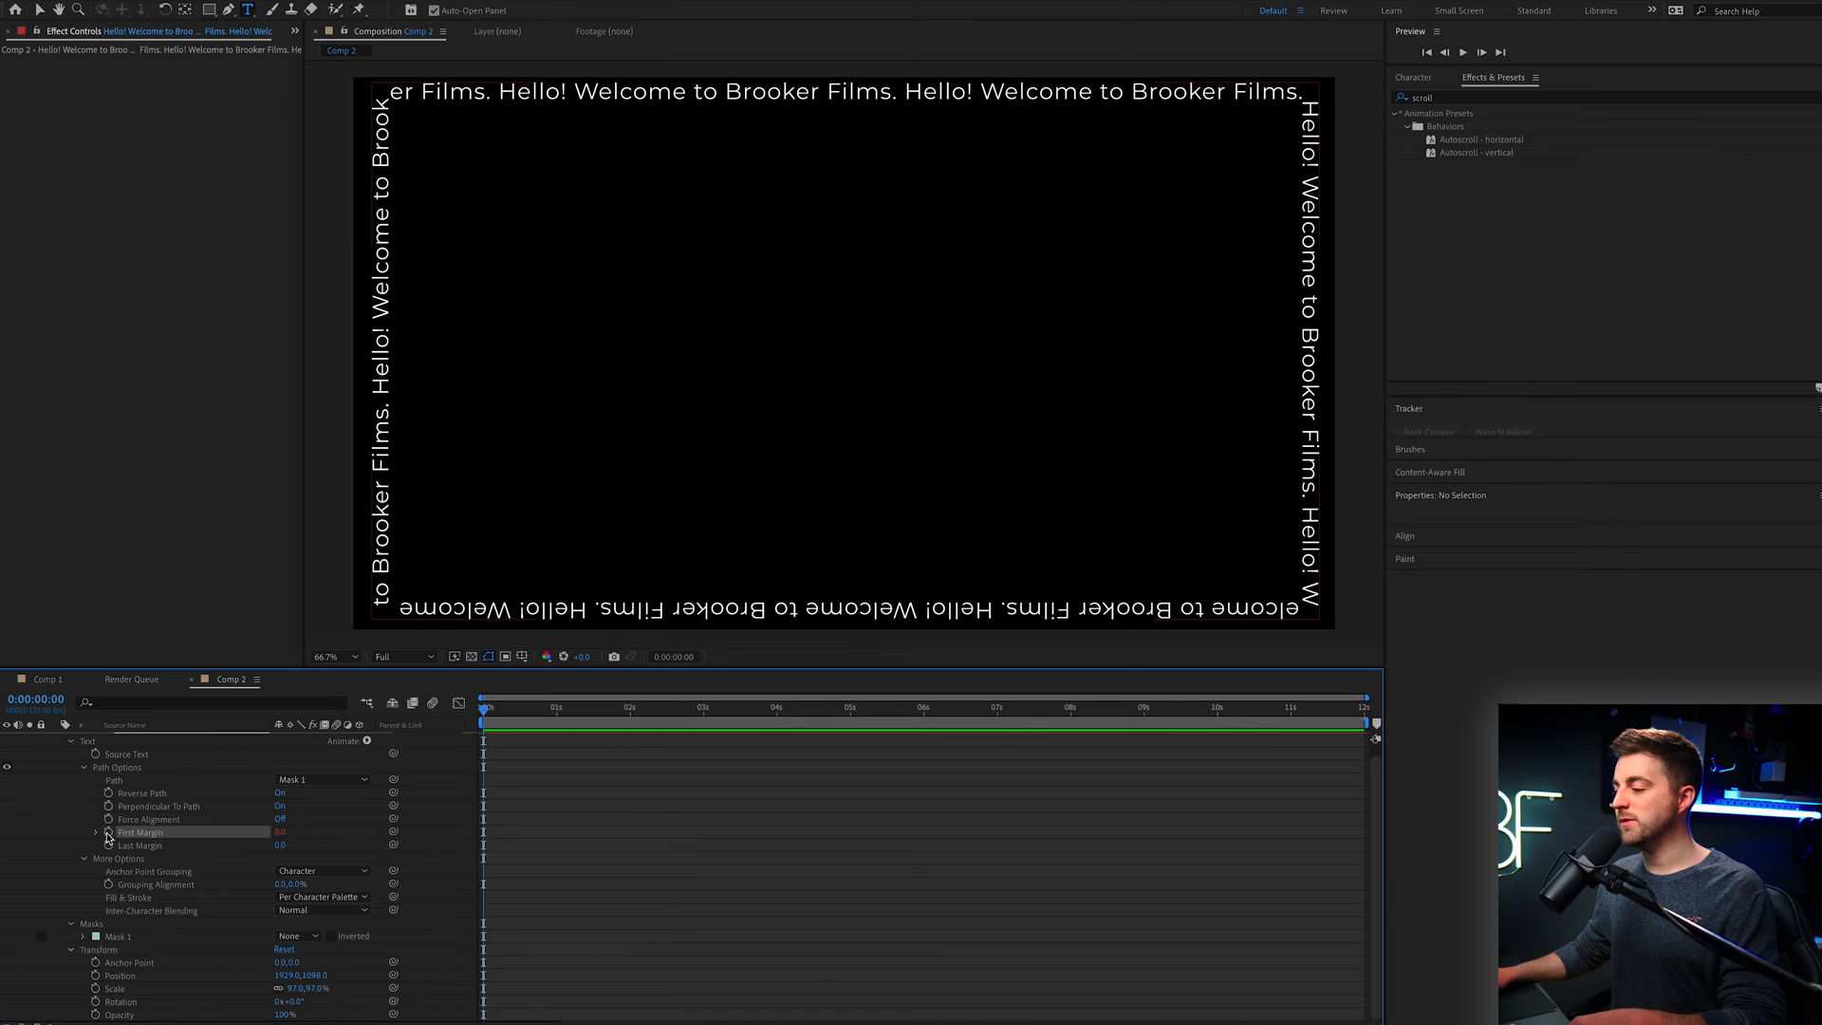
left_click(105, 832)
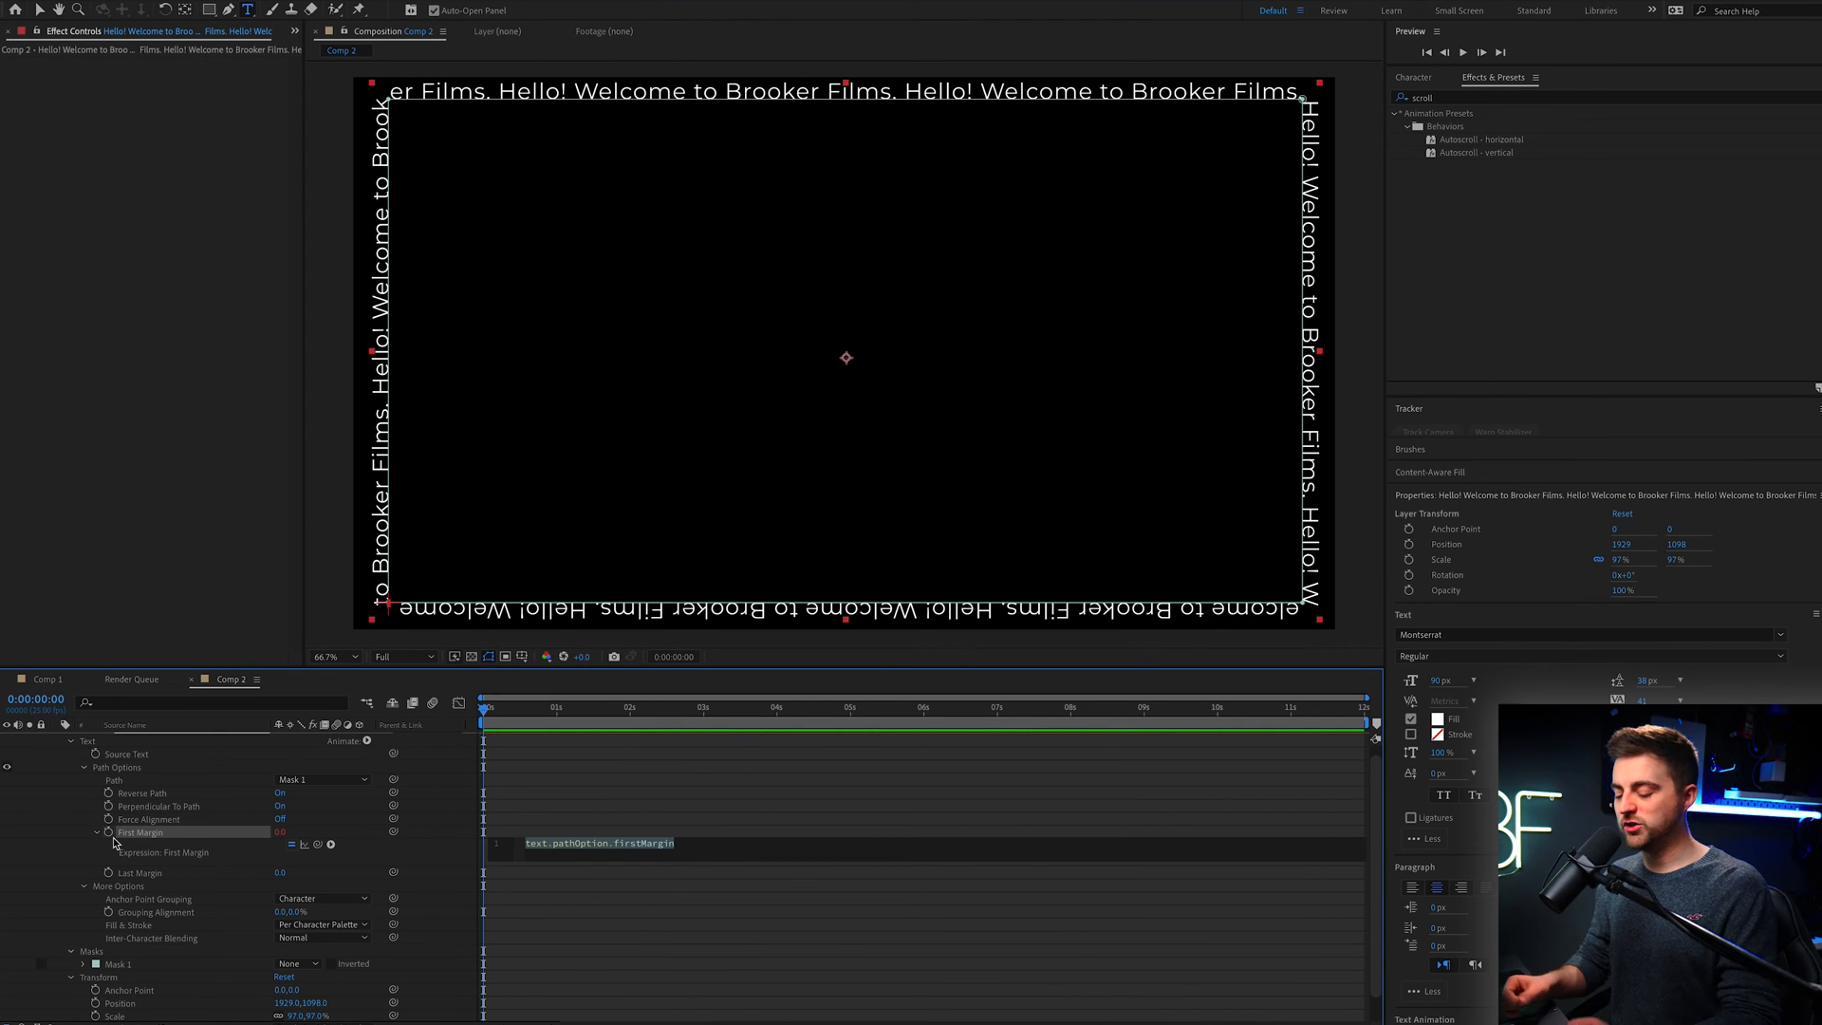
type("time*100")
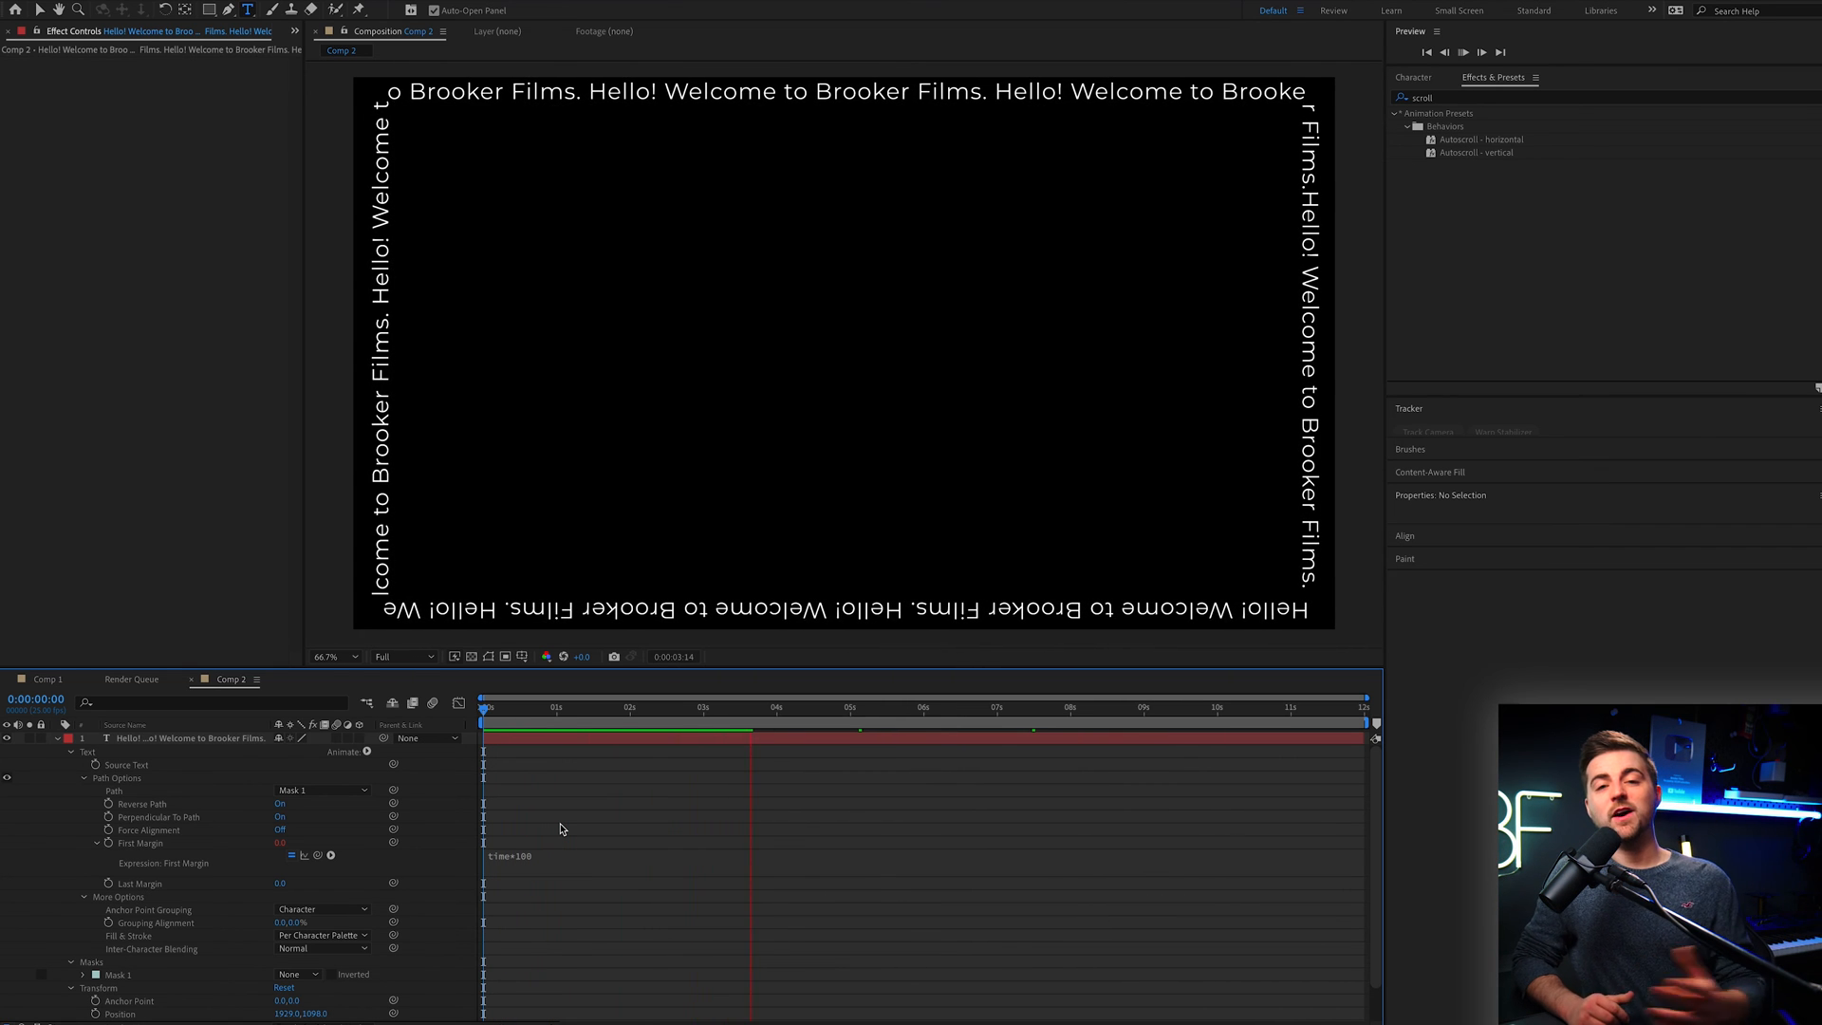
Preview the scrolling text at later times, then select the text's Path setting
left_click(895, 721)
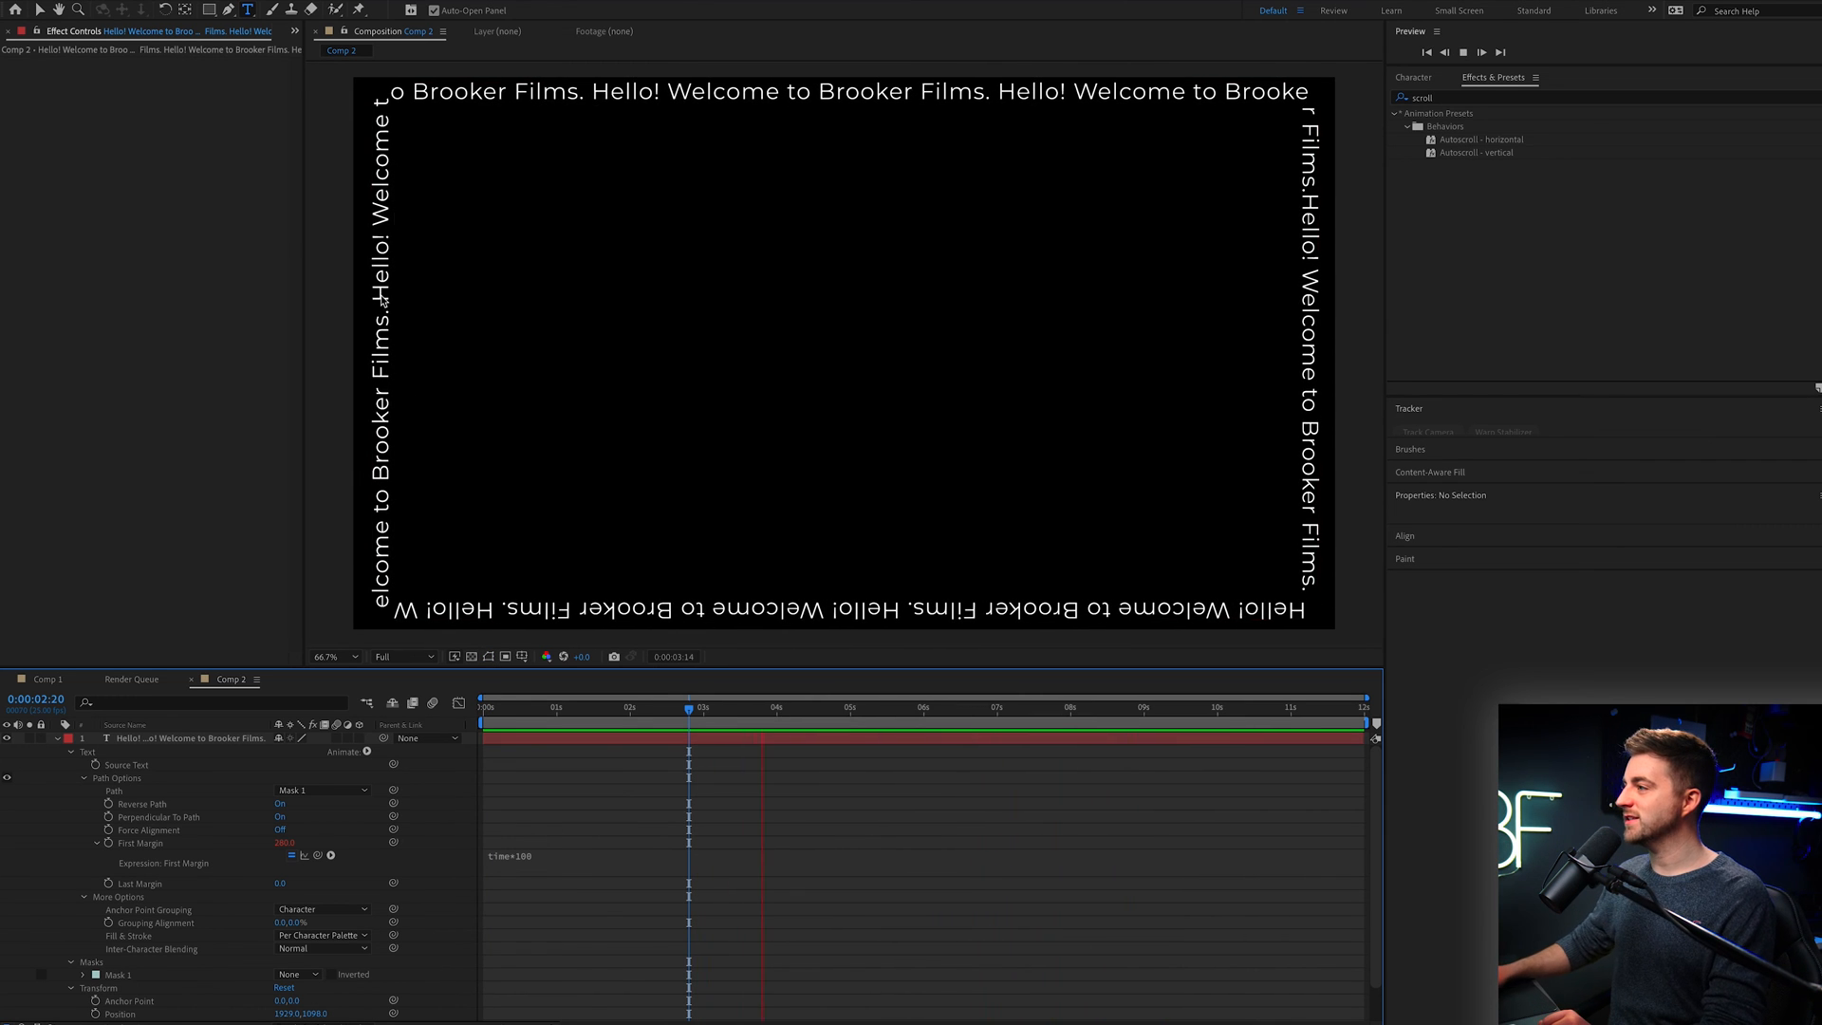
left_click(838, 706)
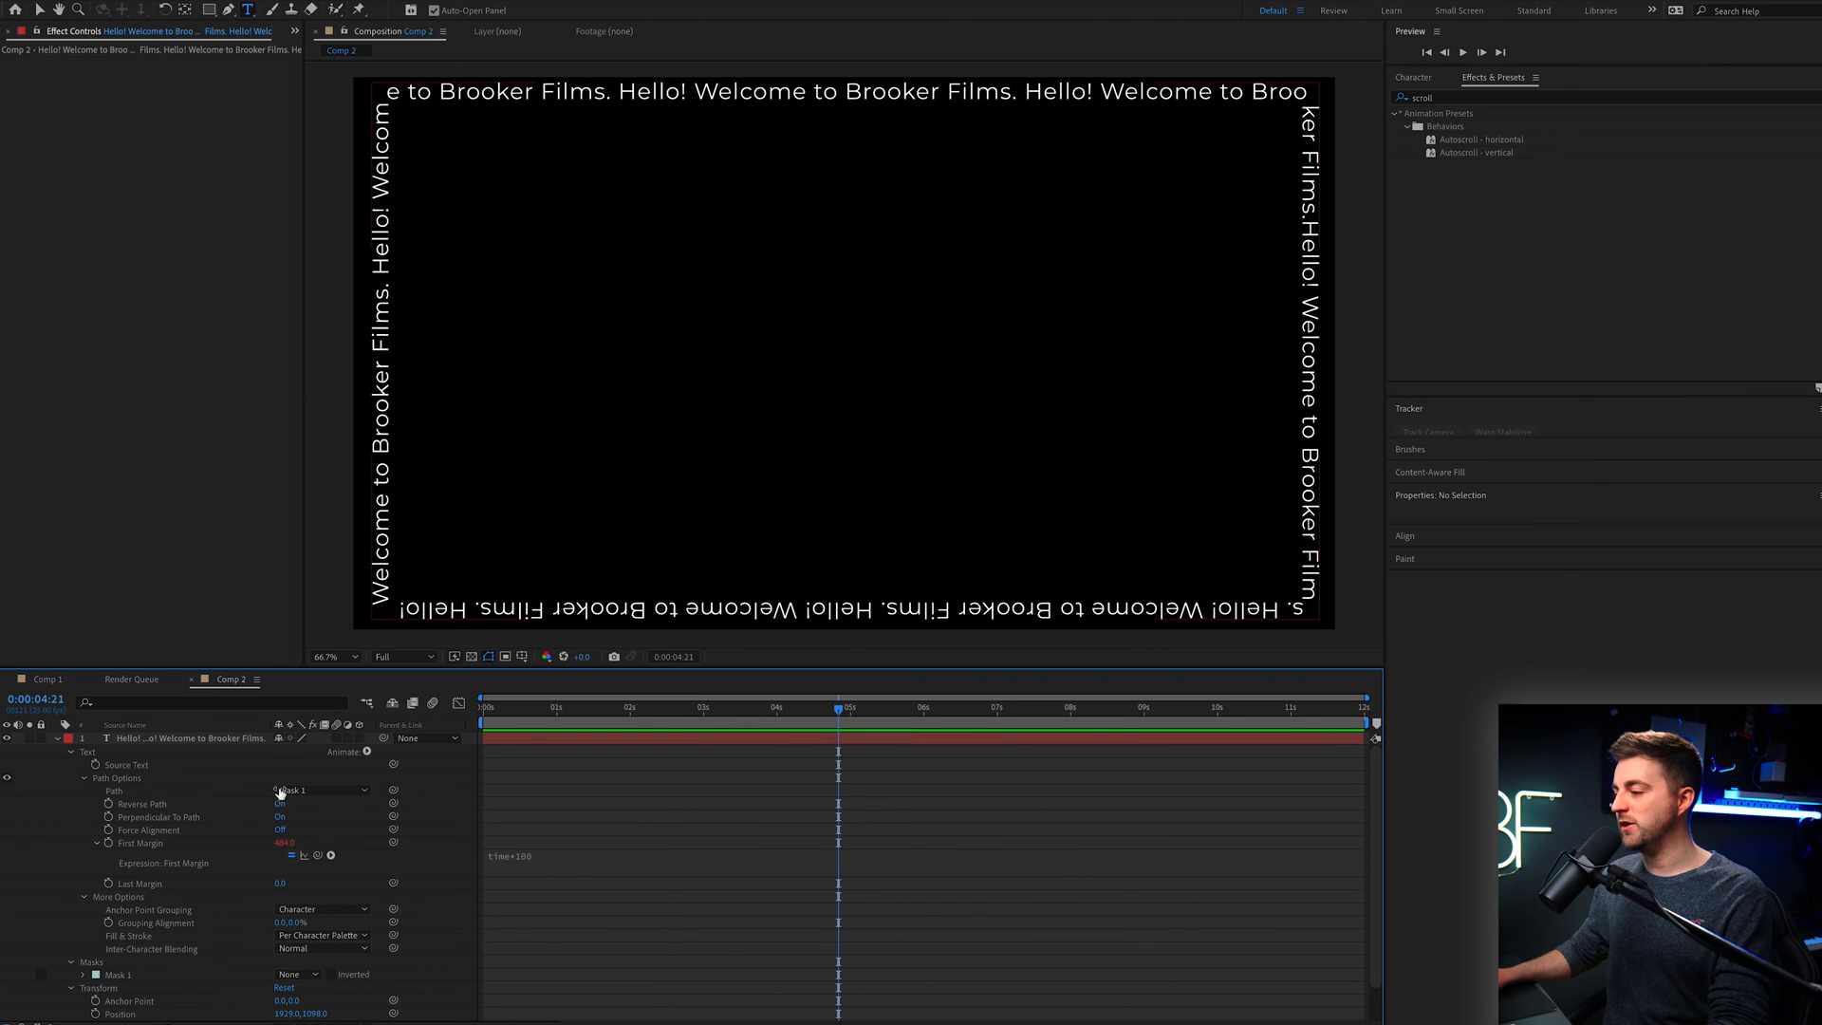
left_click(186, 739)
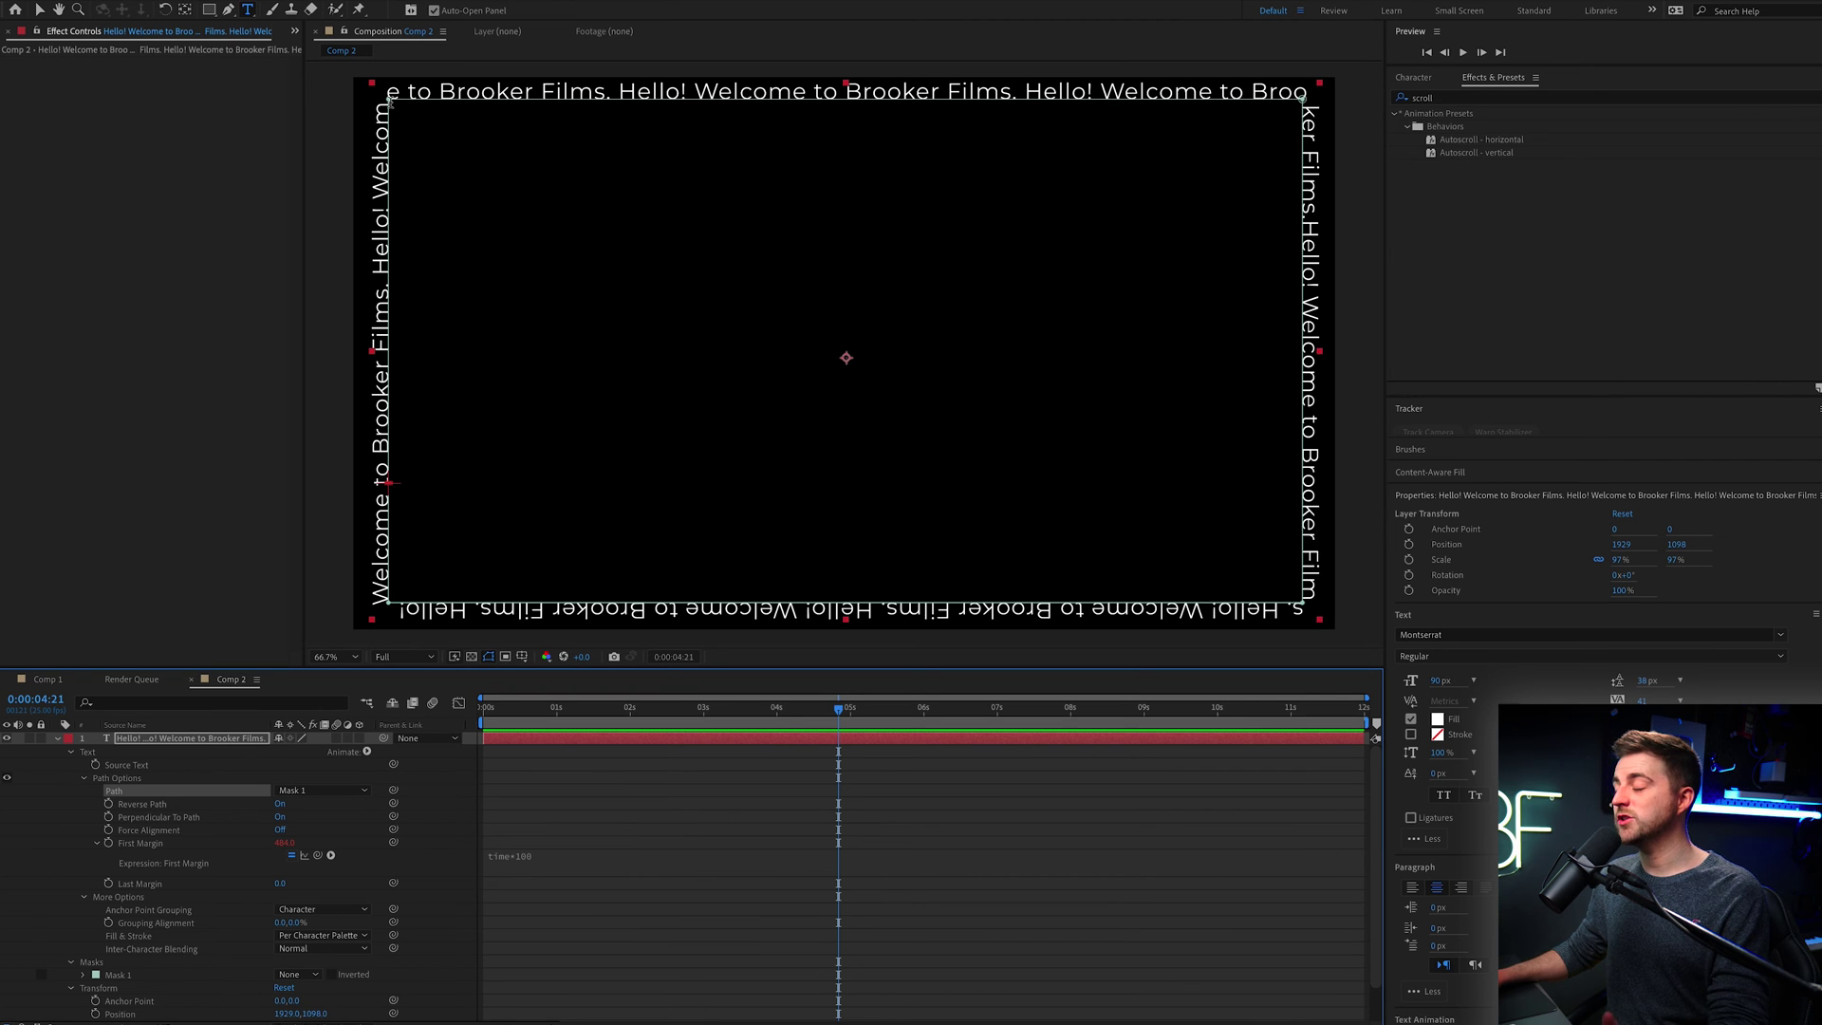
left_click(208, 10)
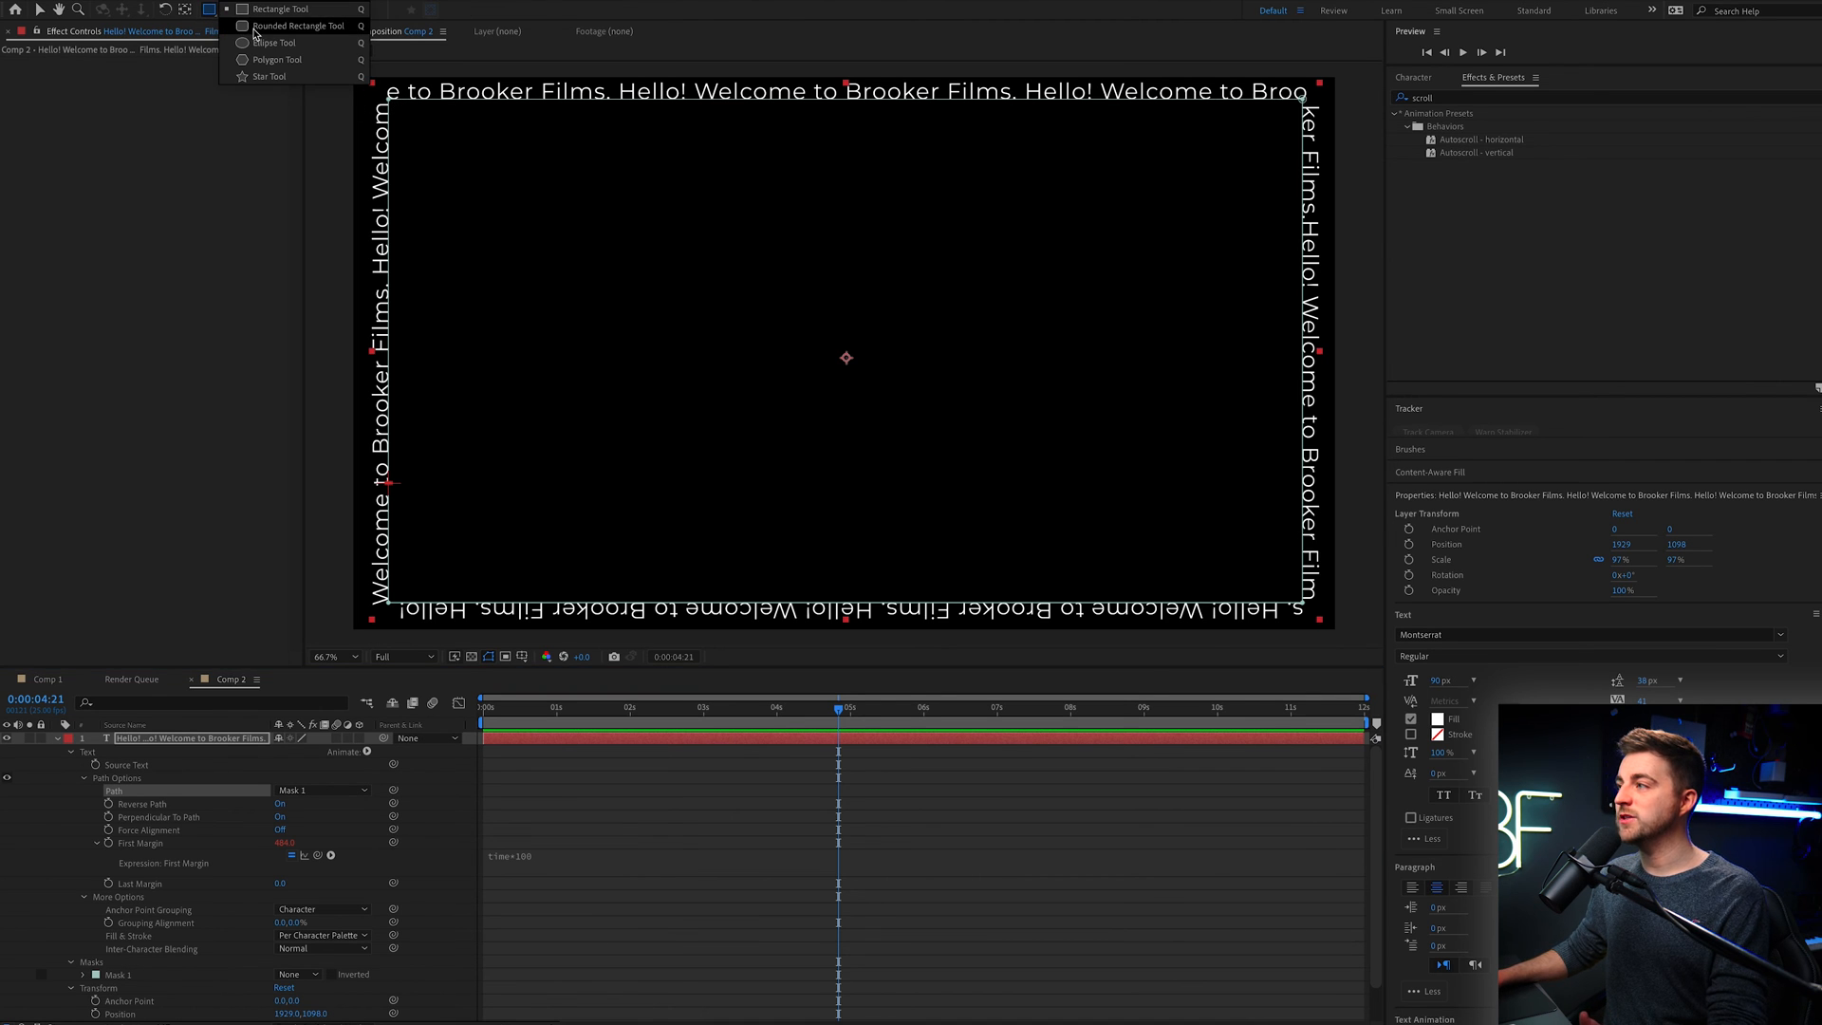
Draw Mask 2 around the composition border with the Rounded Rectangle Tool
left_click(279, 9)
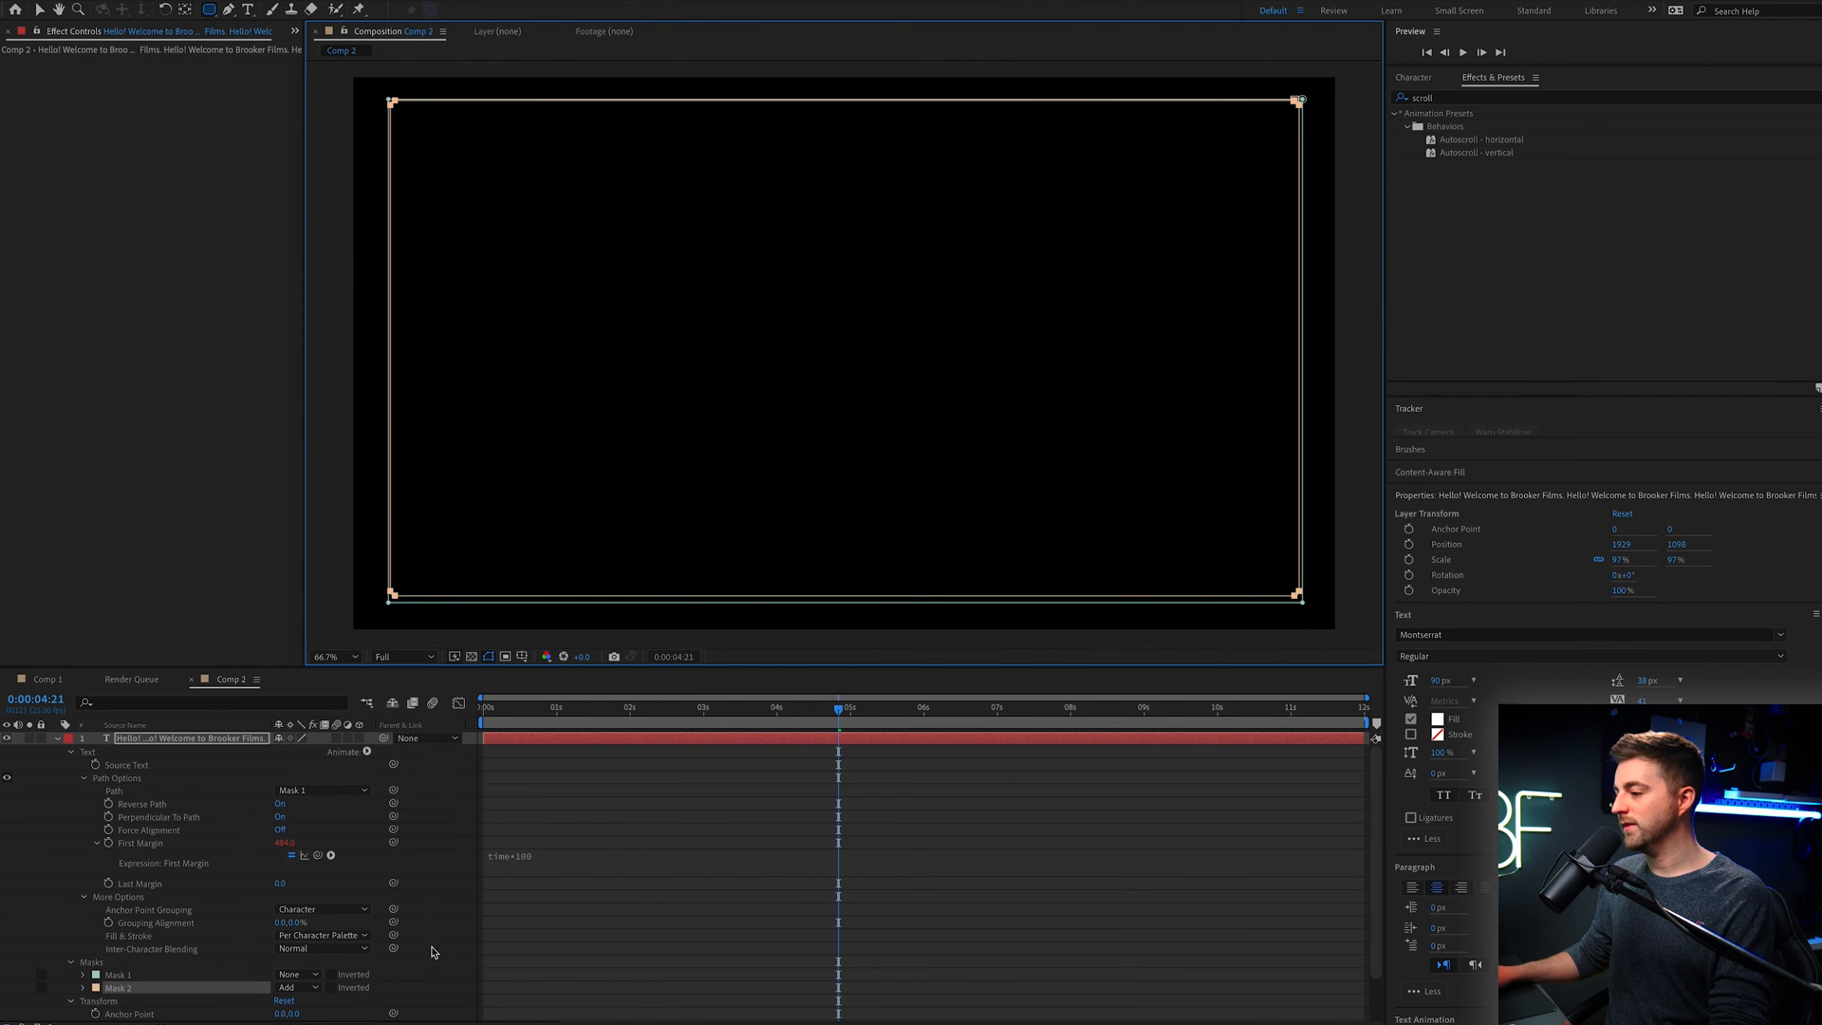
left_click(83, 937)
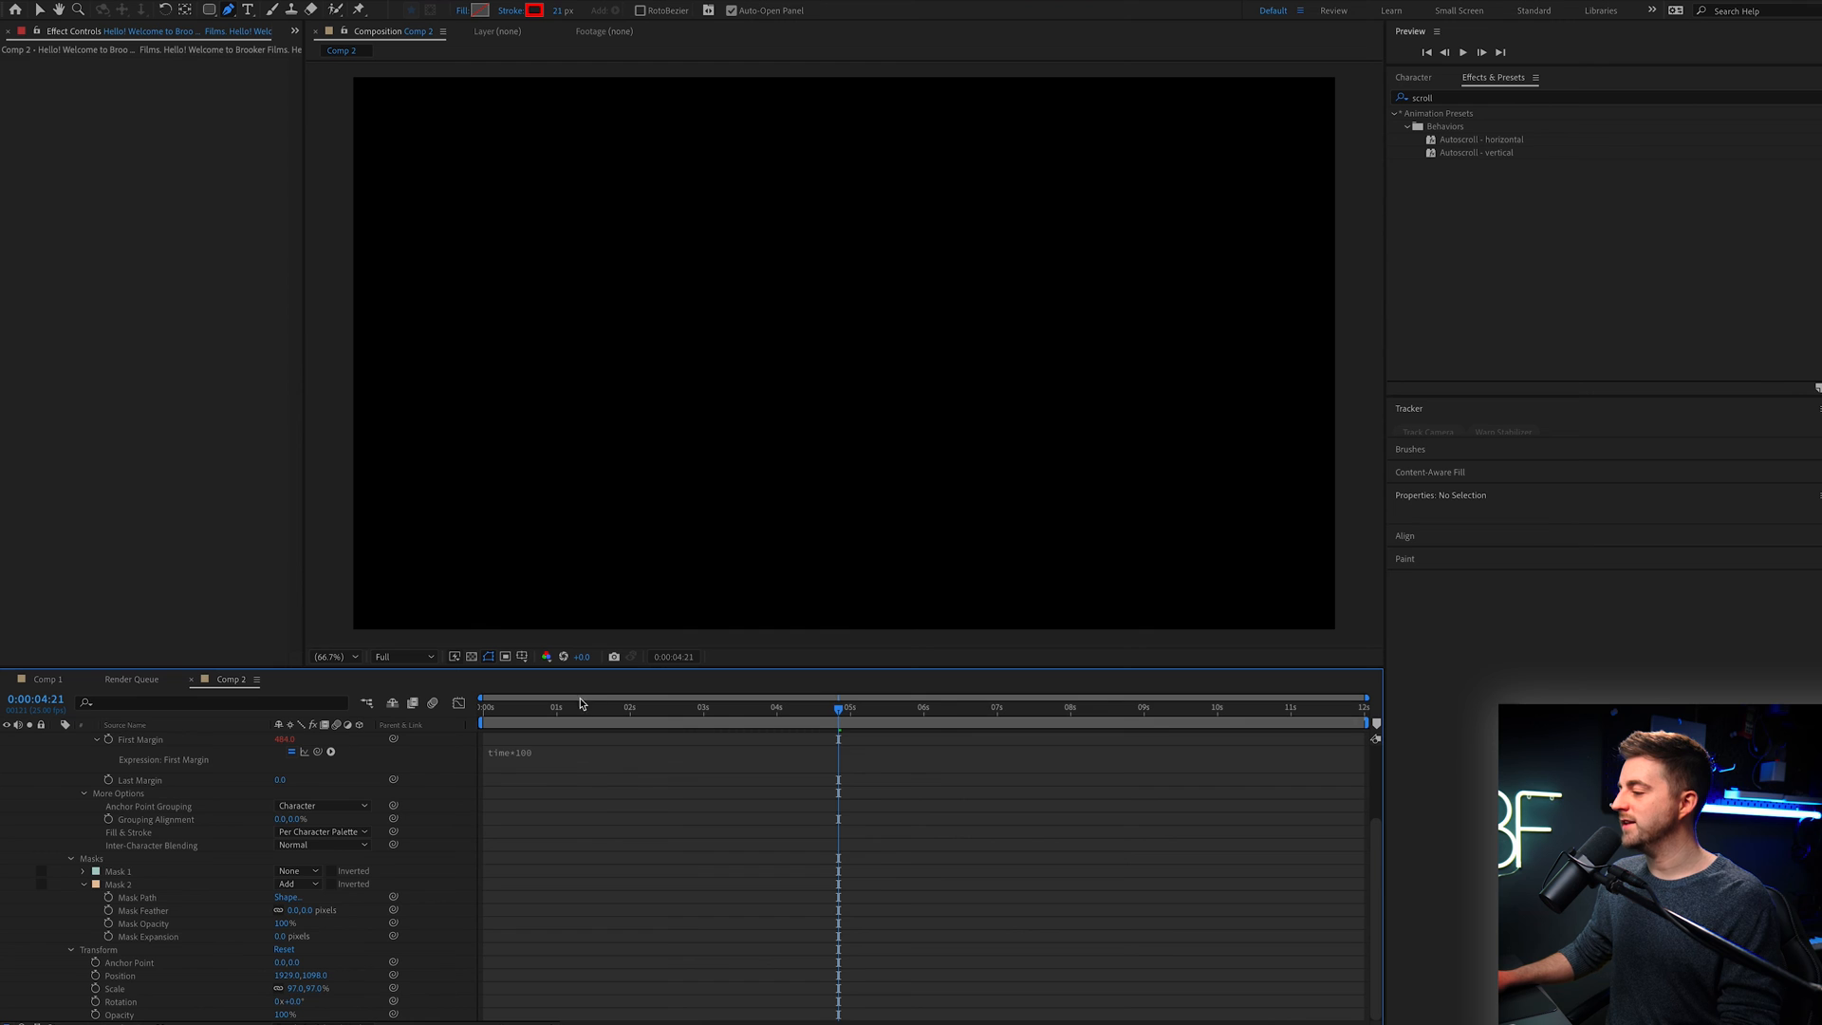
Set the text's Path to Mask 2 and jump near the start to check it
left_click(186, 737)
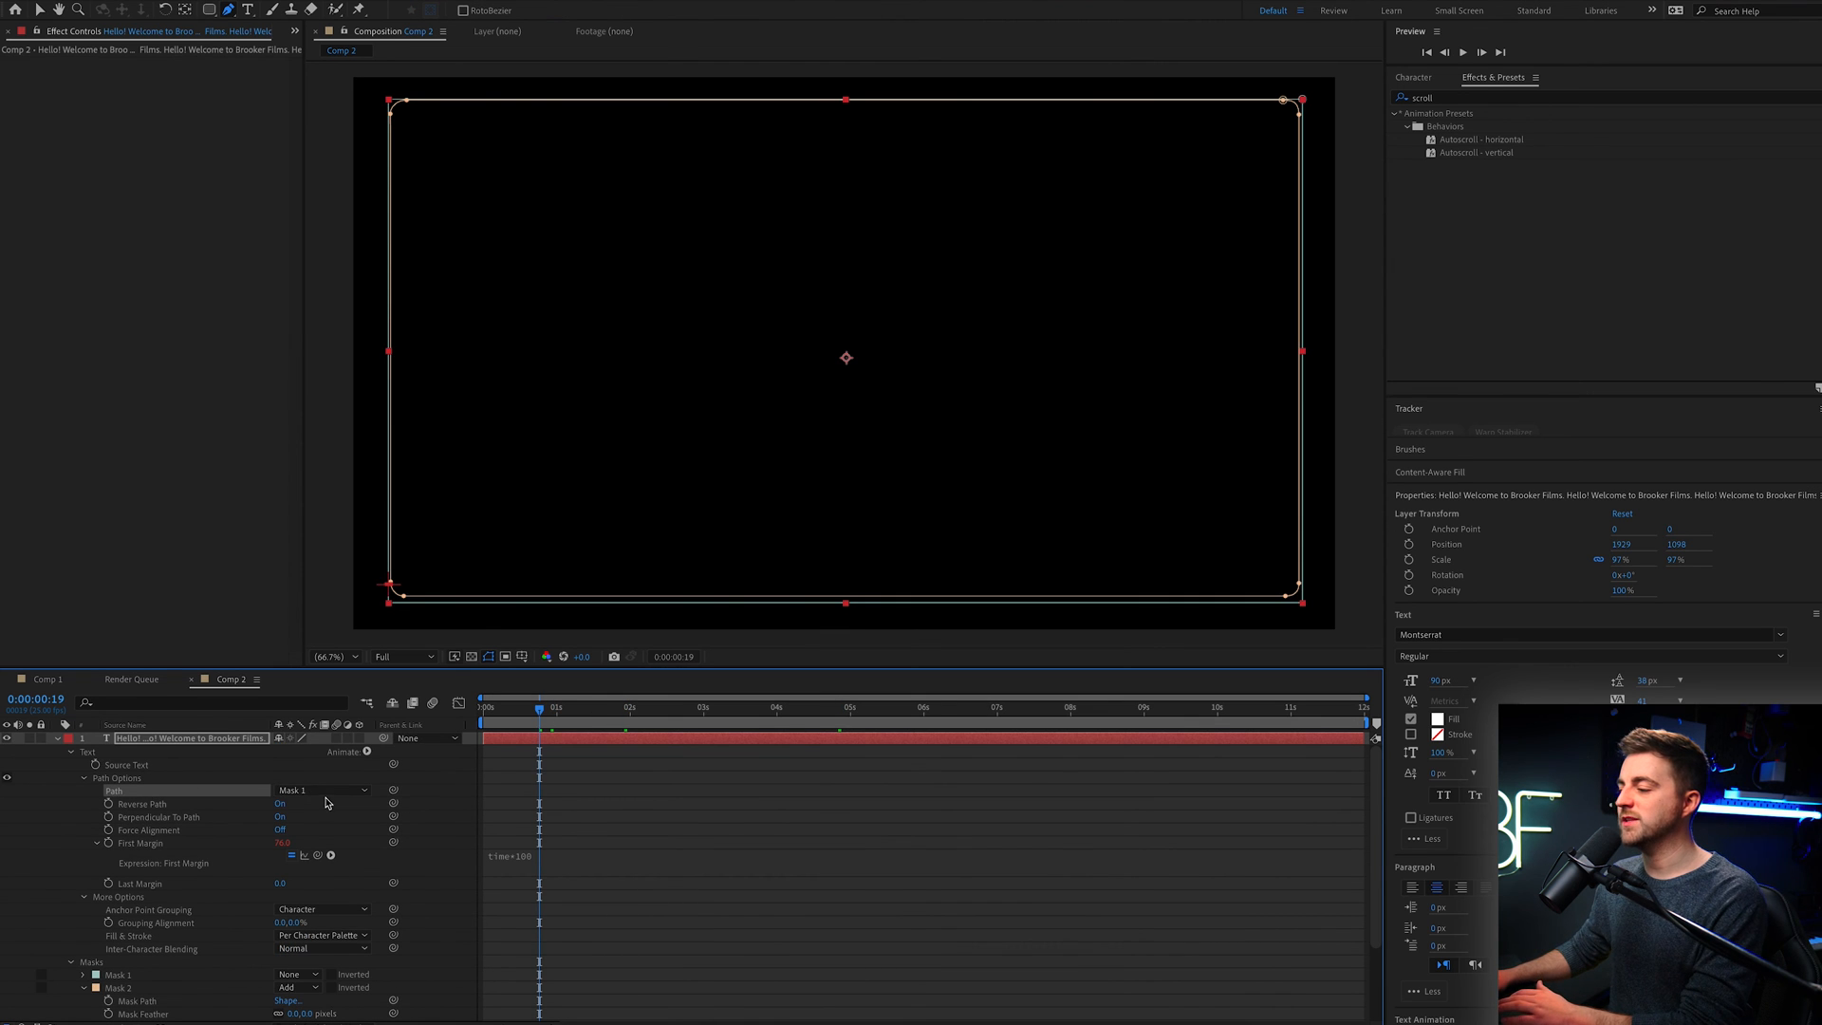
left_click(322, 791)
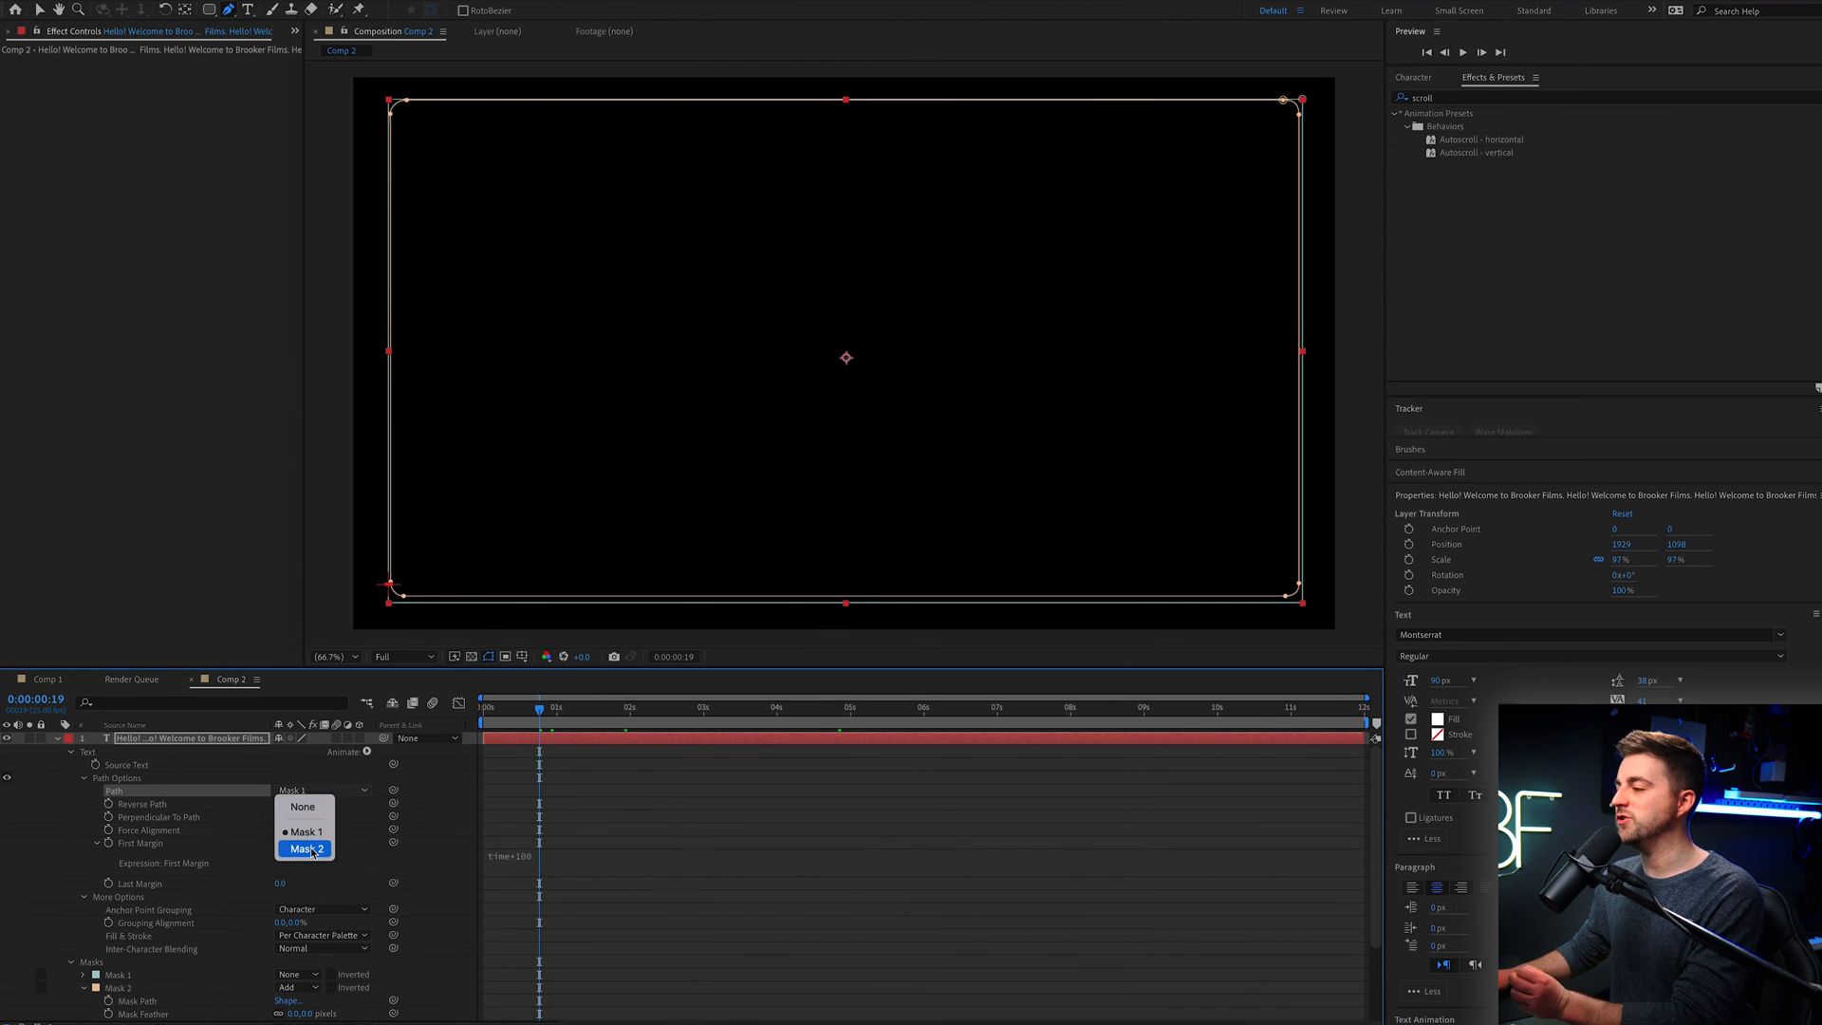
left_click(304, 848)
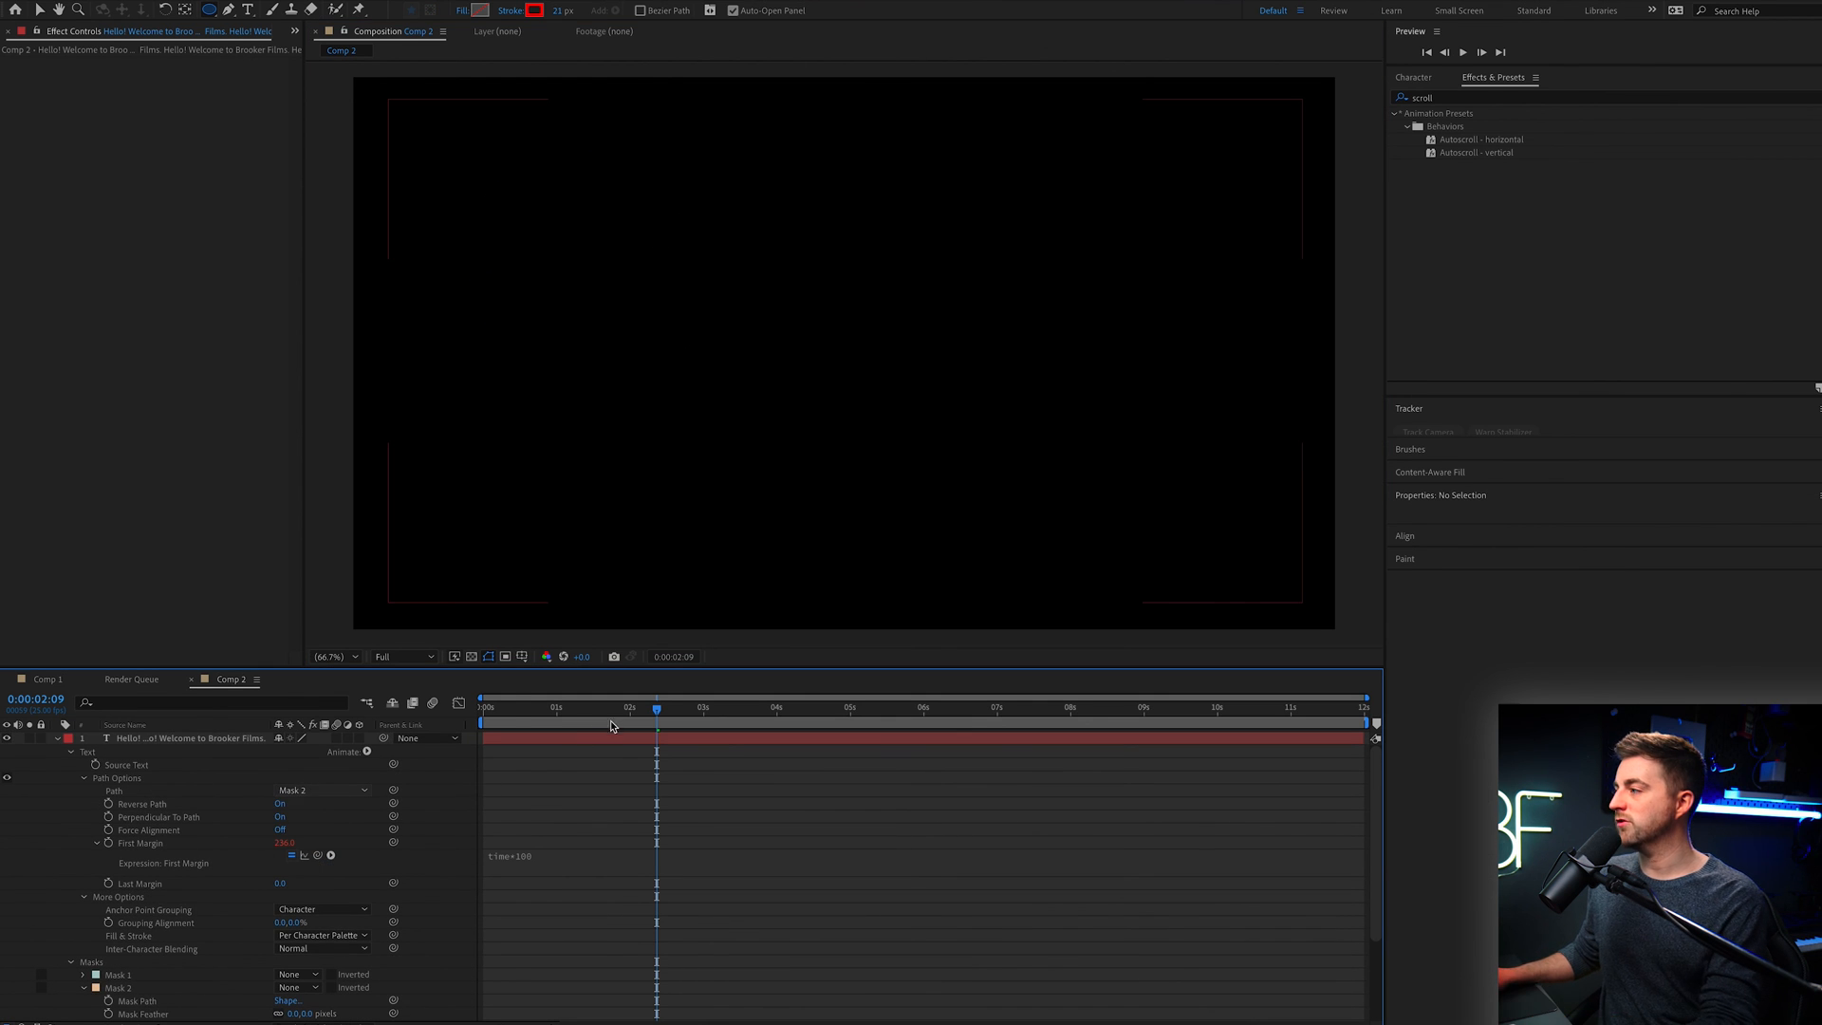
left_click(515, 706)
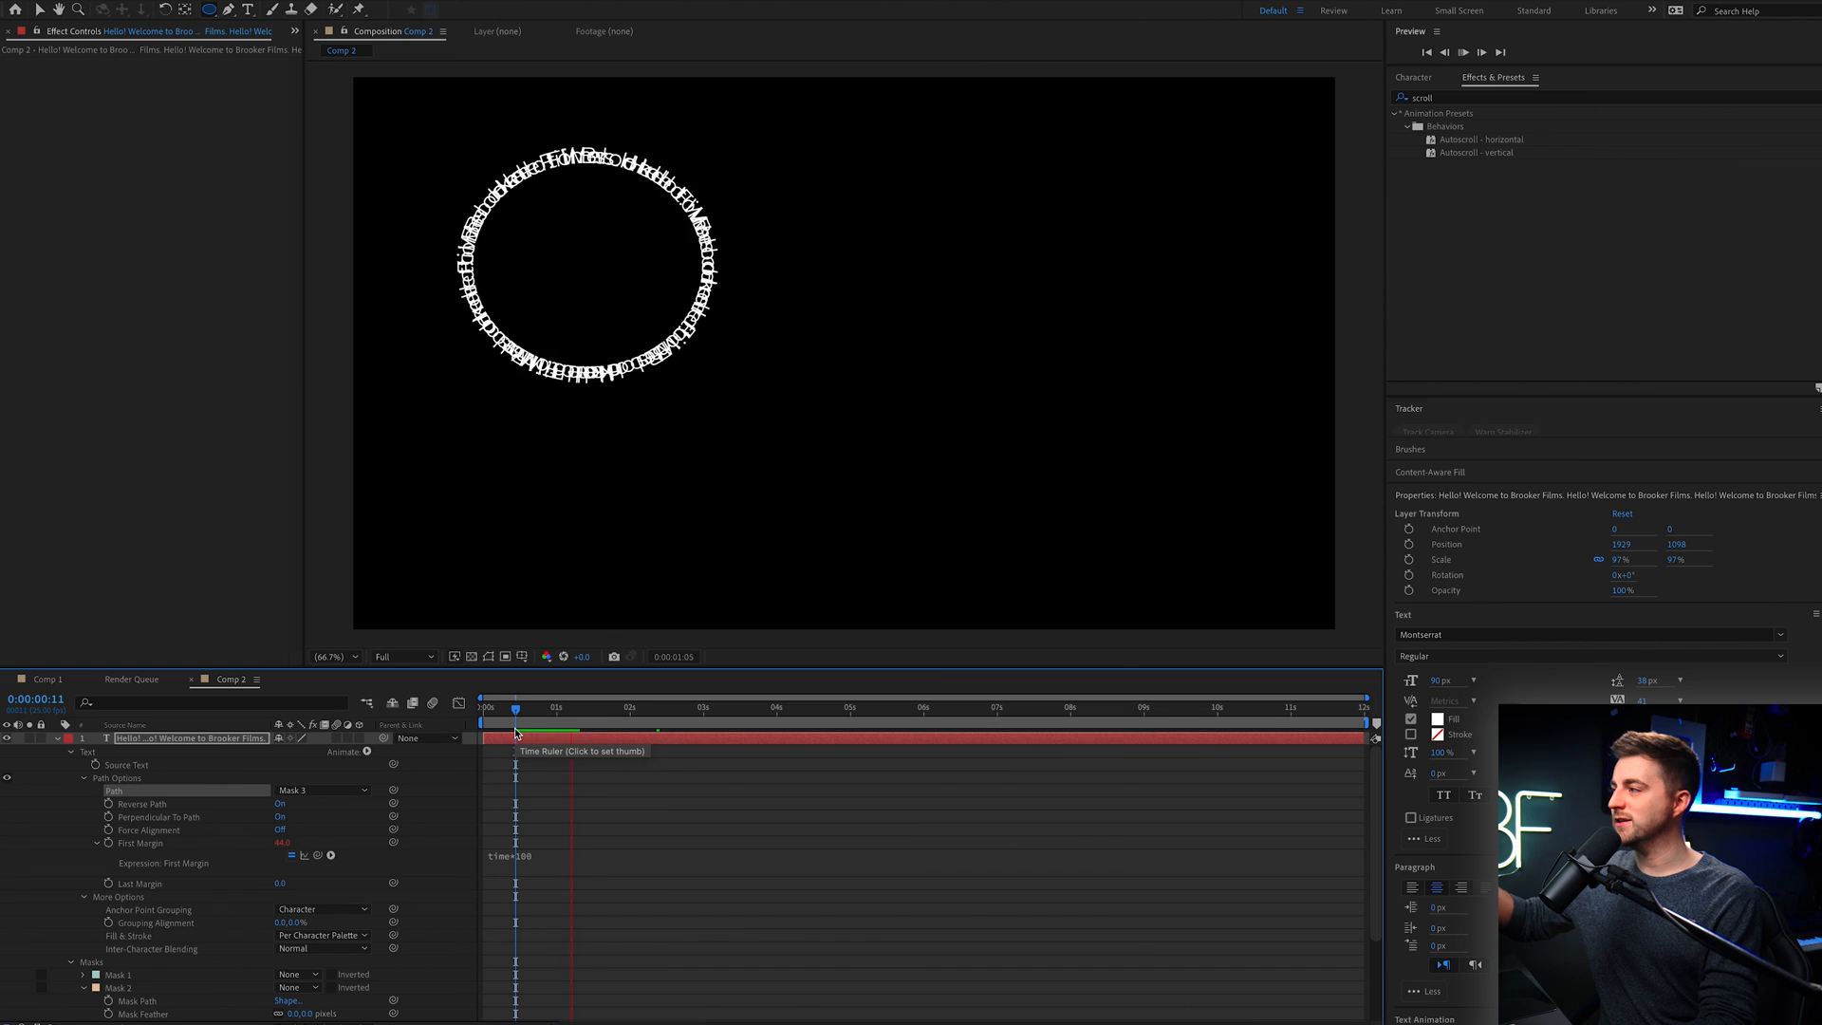